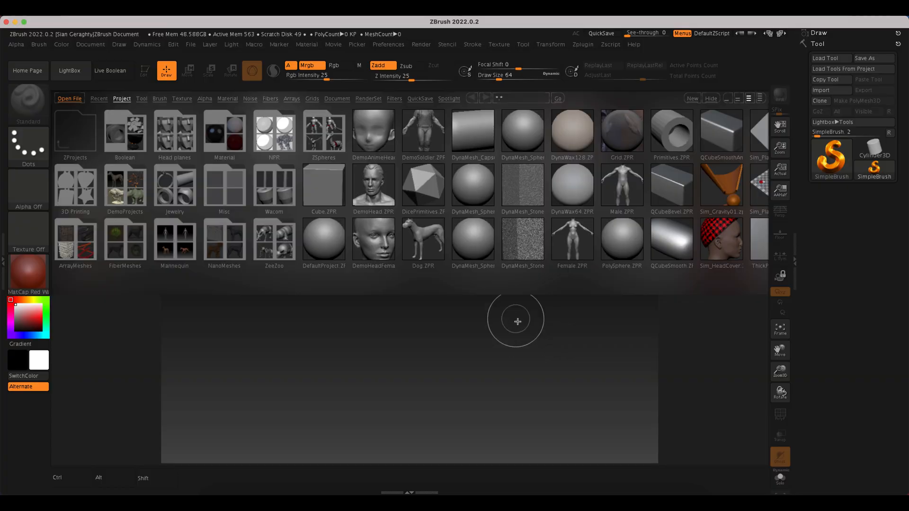
pyautogui.moveTo(495, 337)
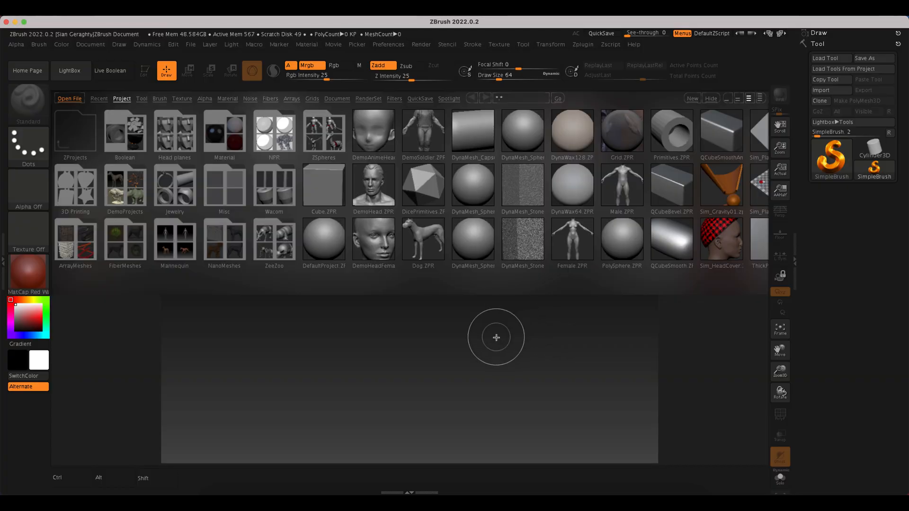
pyautogui.moveTo(373, 414)
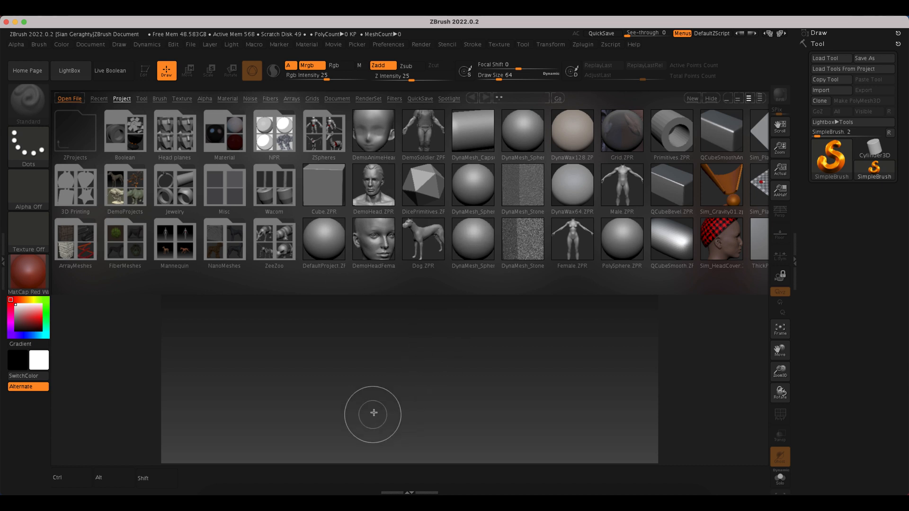
pyautogui.moveTo(457, 442)
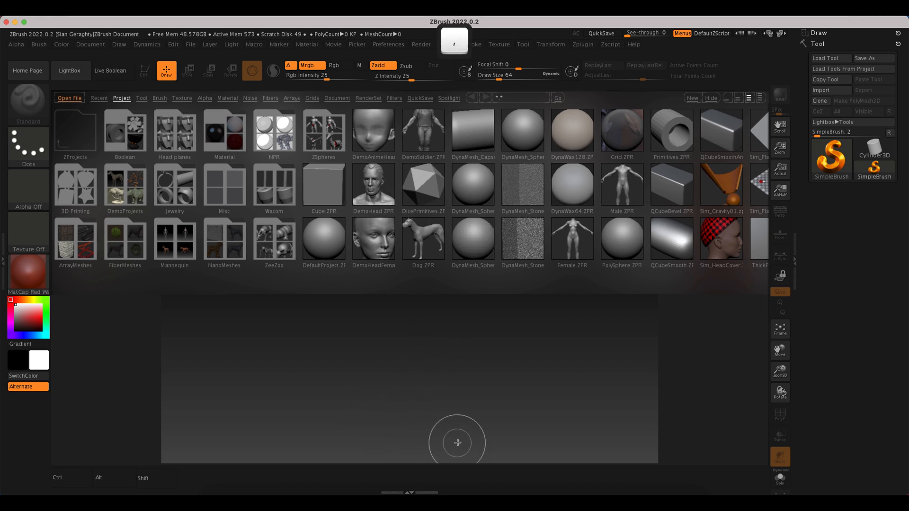
# Step: Close LightBox and use Document > WSize so the canvas fills the window
pyautogui.click(70, 71)
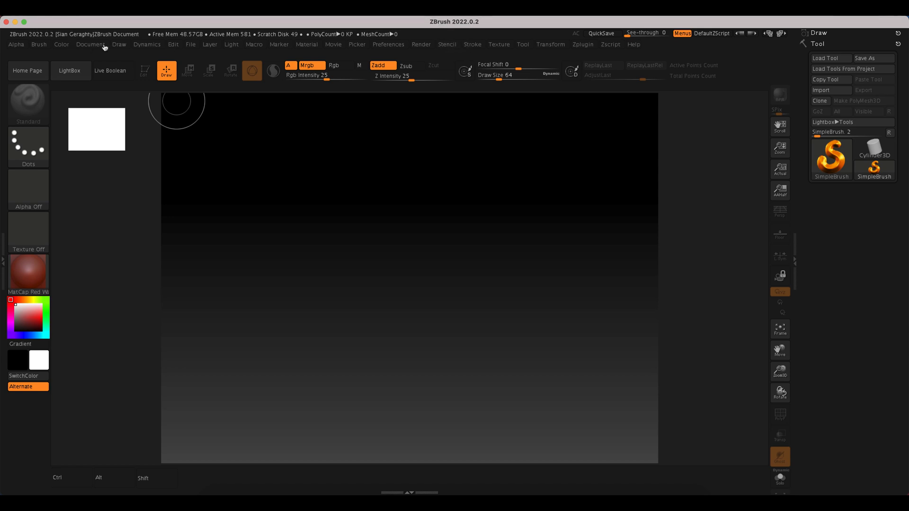
pyautogui.moveTo(691, 459)
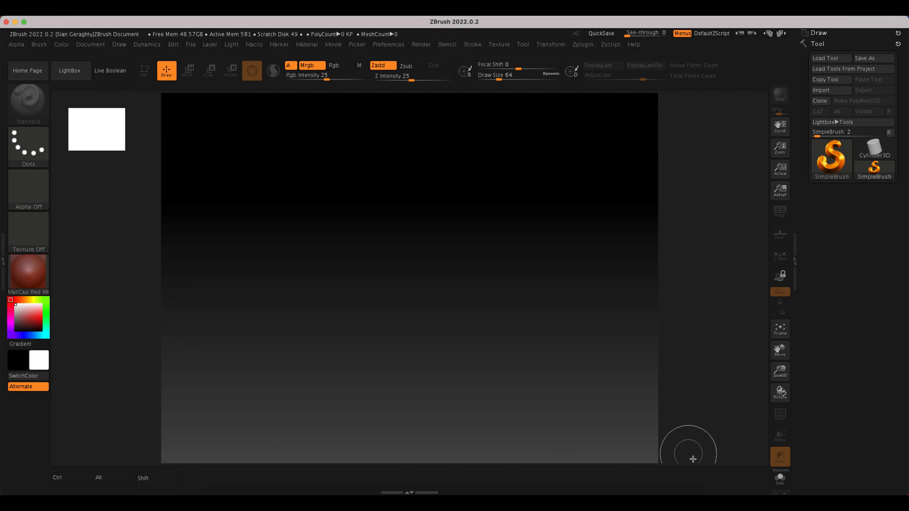
pyautogui.moveTo(158, 100)
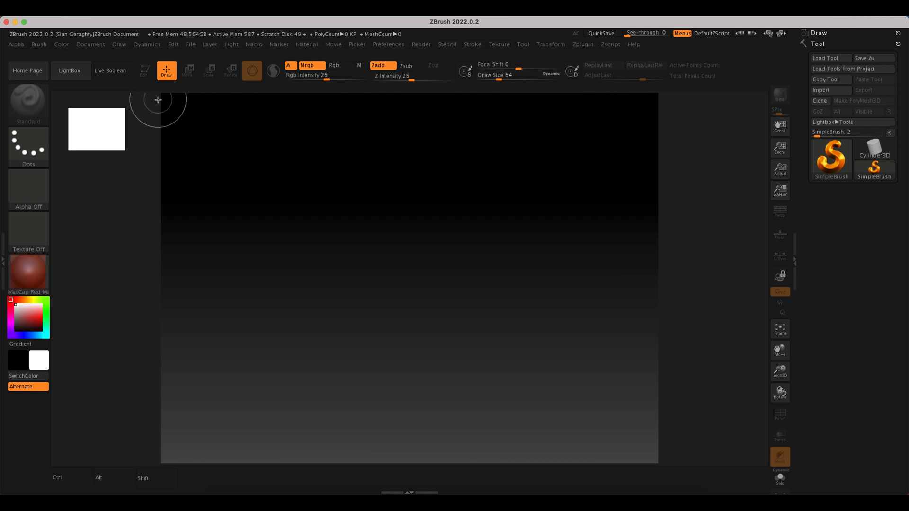
pyautogui.moveTo(279, 316)
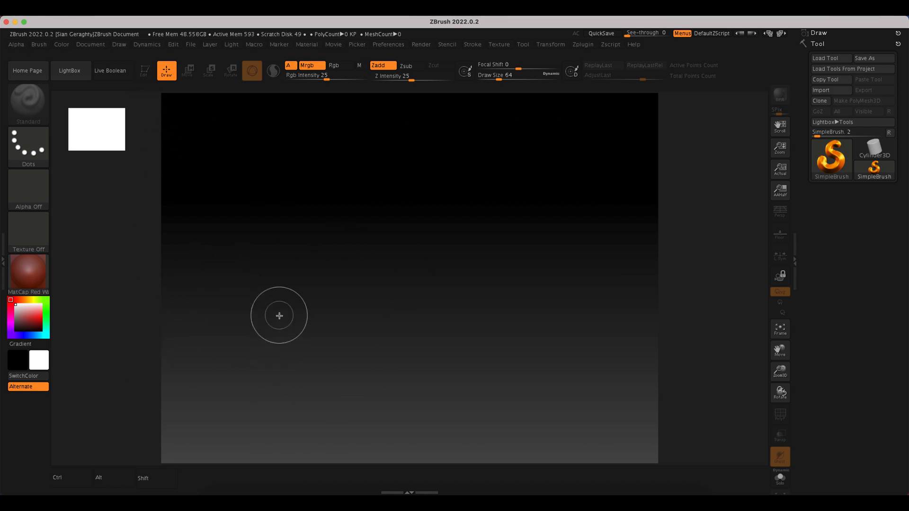
pyautogui.click(90, 44)
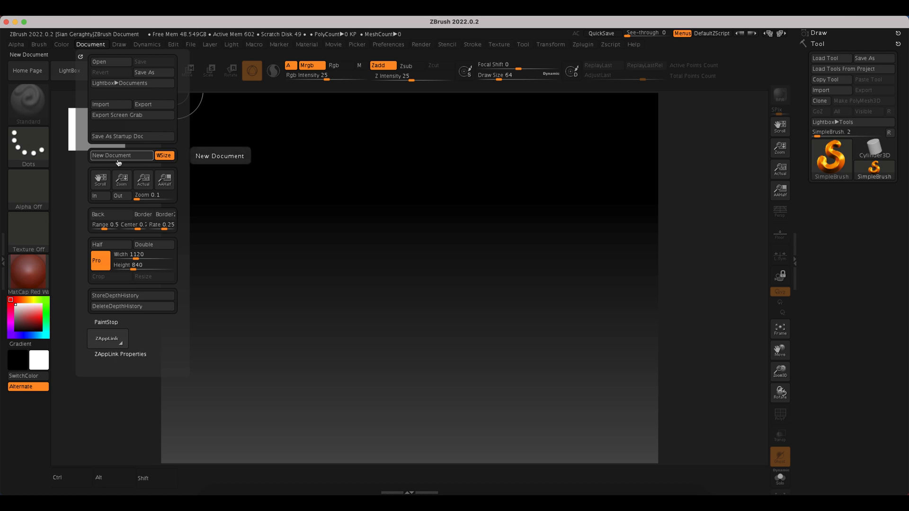
pyautogui.moveTo(164, 155)
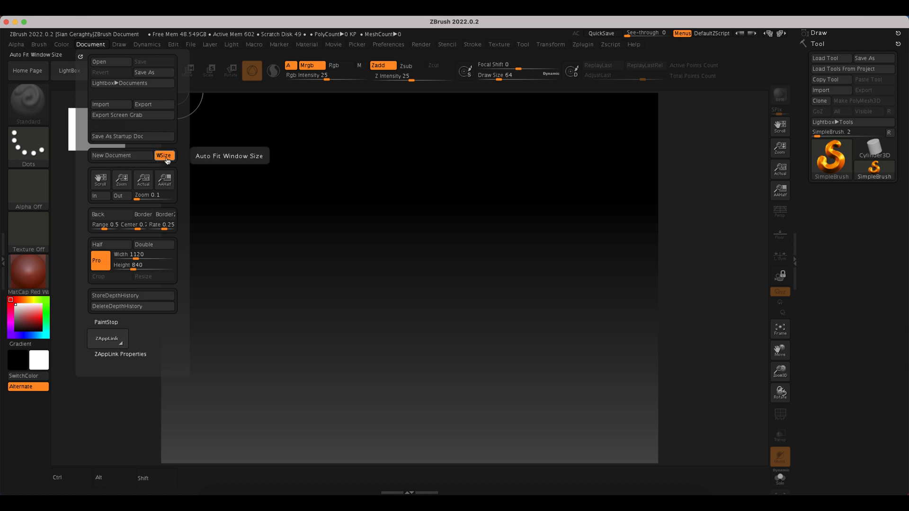
pyautogui.moveTo(121, 155)
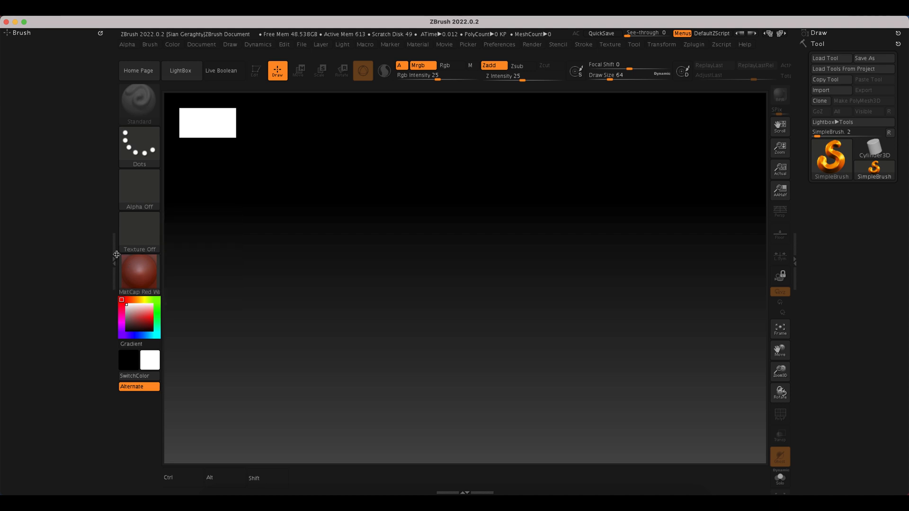
pyautogui.moveTo(534, 104)
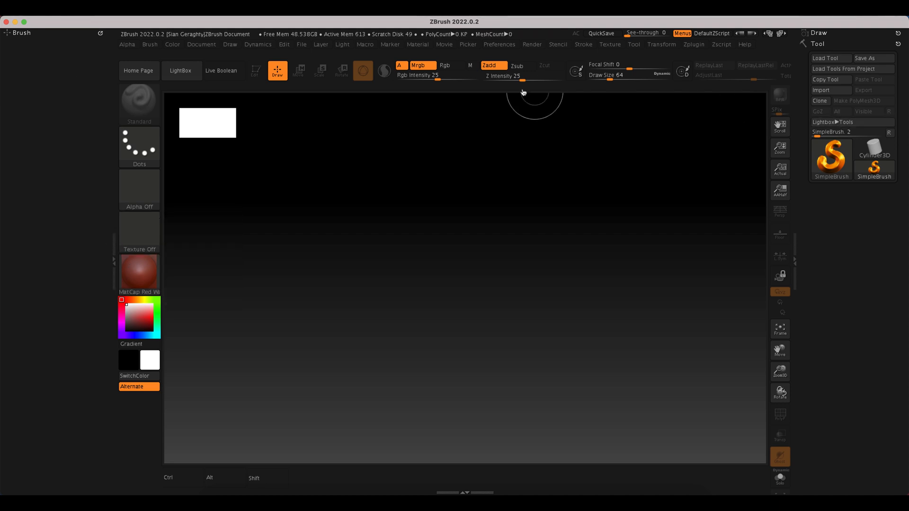
pyautogui.click(202, 44)
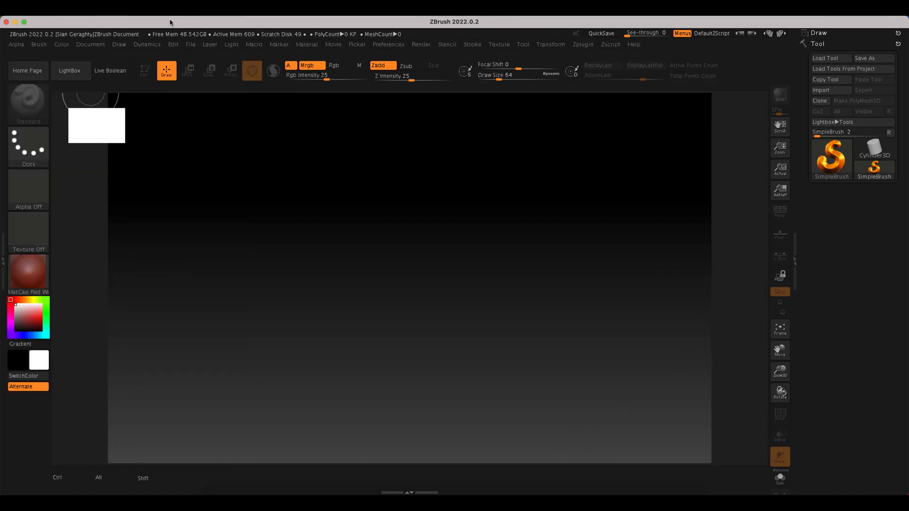
pyautogui.click(91, 44)
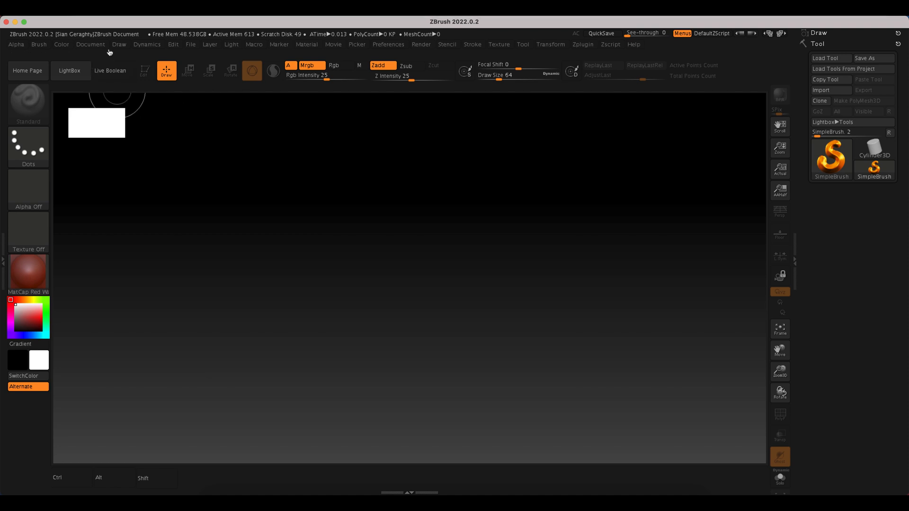
# Step: Set the Document background Range to 0 for a flat grey canvas
pyautogui.click(90, 44)
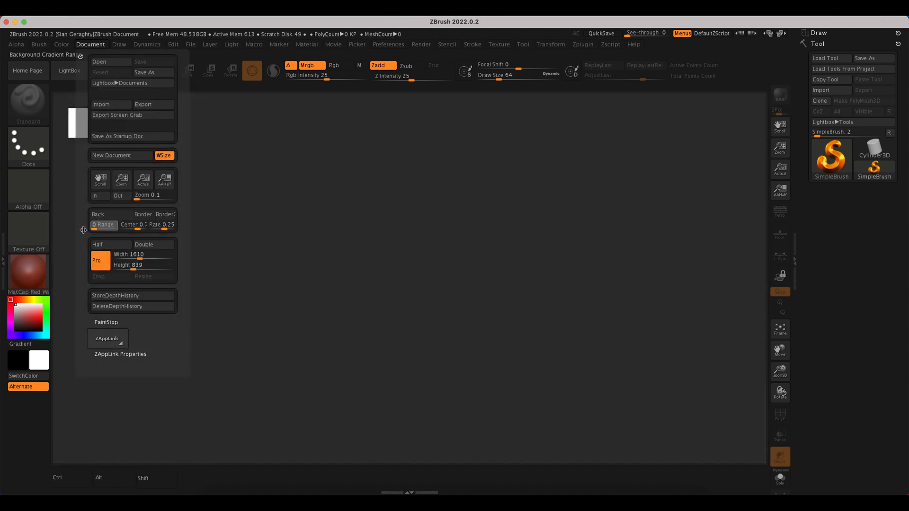
pyautogui.moveTo(104, 224)
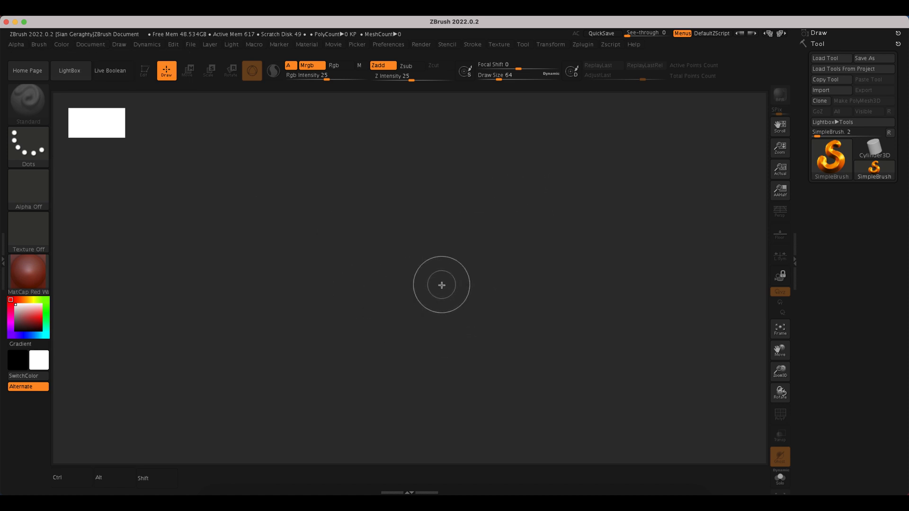
pyautogui.moveTo(191, 226)
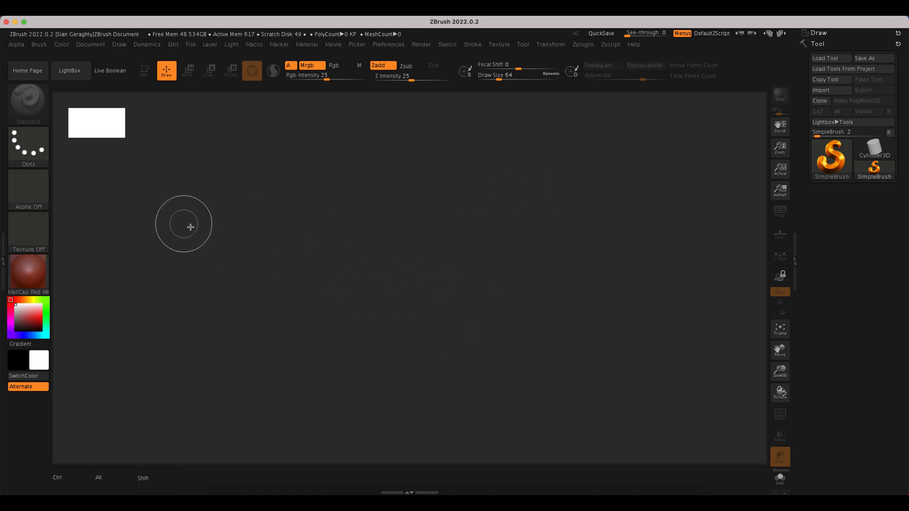
pyautogui.moveTo(506, 273)
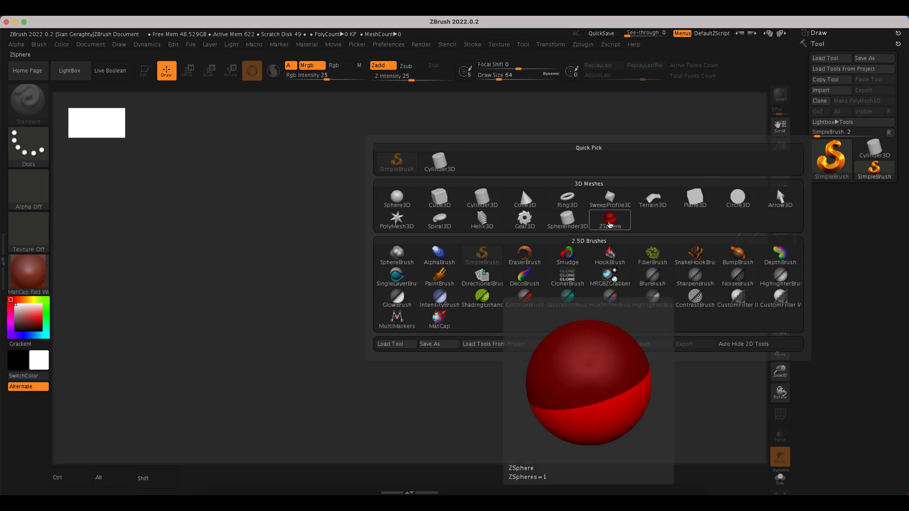
# Step: Select the ZSphere tool, draw it on the canvas and enter Edit mode
pyautogui.click(610, 219)
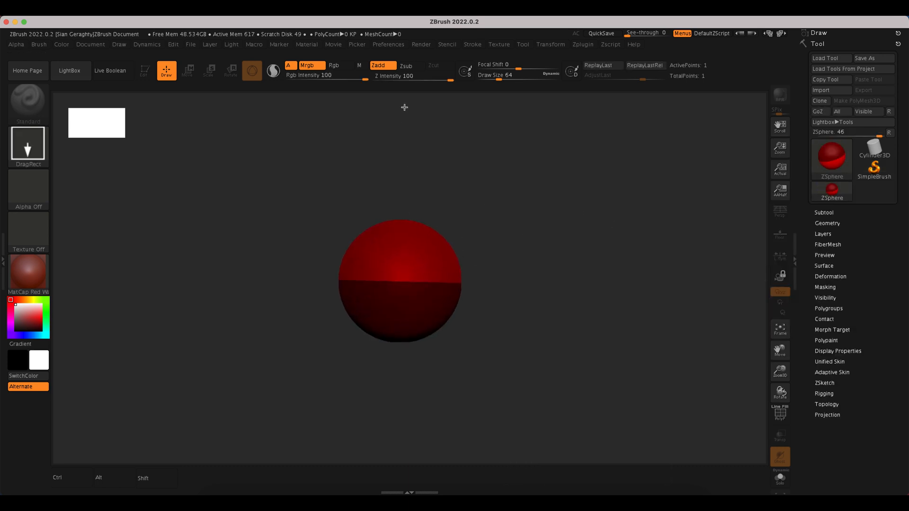
pyautogui.press('shift')
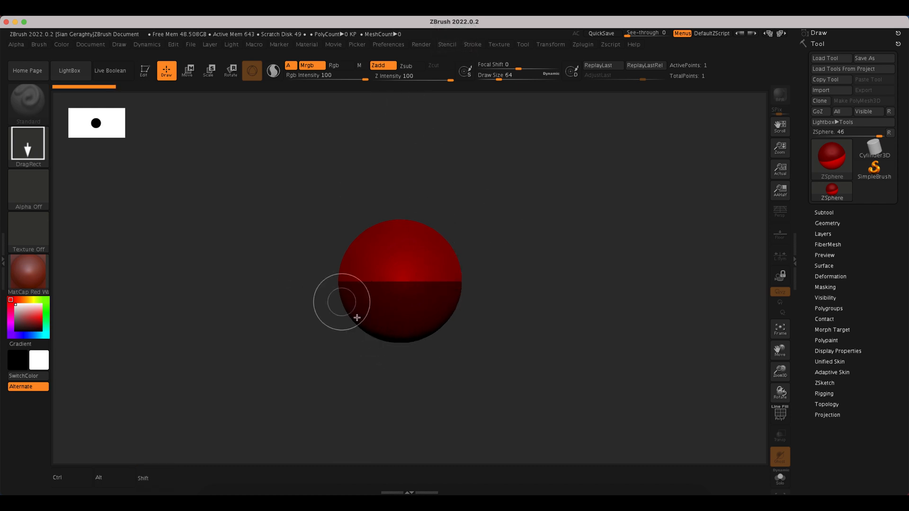
pyautogui.click(144, 70)
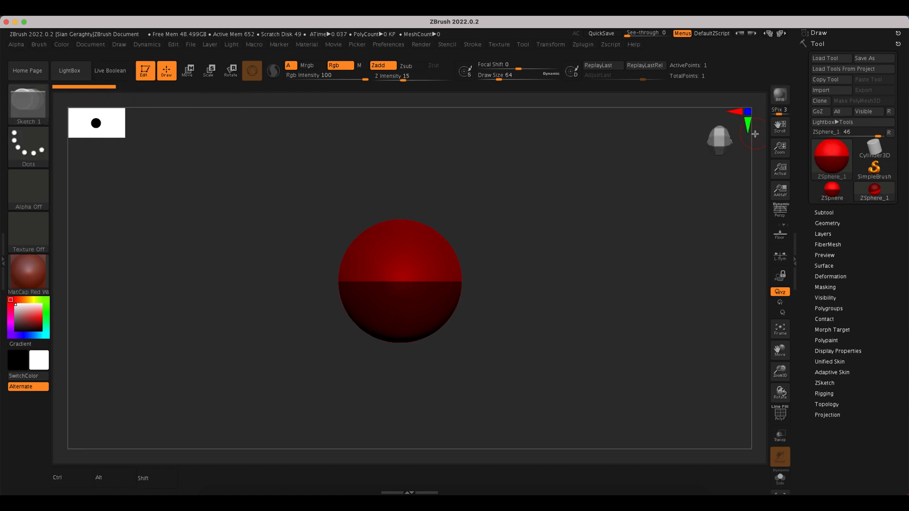
pyautogui.moveTo(108, 158)
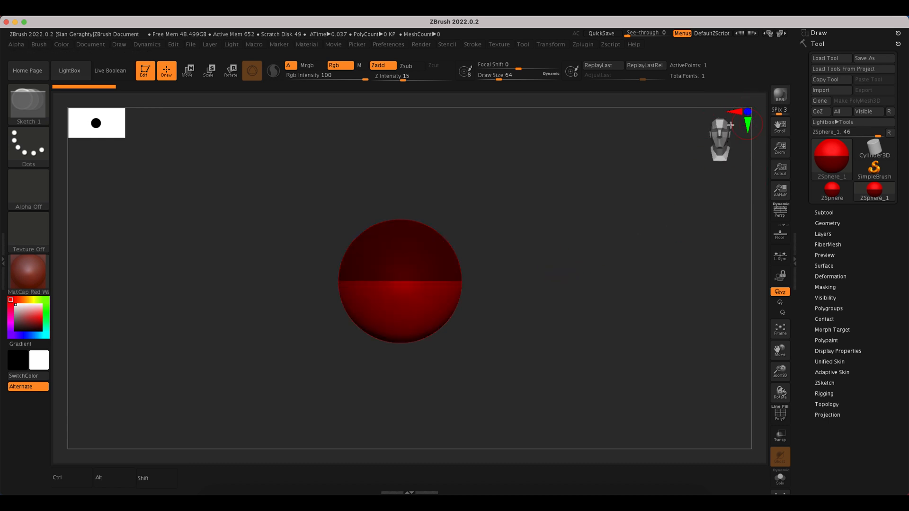
pyautogui.moveTo(728, 143)
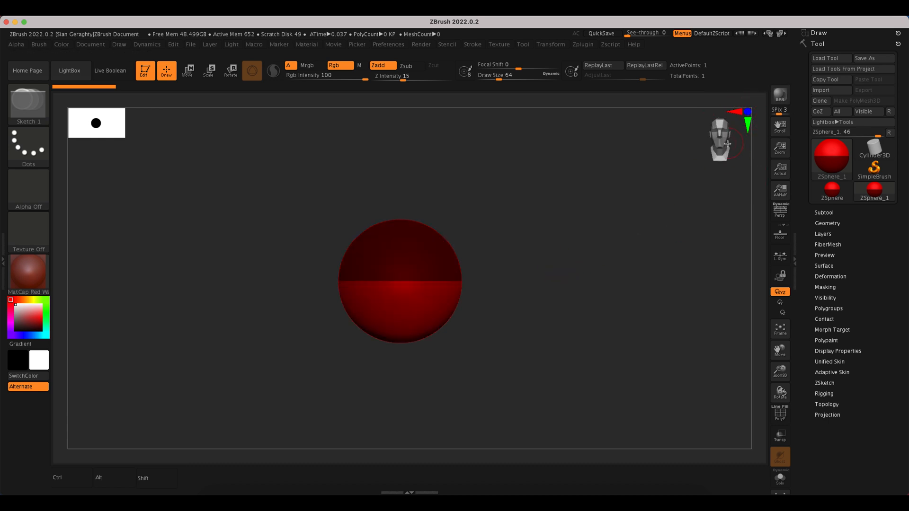
pyautogui.click(325, 75)
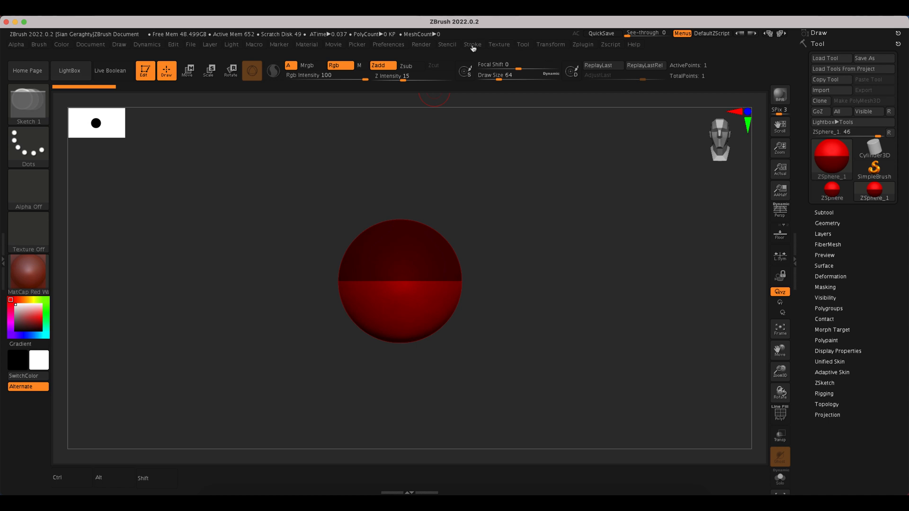
# Step: Import ZSpheres_Ref.png as a texture through Texture > Import
pyautogui.click(498, 44)
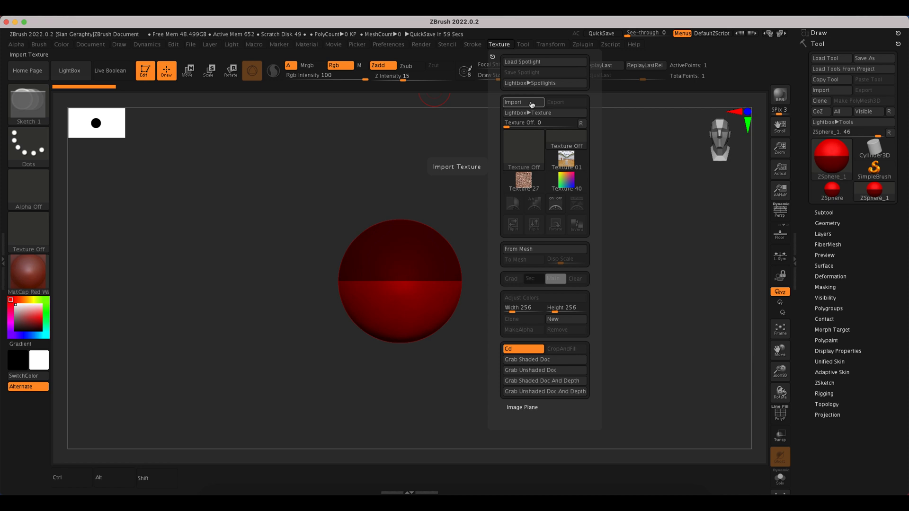
pyautogui.click(513, 102)
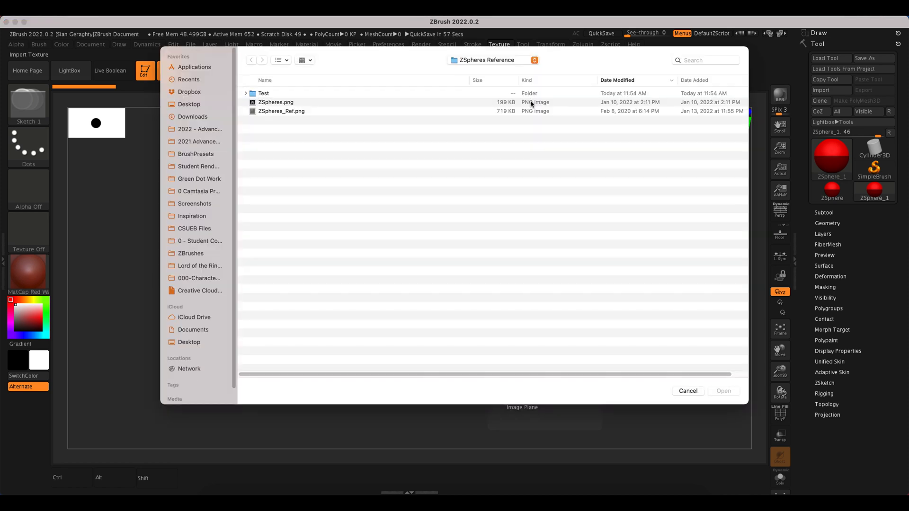
pyautogui.moveTo(270, 119)
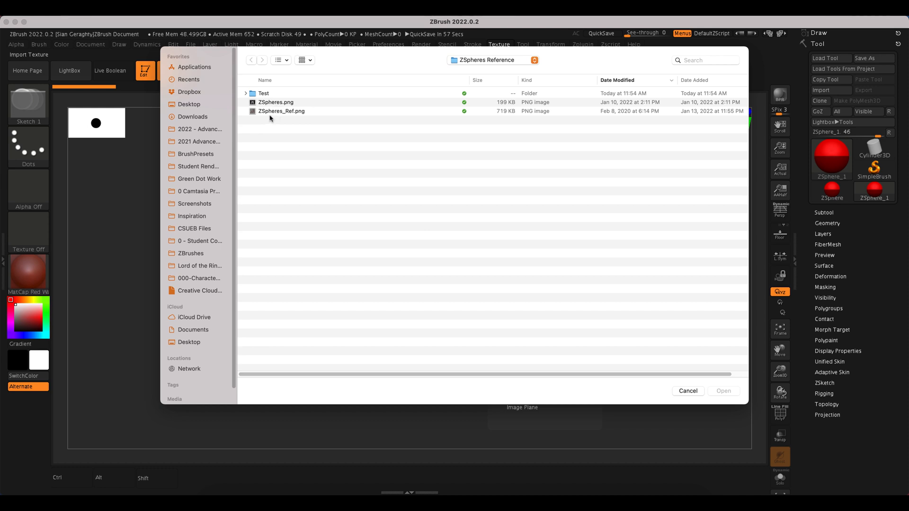
pyautogui.click(282, 111)
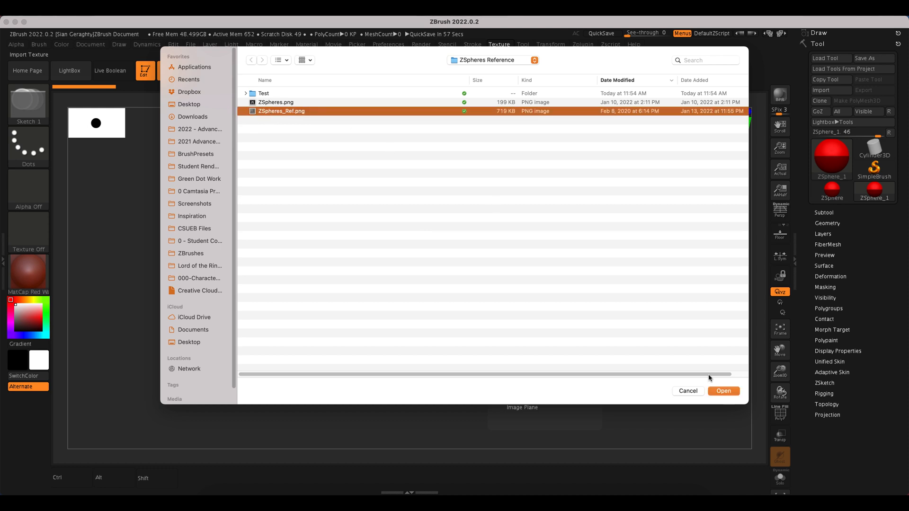
pyautogui.click(723, 391)
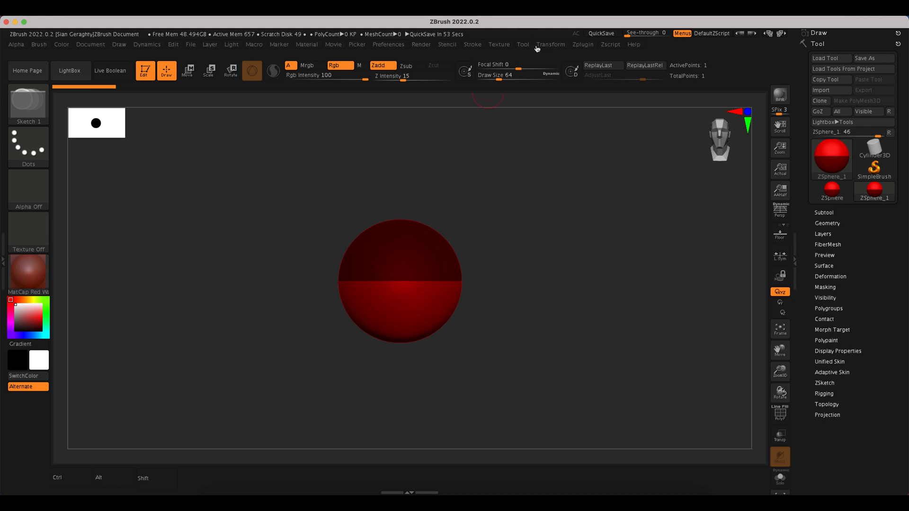
pyautogui.click(499, 44)
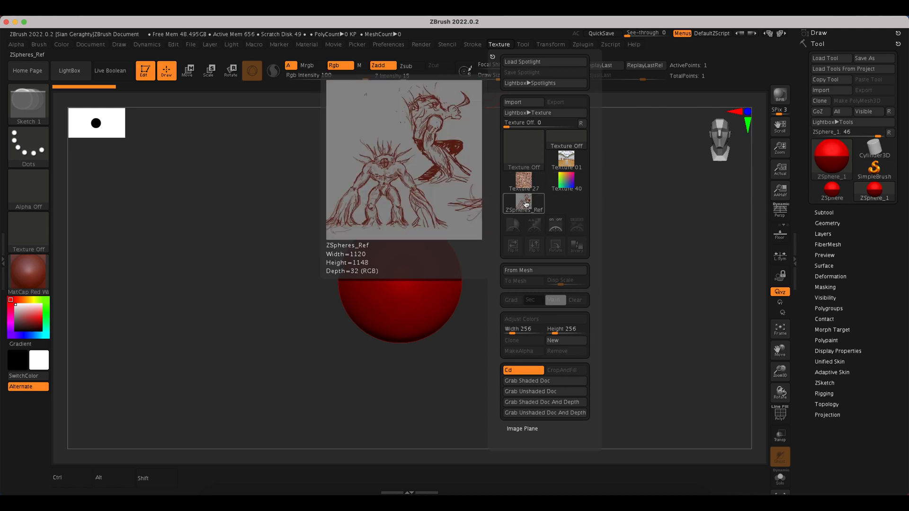
# Step: Select the ZSpheres_Ref texture and add it to Spotlight
pyautogui.click(523, 203)
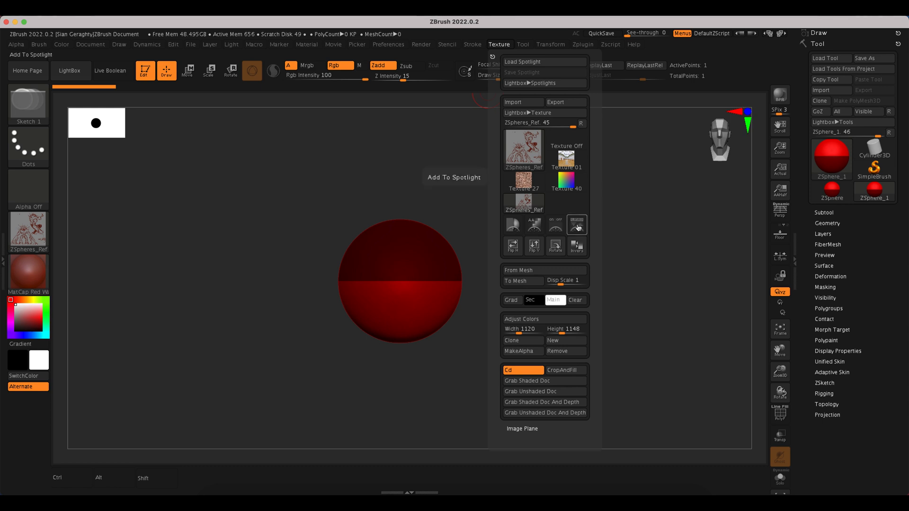
pyautogui.moveTo(555, 225)
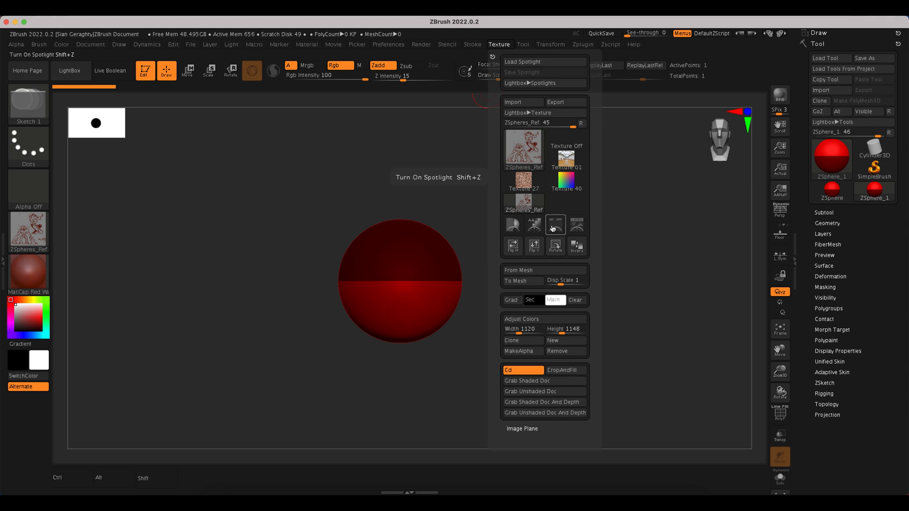
pyautogui.moveTo(534, 243)
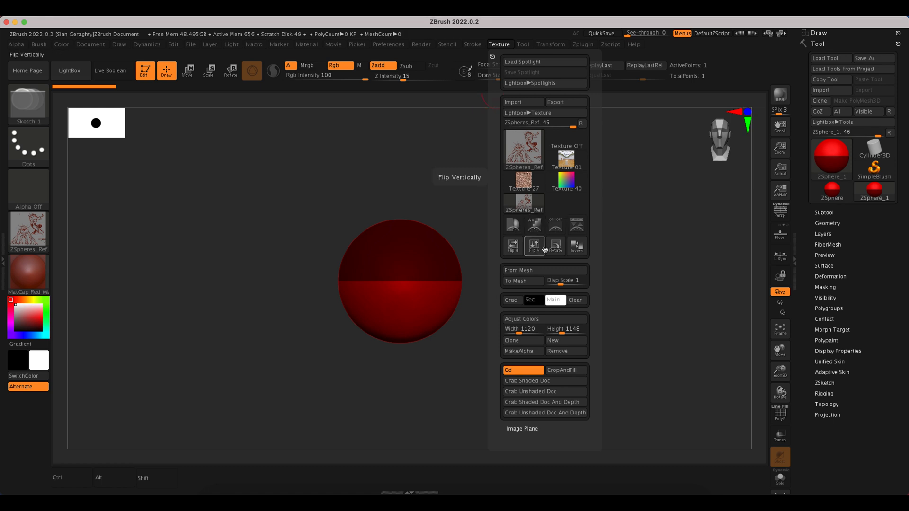
pyautogui.moveTo(576, 225)
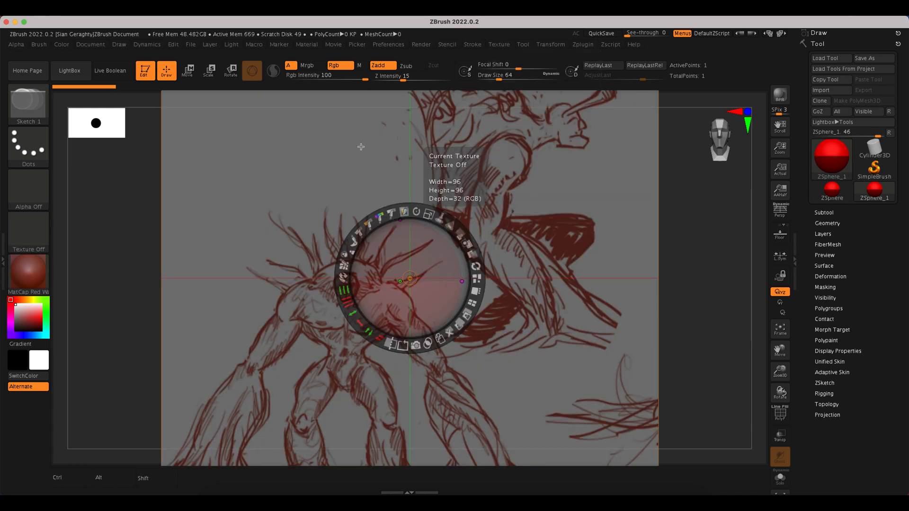
pyautogui.moveTo(226, 315)
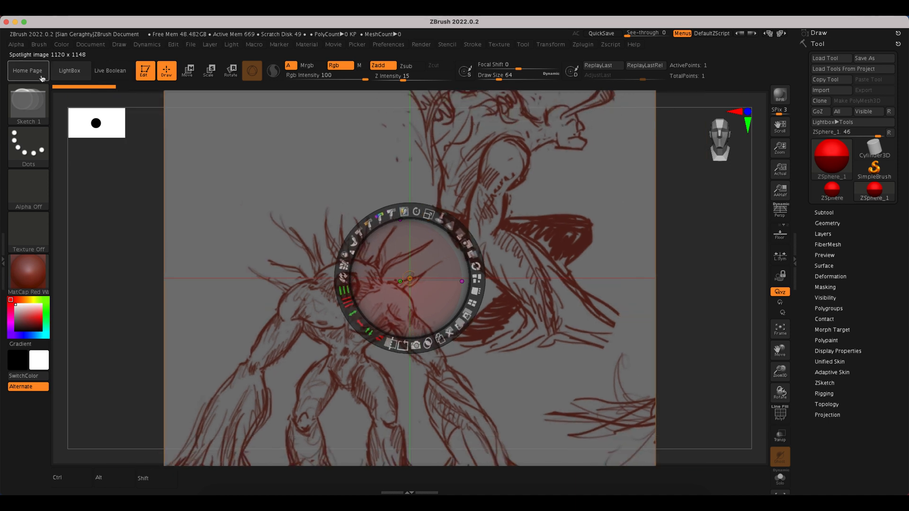
pyautogui.moveTo(423, 261)
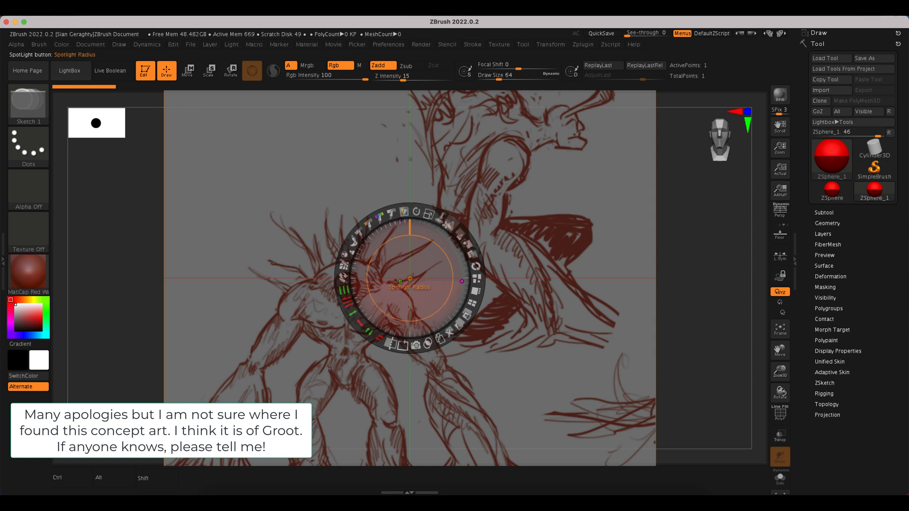
pyautogui.moveTo(475, 245)
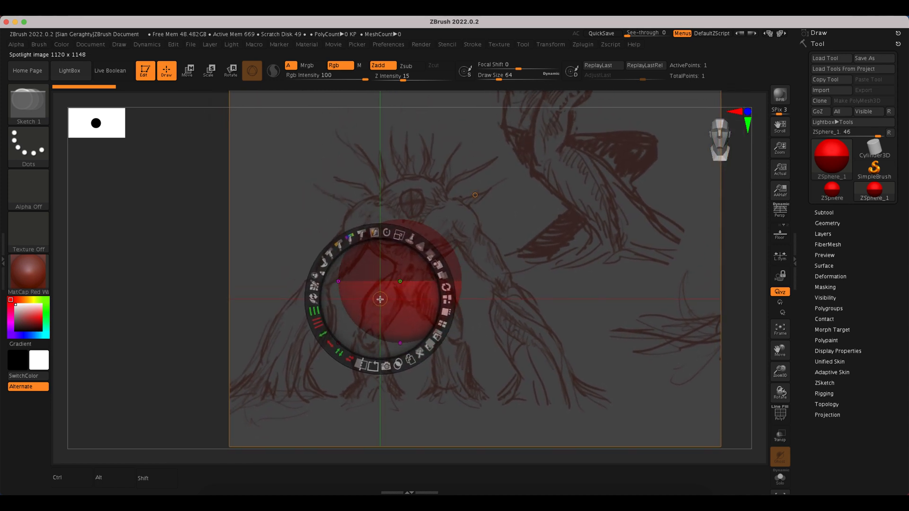
pyautogui.moveTo(661, 299)
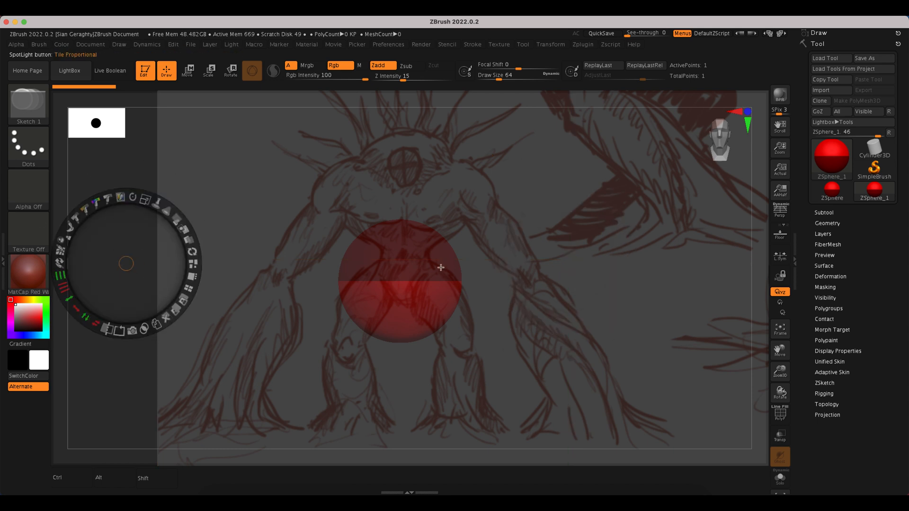
pyautogui.moveTo(132, 275)
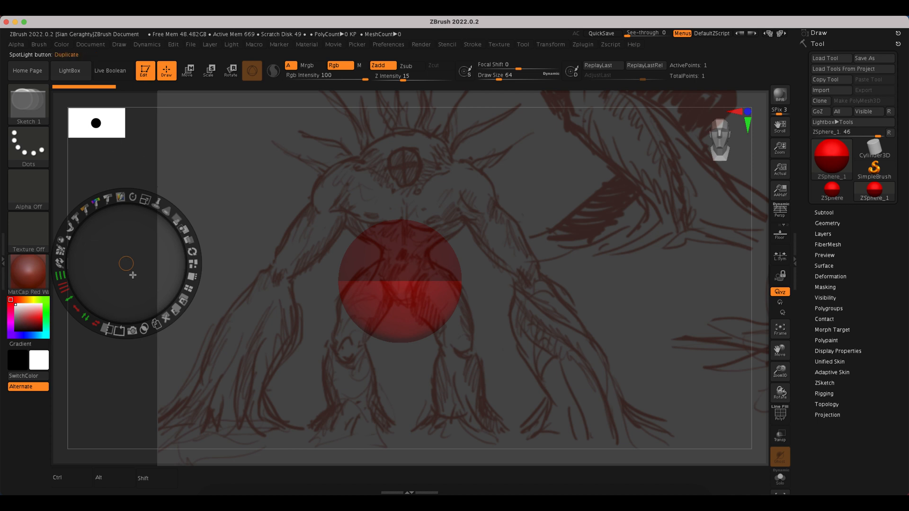
pyautogui.moveTo(108, 250)
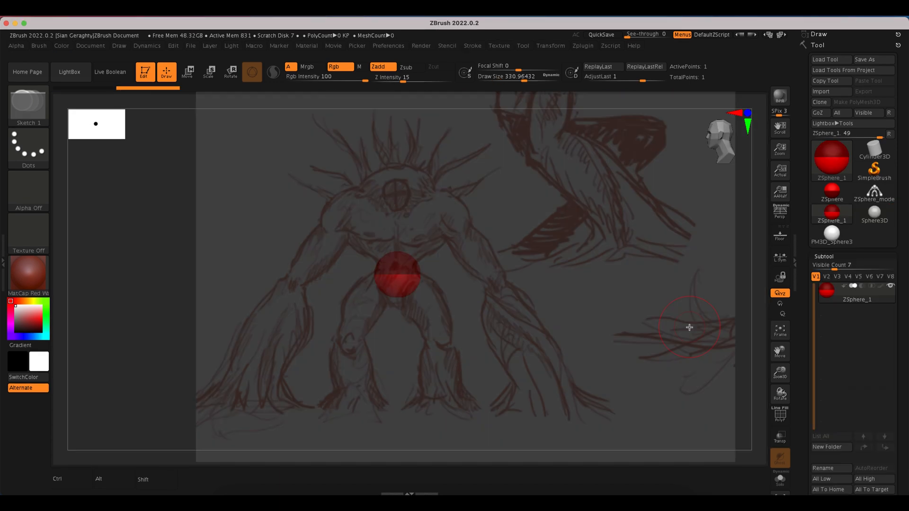
pyautogui.moveTo(232, 286)
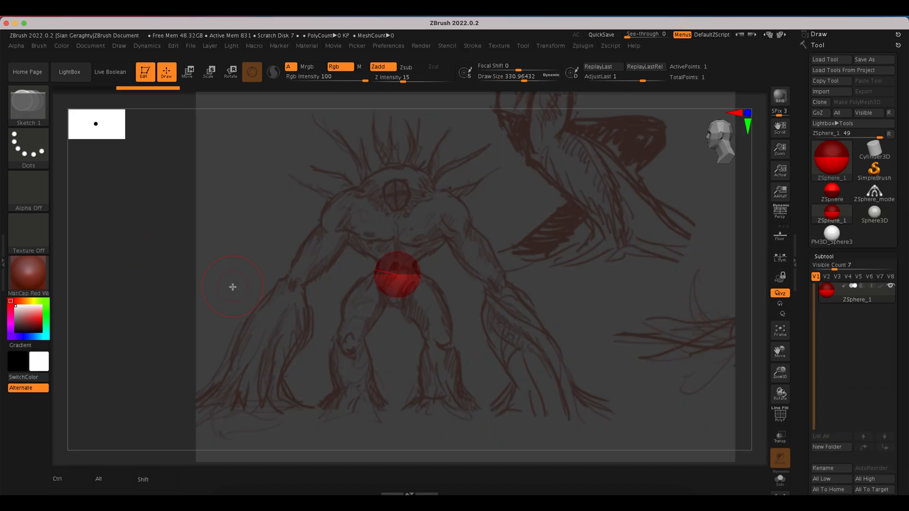
pyautogui.moveTo(346, 425)
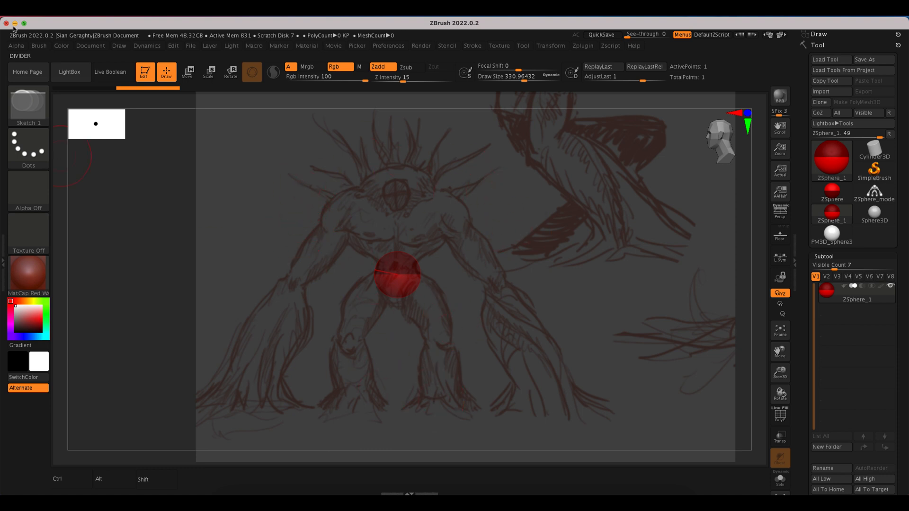
# Step: Open the Brush palette and expand the Samples section
pyautogui.click(39, 46)
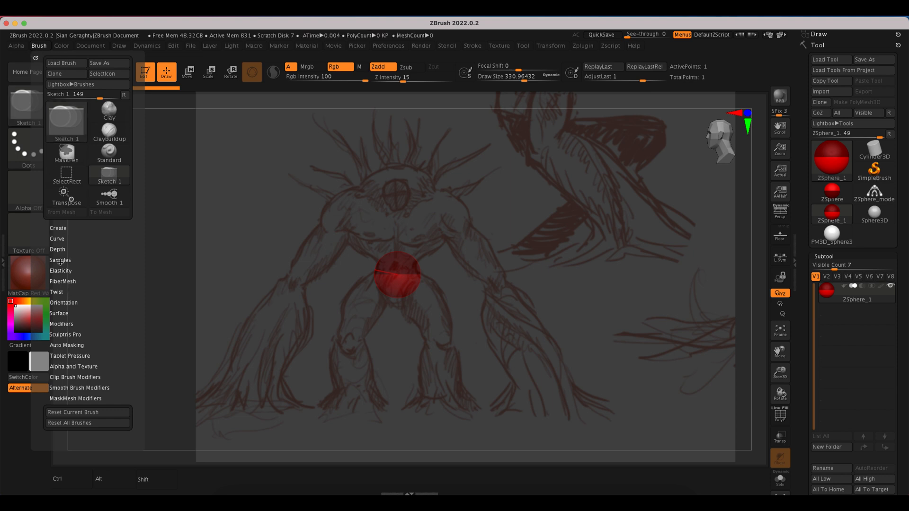
pyautogui.click(60, 260)
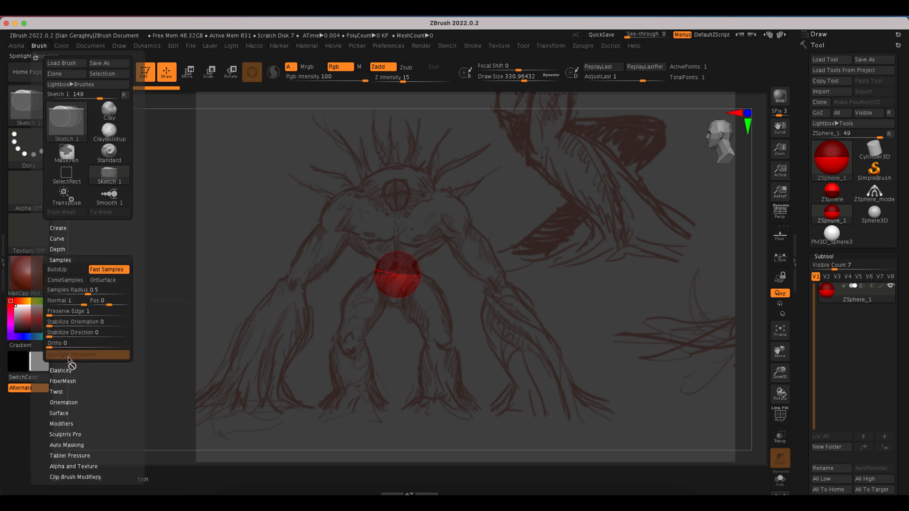
pyautogui.moveTo(67, 355)
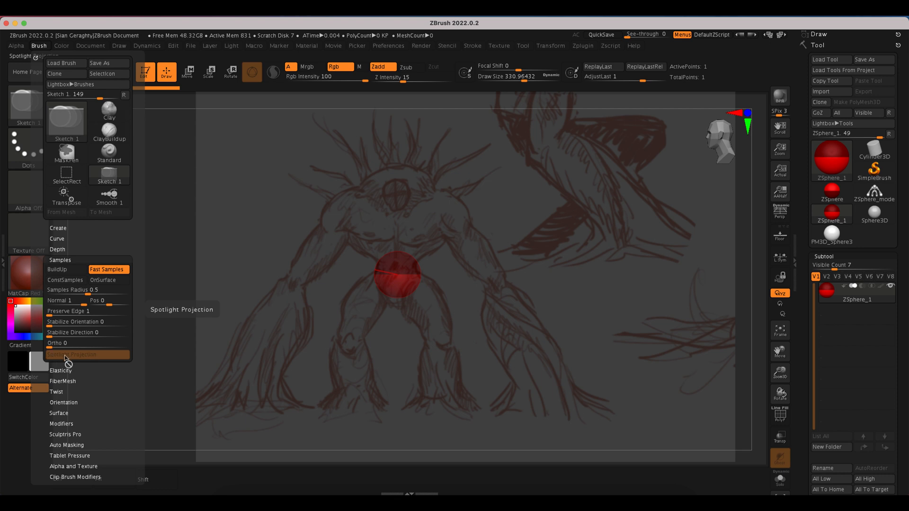
pyautogui.moveTo(70, 359)
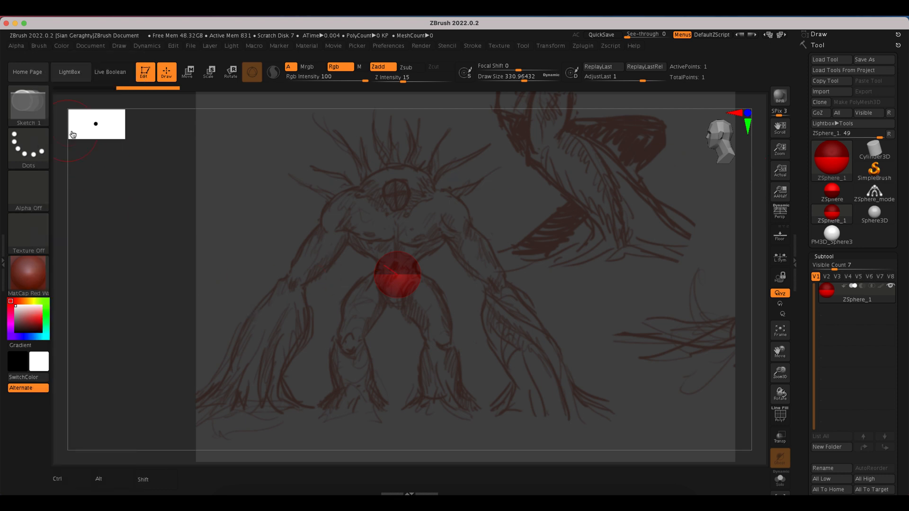
pyautogui.moveTo(28, 105)
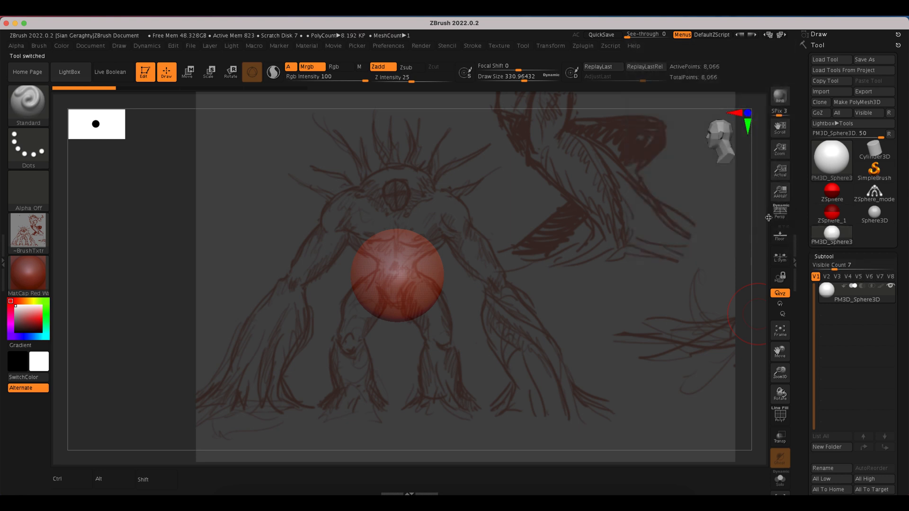
pyautogui.moveTo(495, 294)
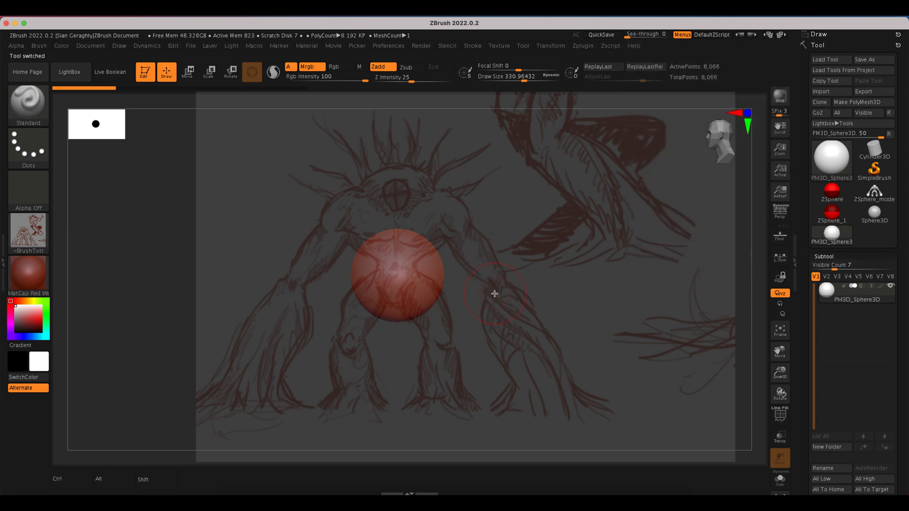
# Step: Switch to the PM3D_Sphere3D polymesh and bring up the Spotlight controls
pyautogui.press('alt')
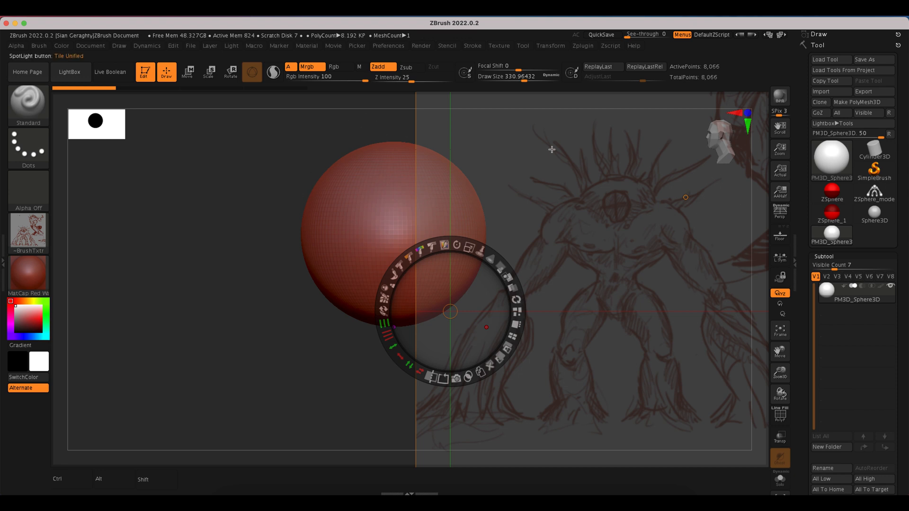
# Step: Enable Spotlight Projection in the Brush Samples settings
pyautogui.click(38, 46)
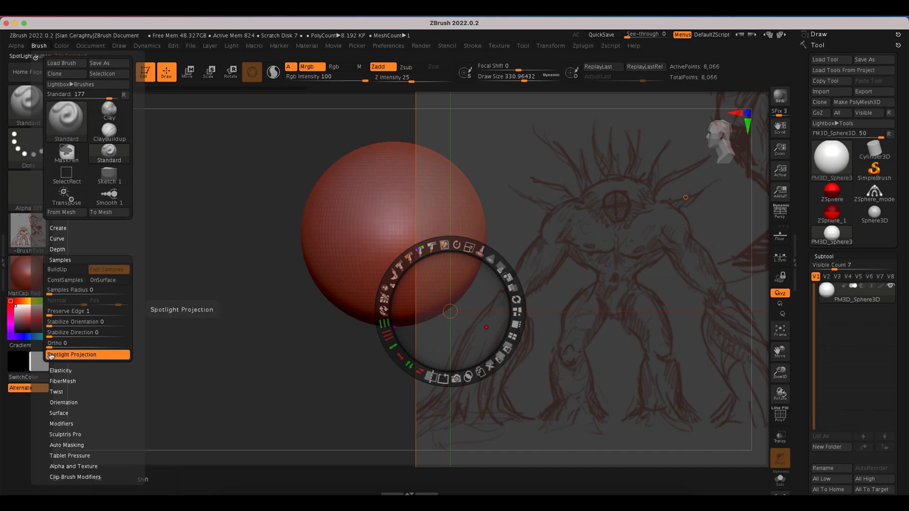
pyautogui.click(71, 354)
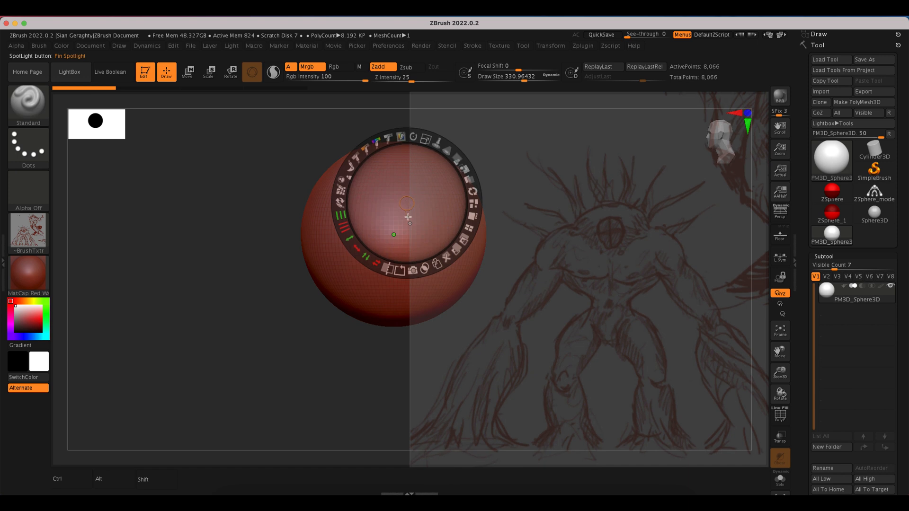
pyautogui.press('z')
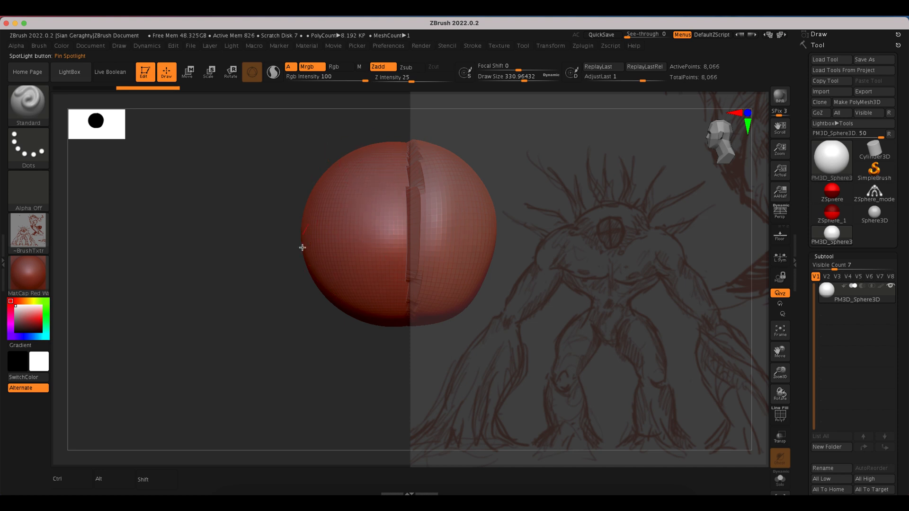
pyautogui.moveTo(162, 125)
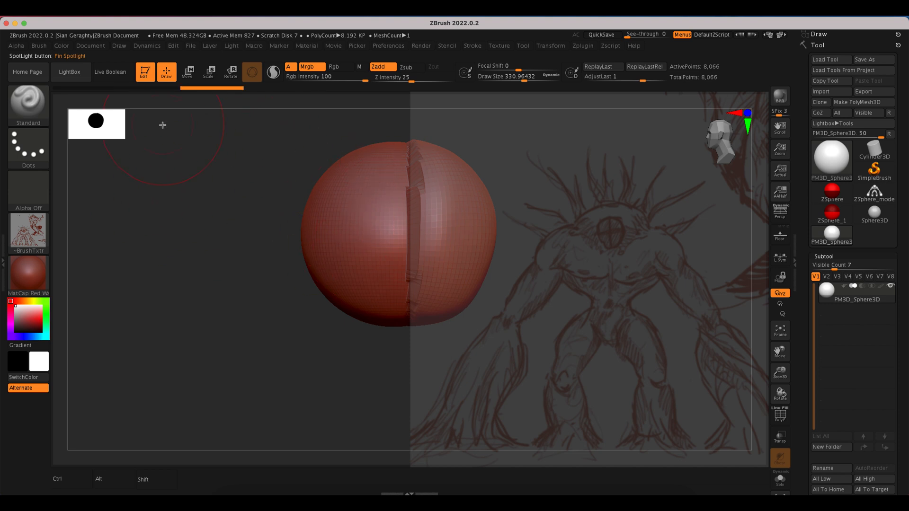
pyautogui.moveTo(364, 176)
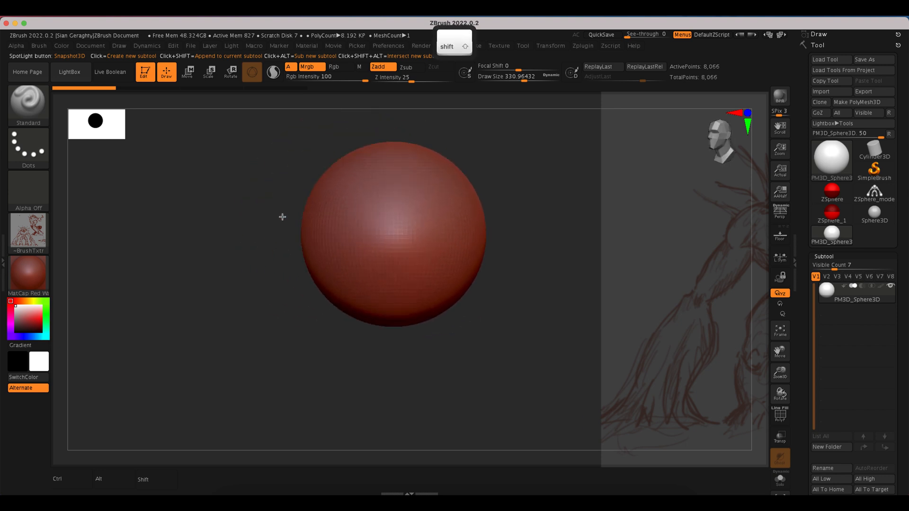
pyautogui.moveTo(467, 212)
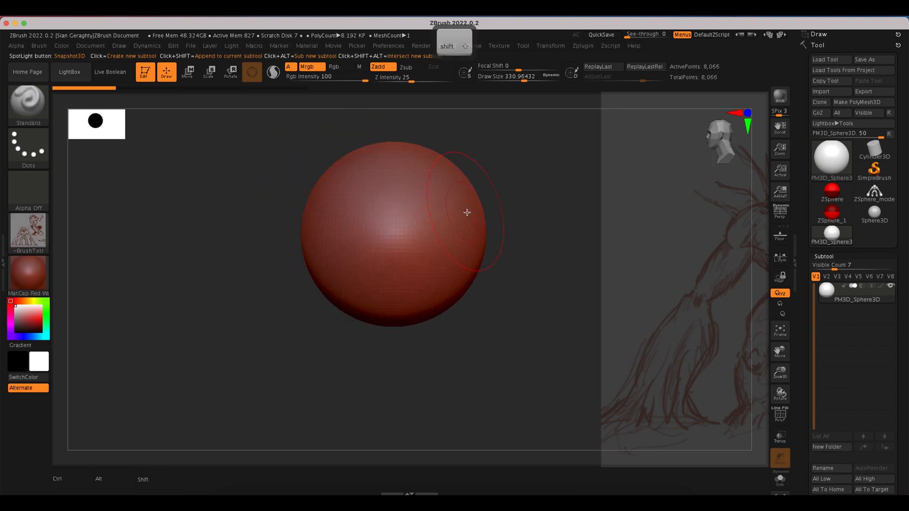
# Step: Turn Spotlight back on and center the sketch's torso behind the sphere
pyautogui.click(39, 46)
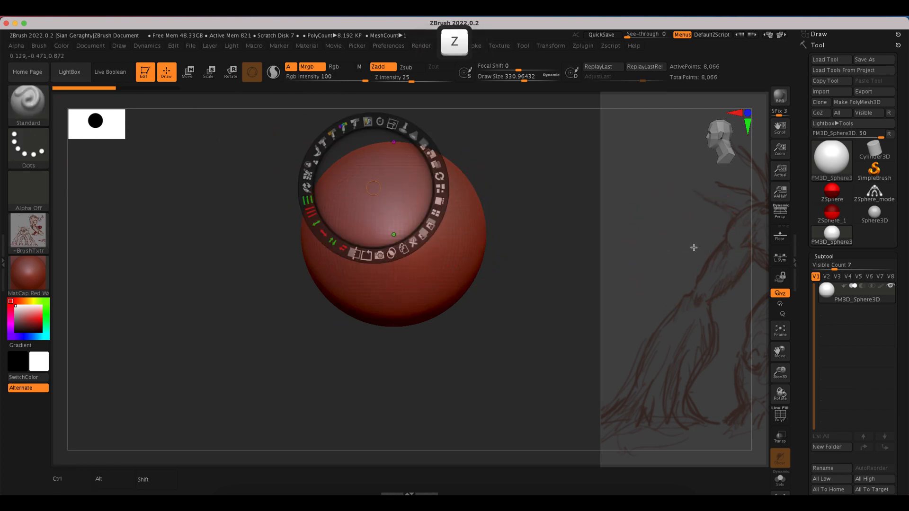
pyautogui.press('shift')
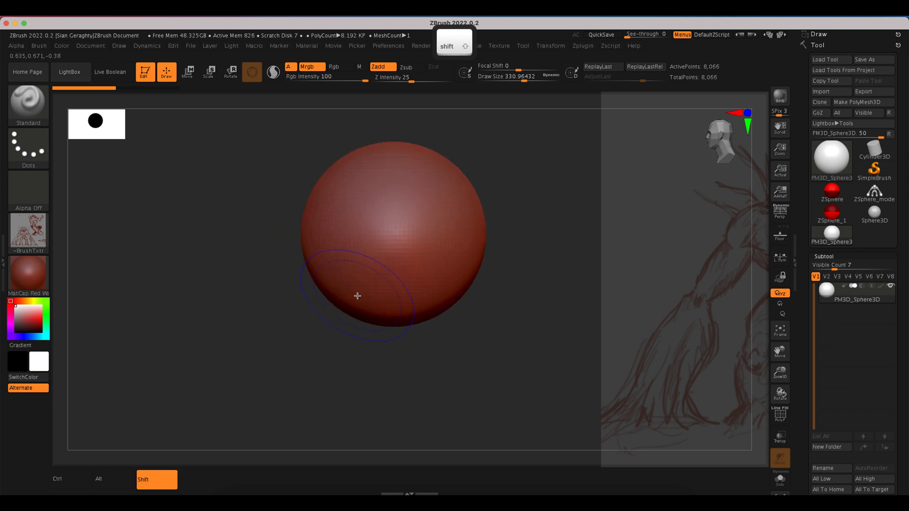
pyautogui.press('z')
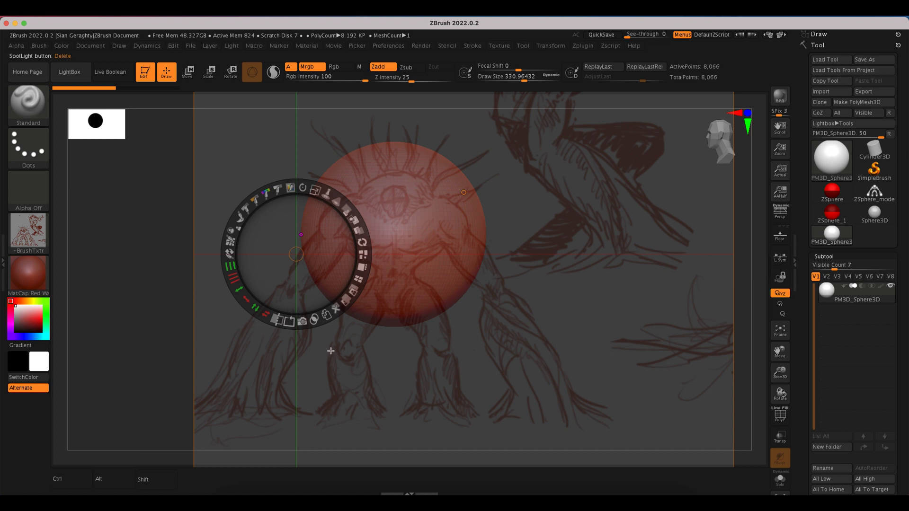
pyautogui.press('z')
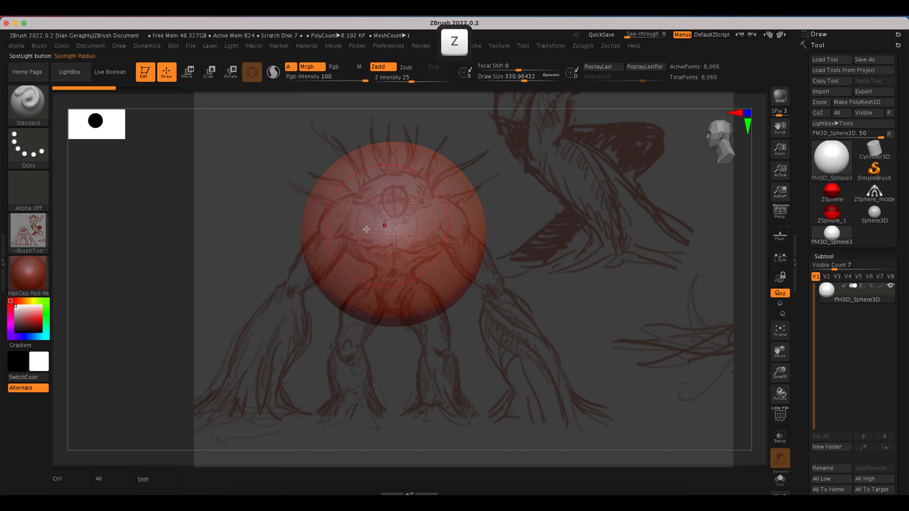
pyautogui.moveTo(121, 258)
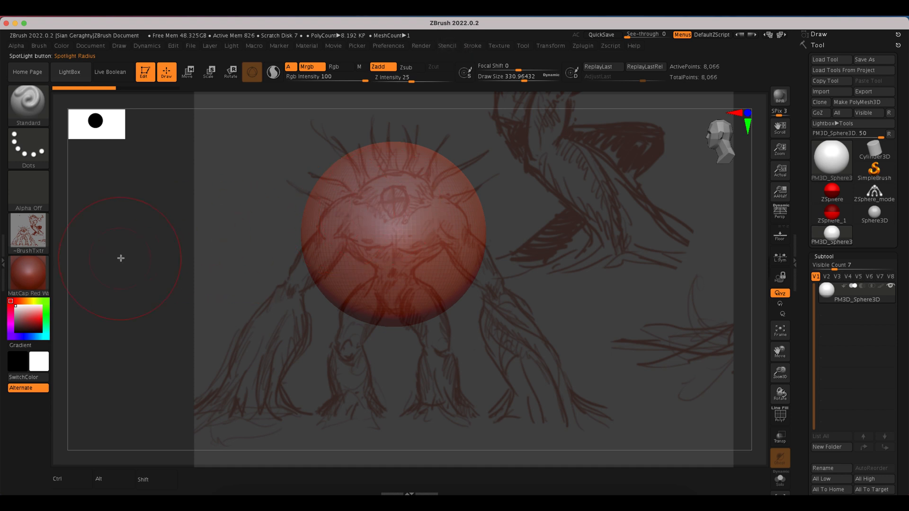
pyautogui.moveTo(356, 203)
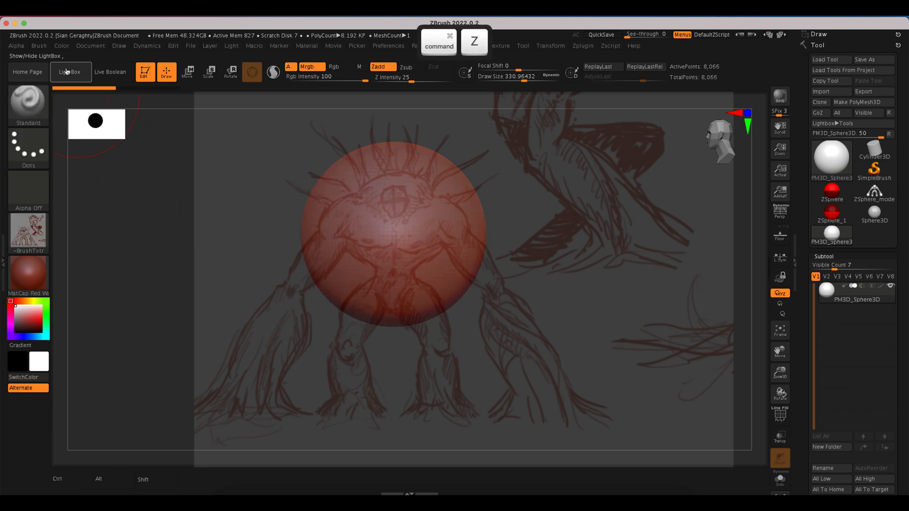
# Step: Undo the sculpt strokes and draw a single ZSphere in Edit mode
pyautogui.click(39, 46)
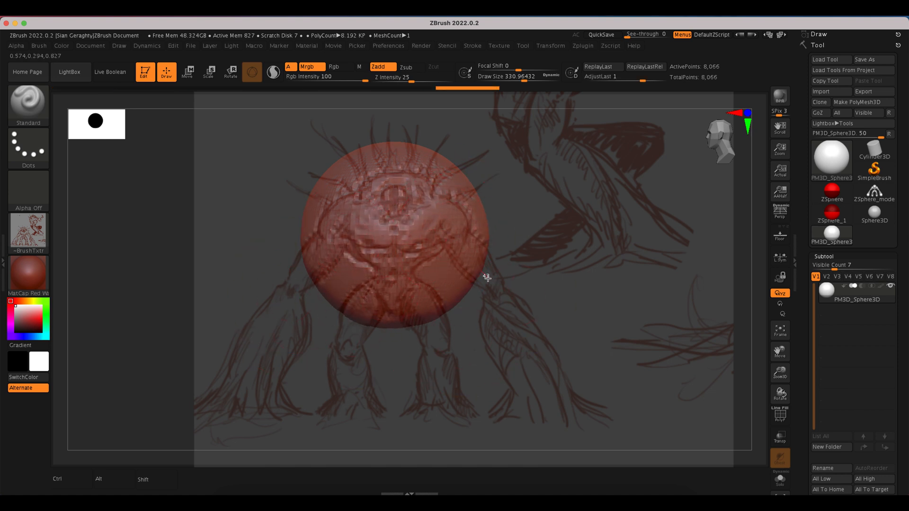
pyautogui.moveTo(145, 216)
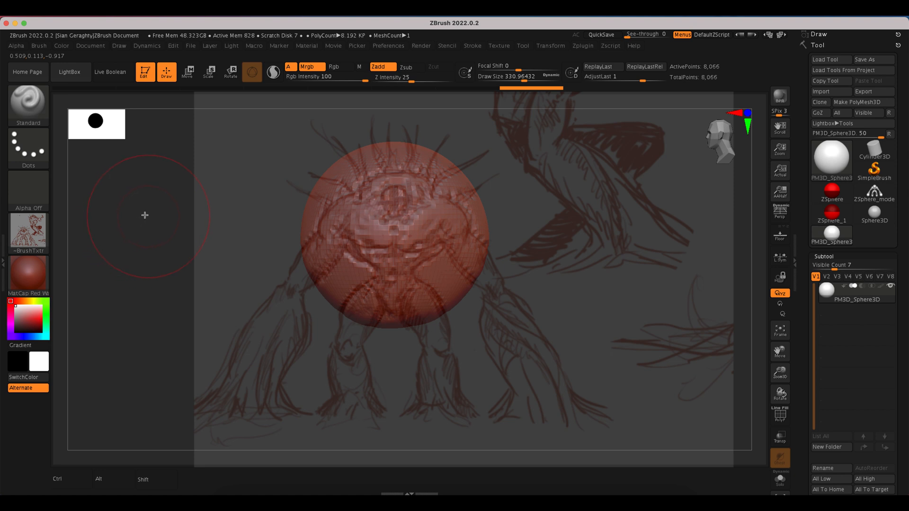
pyautogui.moveTo(202, 189)
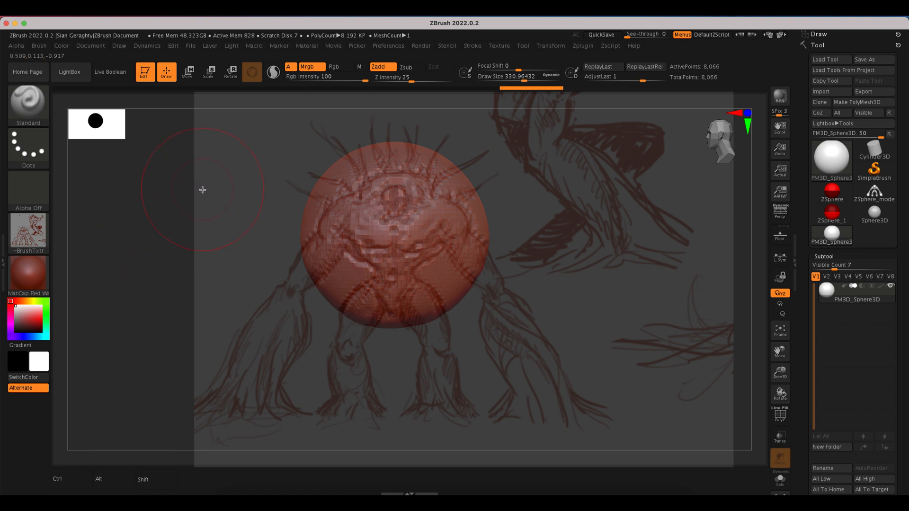
pyautogui.moveTo(304, 199)
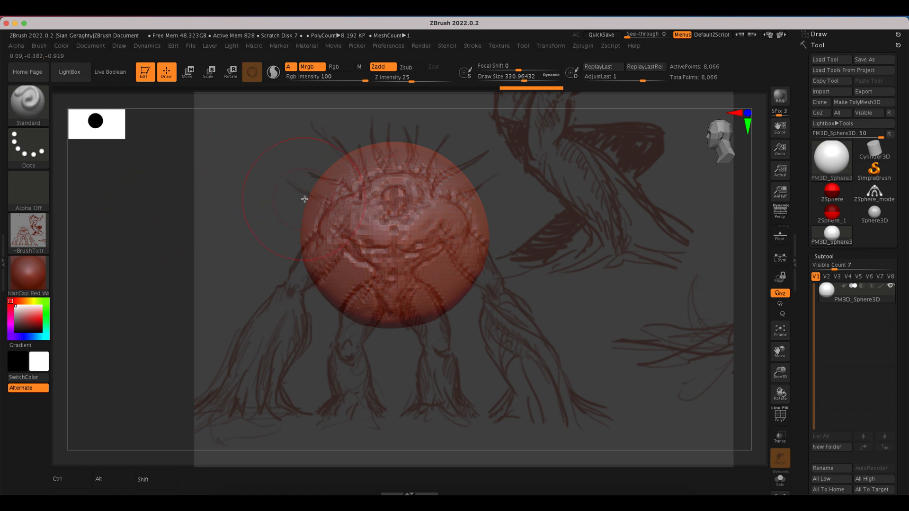
pyautogui.moveTo(350, 150)
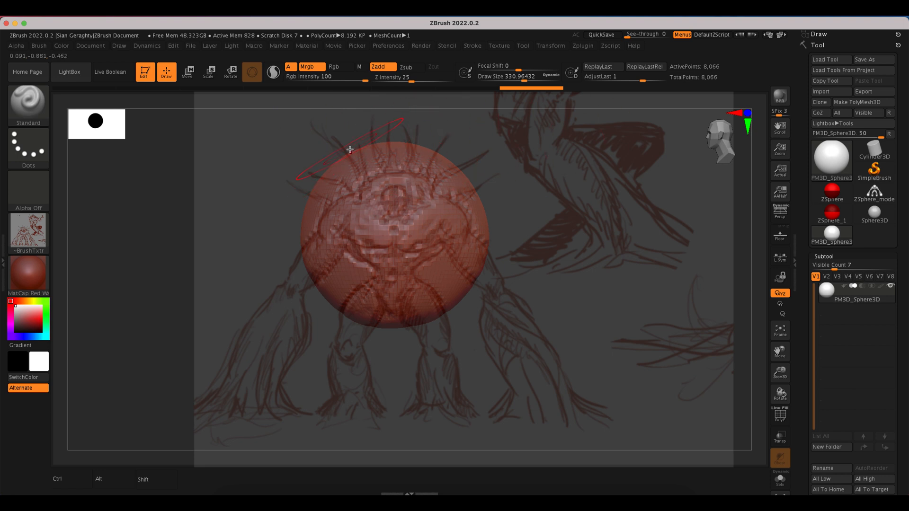
pyautogui.moveTo(194, 313)
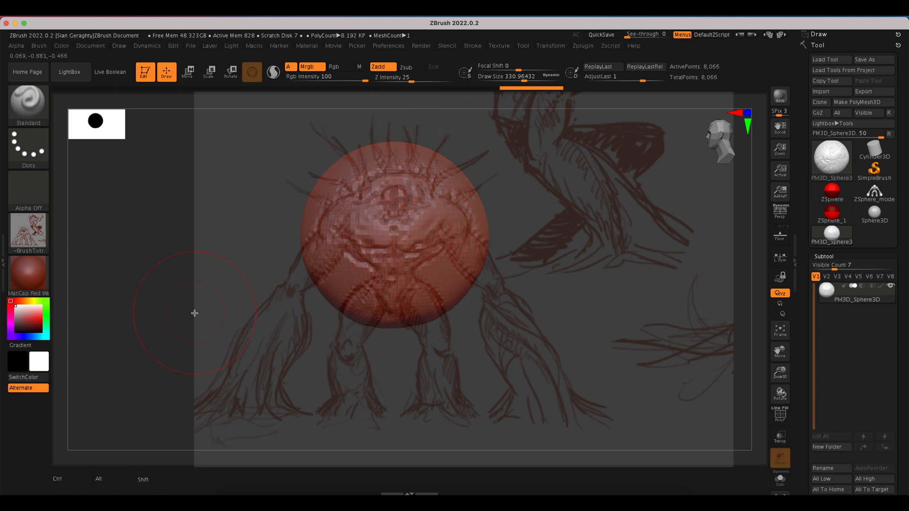
pyautogui.press('z')
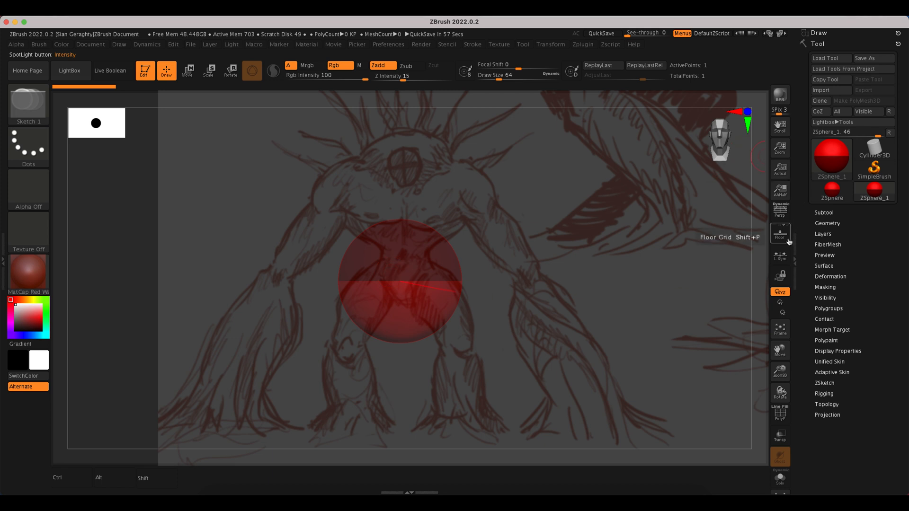
pyautogui.click(779, 233)
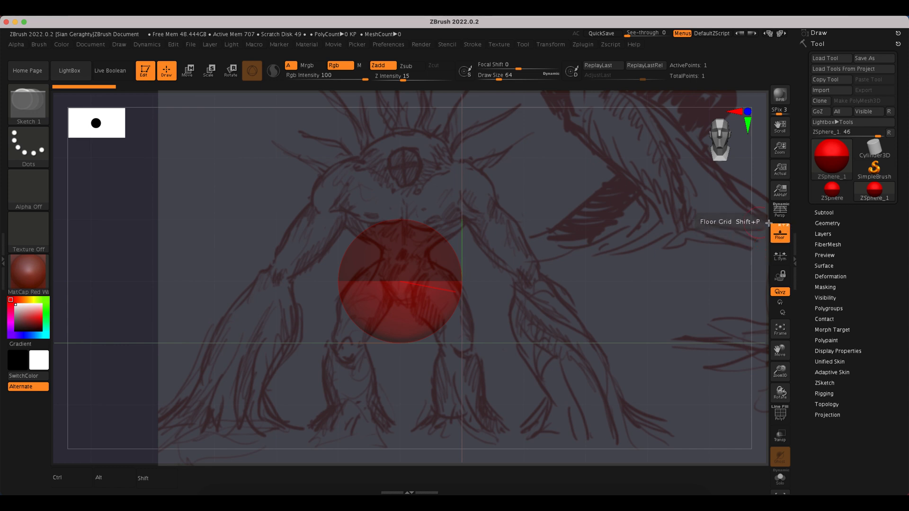
pyautogui.click(780, 233)
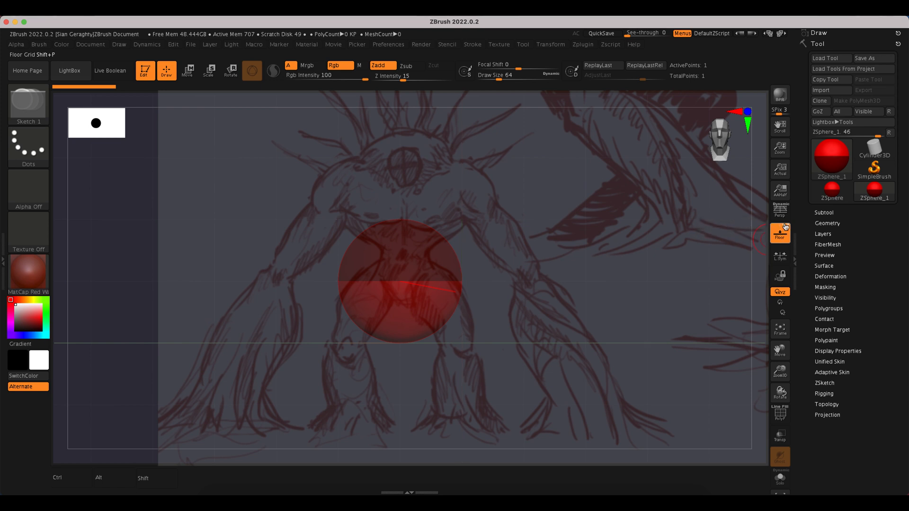
pyautogui.click(780, 235)
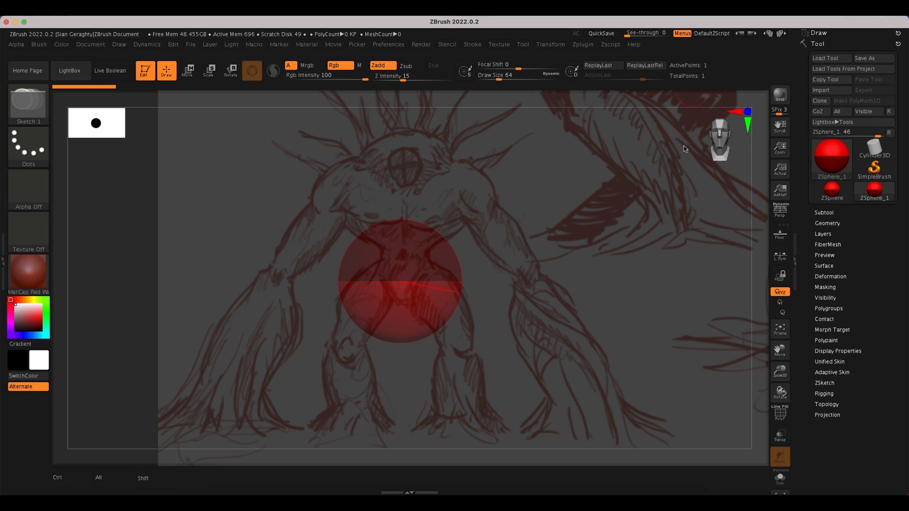
pyautogui.click(644, 34)
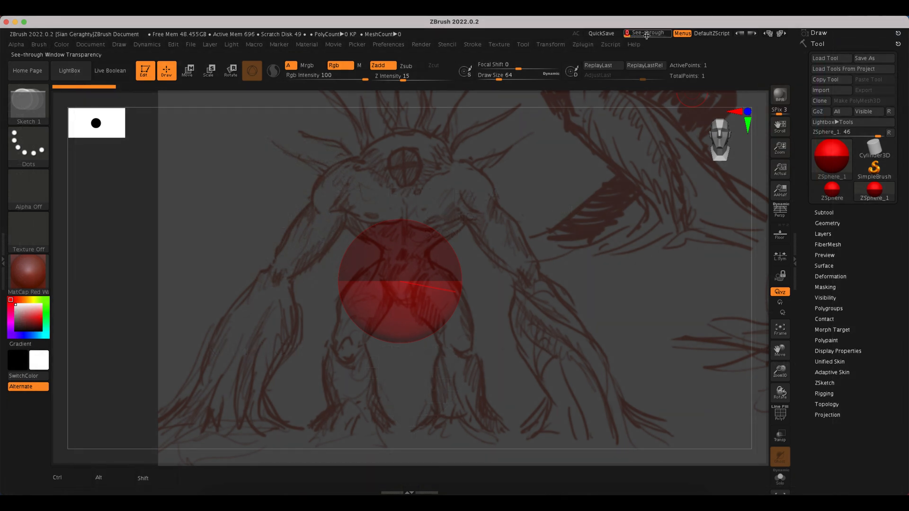
pyautogui.moveTo(647, 33)
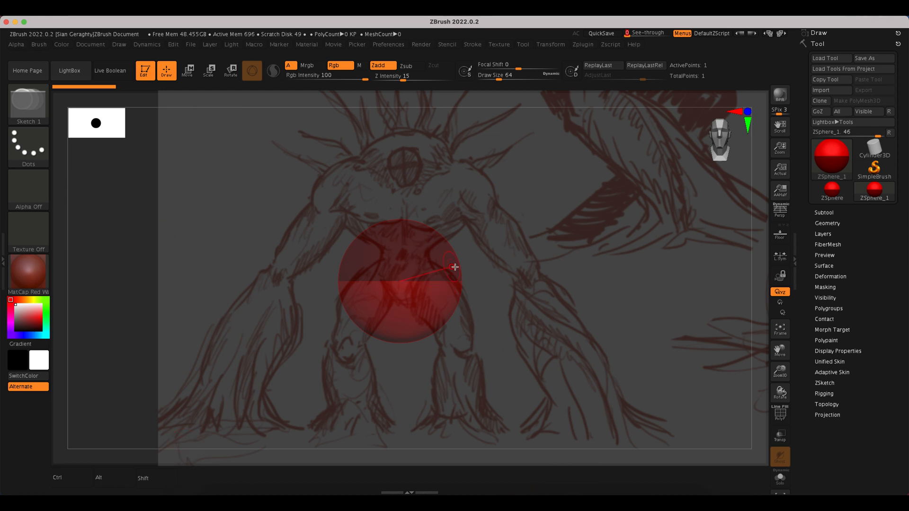
pyautogui.moveTo(105, 328)
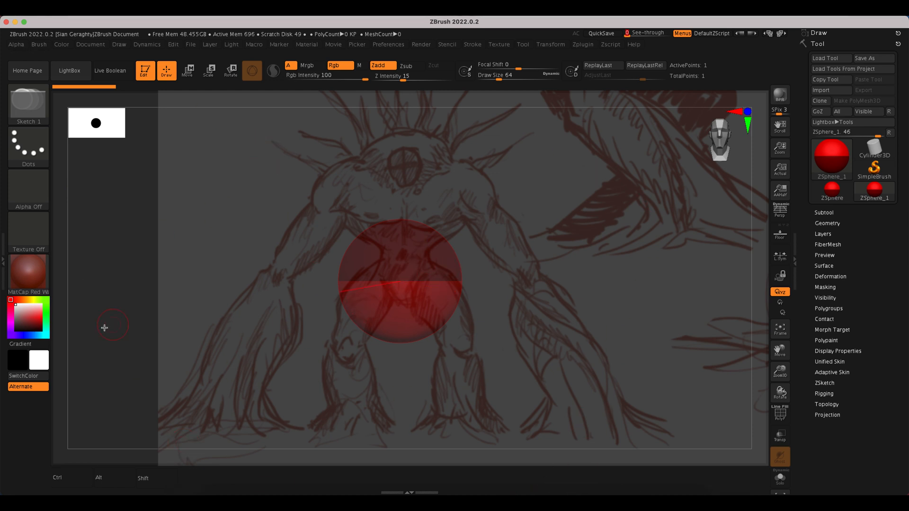
pyautogui.moveTo(647, 33)
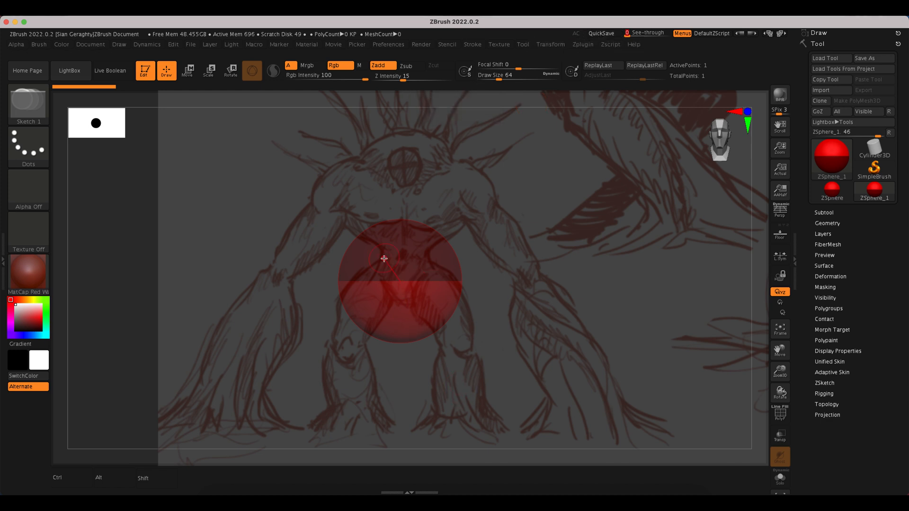
pyautogui.moveTo(314, 278)
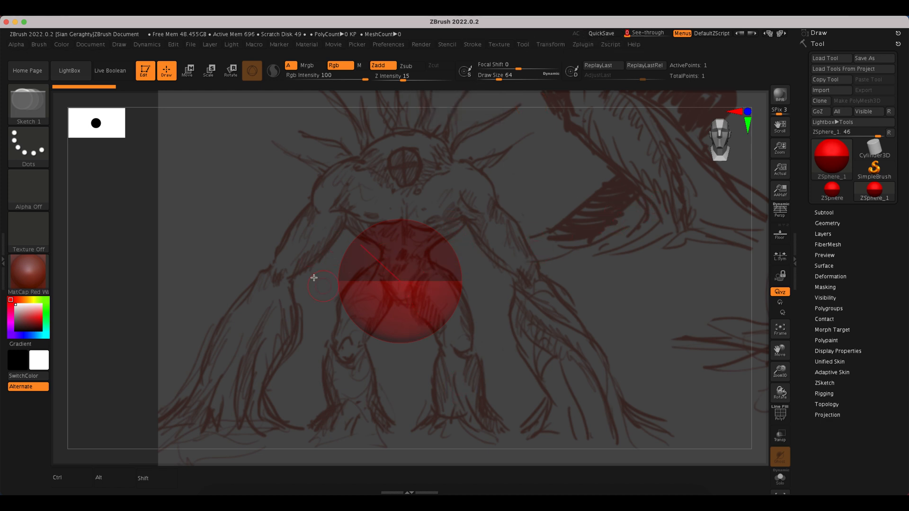
pyautogui.moveTo(390, 279)
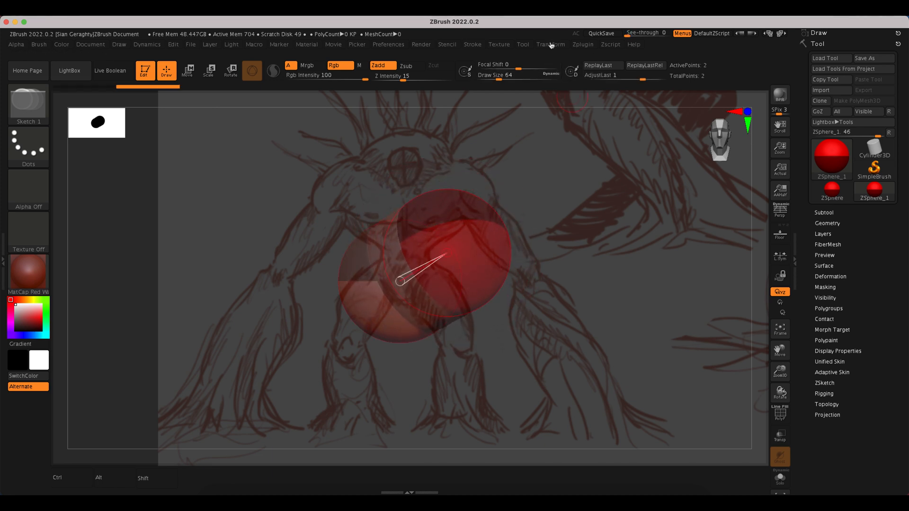
# Step: Add a child ZSphere toward the upper right and lower the sketch's Spotlight opacity
pyautogui.press('z')
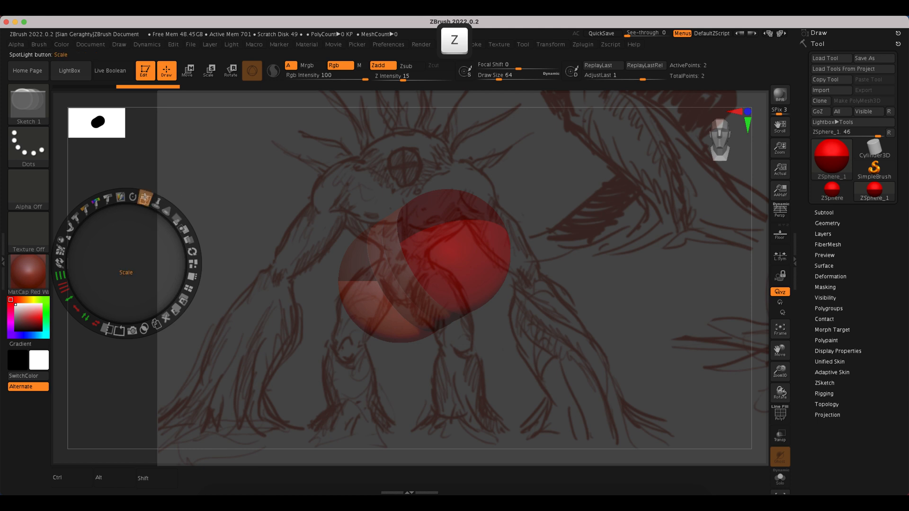
pyautogui.moveTo(143, 202)
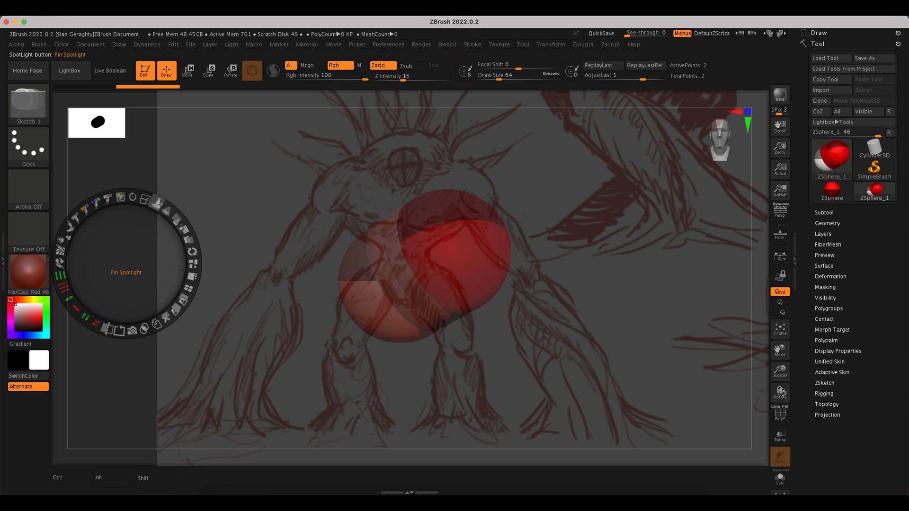
pyautogui.click(155, 199)
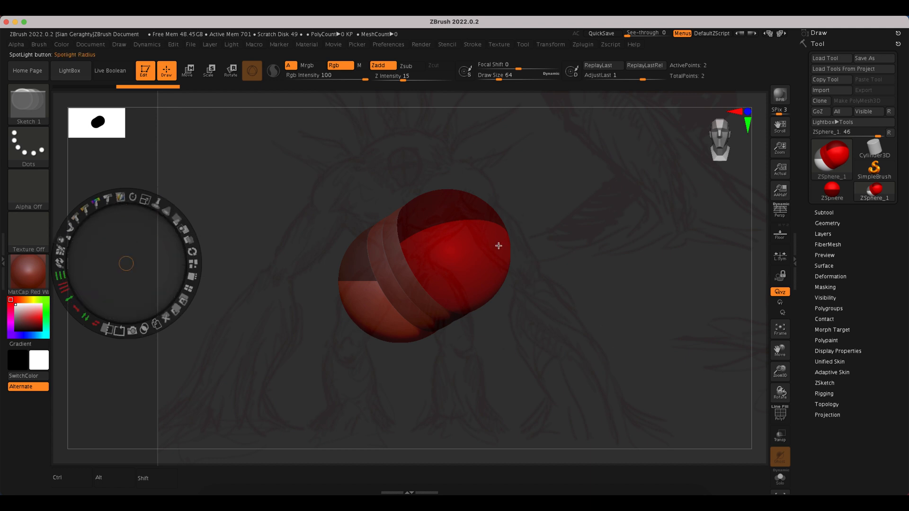
pyautogui.click(188, 70)
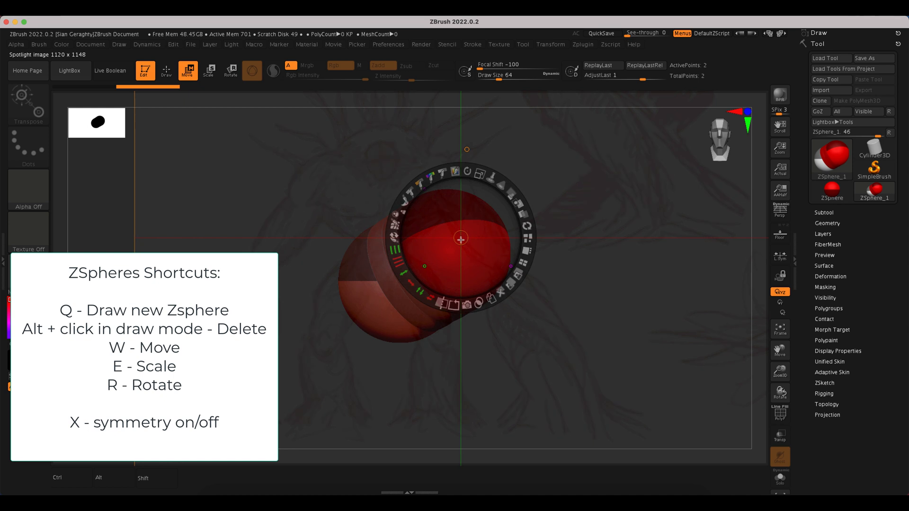
# Step: Undo the stretched, tapered child ZSphere, leaving only the scaled-down root sphere
pyautogui.press('cmd+z')
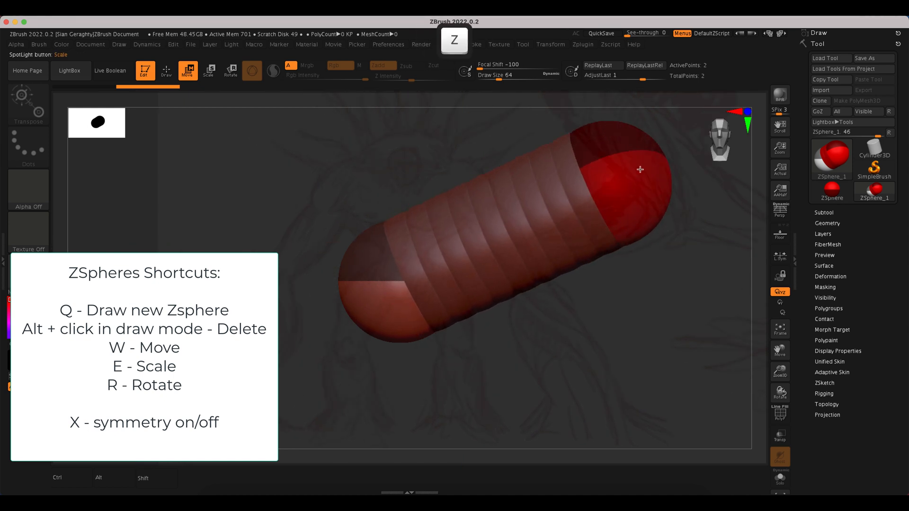
pyautogui.click(208, 71)
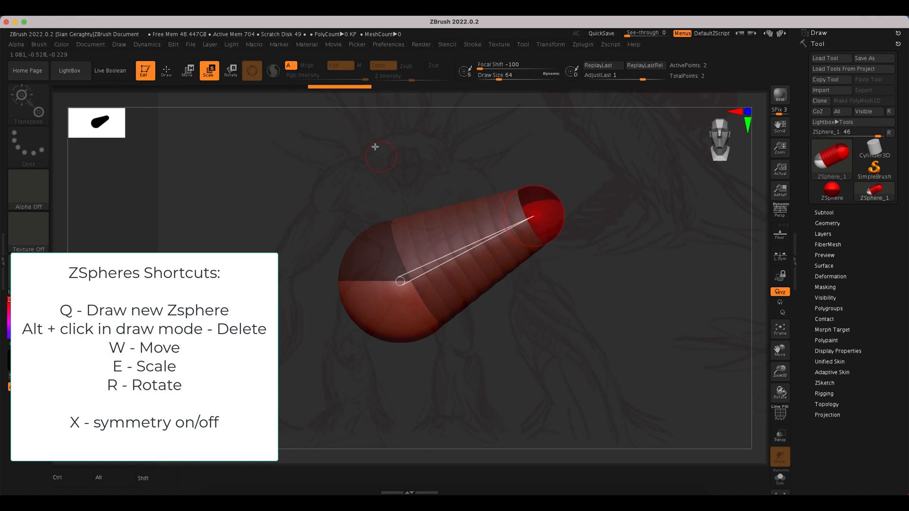
pyautogui.press('ctrl')
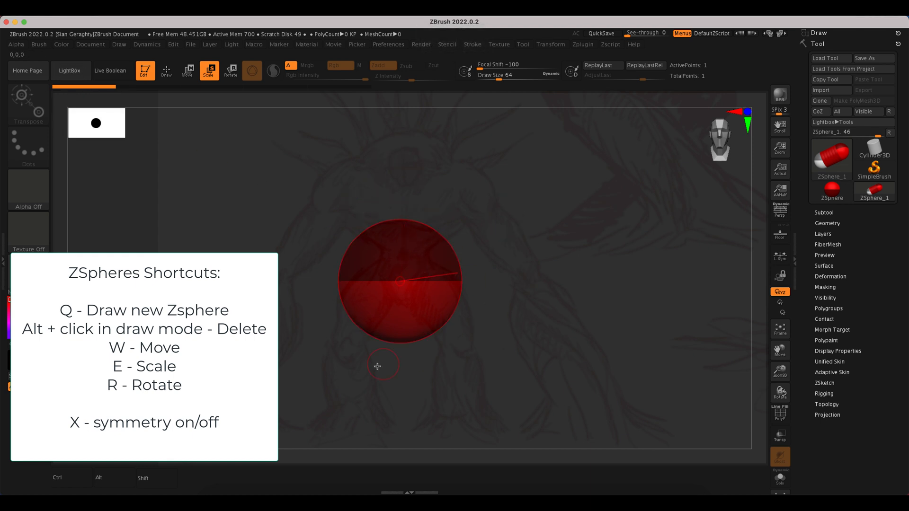
pyautogui.moveTo(387, 277)
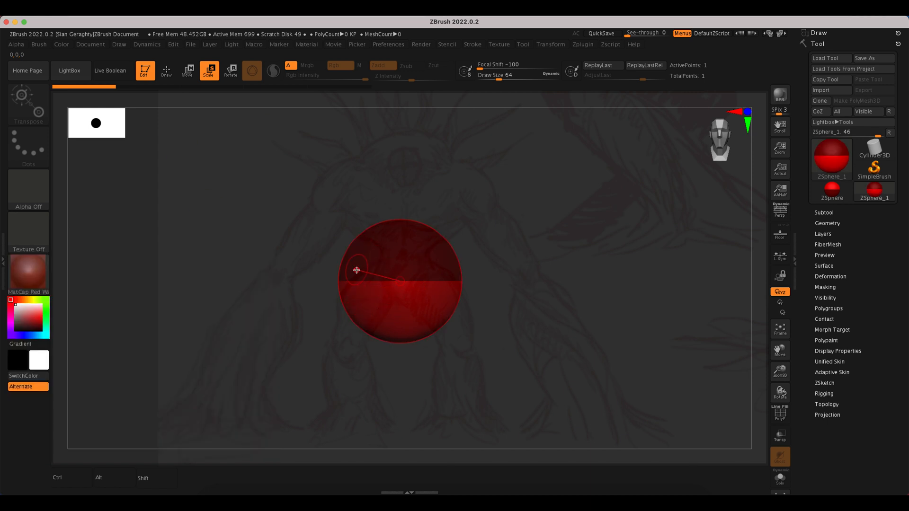
pyautogui.moveTo(333, 205)
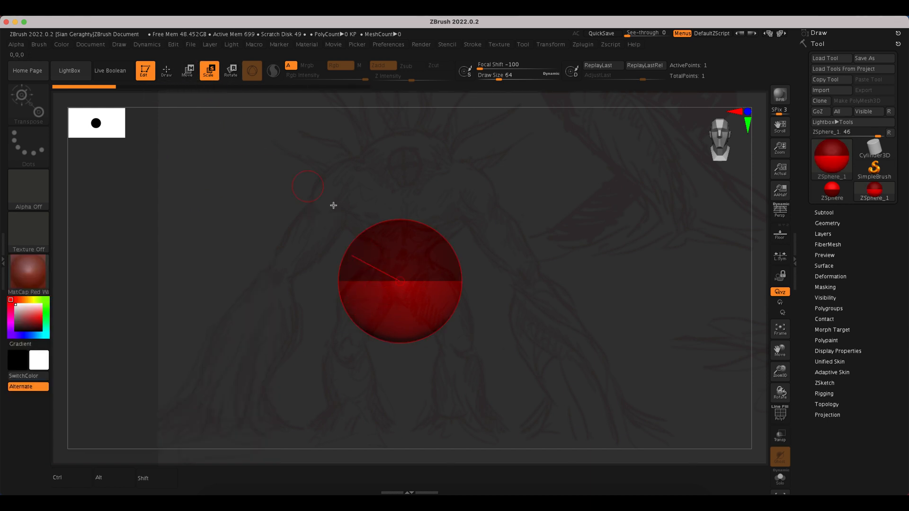
pyautogui.moveTo(452, 269)
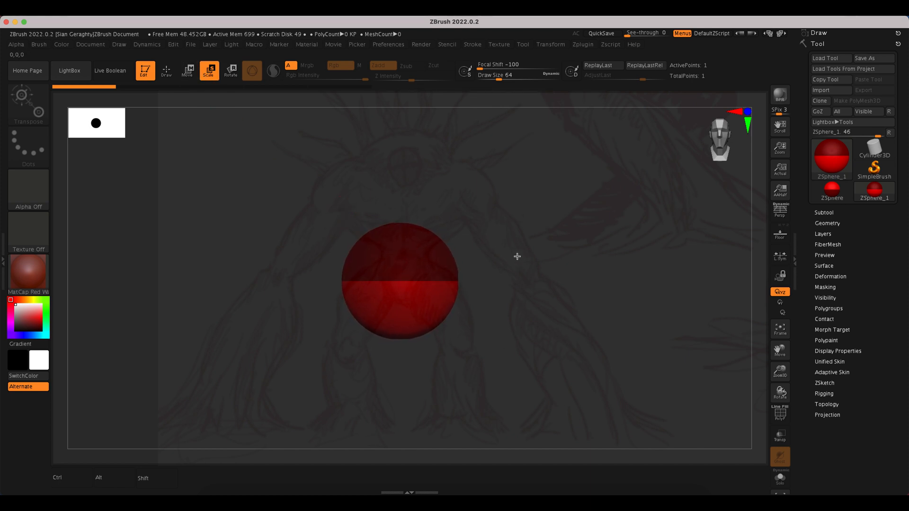
pyautogui.click(166, 70)
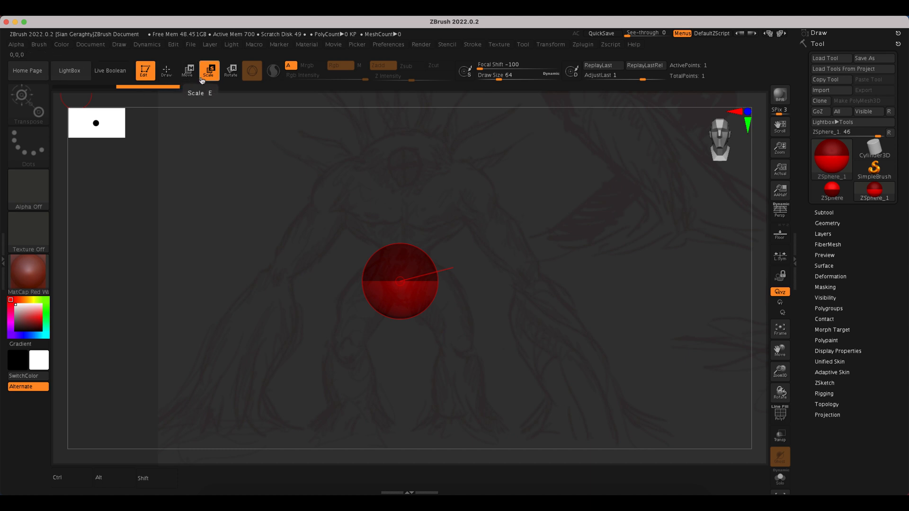
pyautogui.moveTo(166, 71)
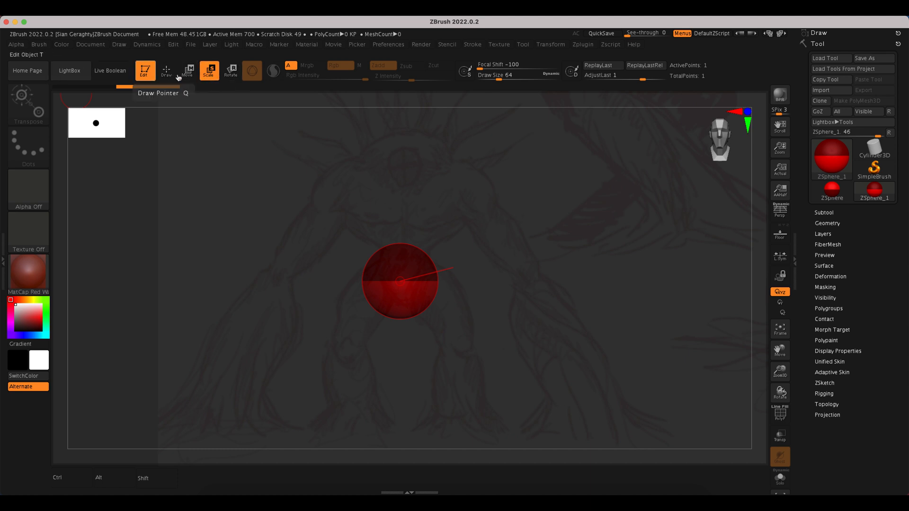
pyautogui.moveTo(231, 71)
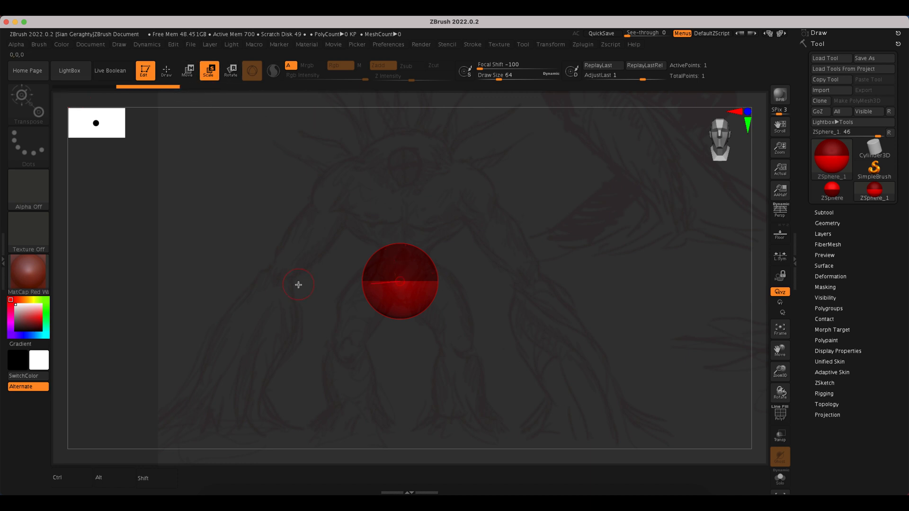
# Step: Enlarge the root ZSphere, draw a smaller child ZSphere and drag it into place
pyautogui.press('w')
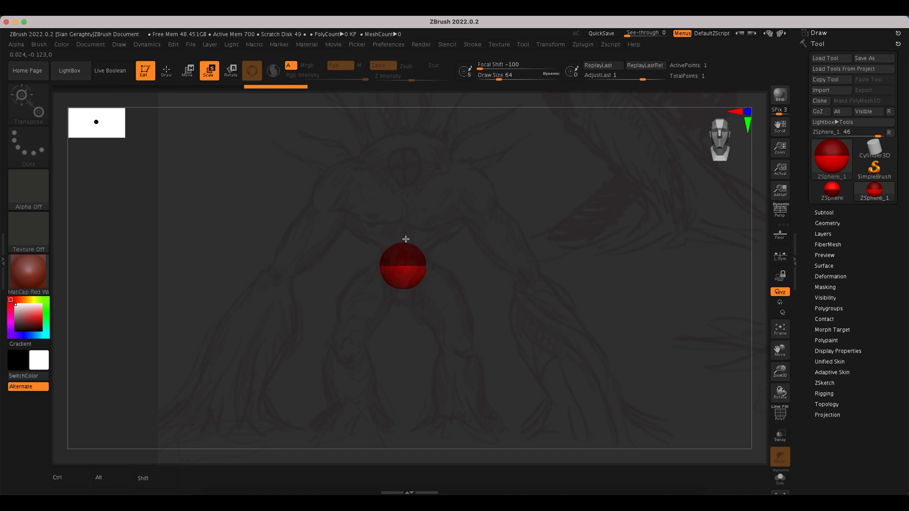
pyautogui.moveTo(402, 266)
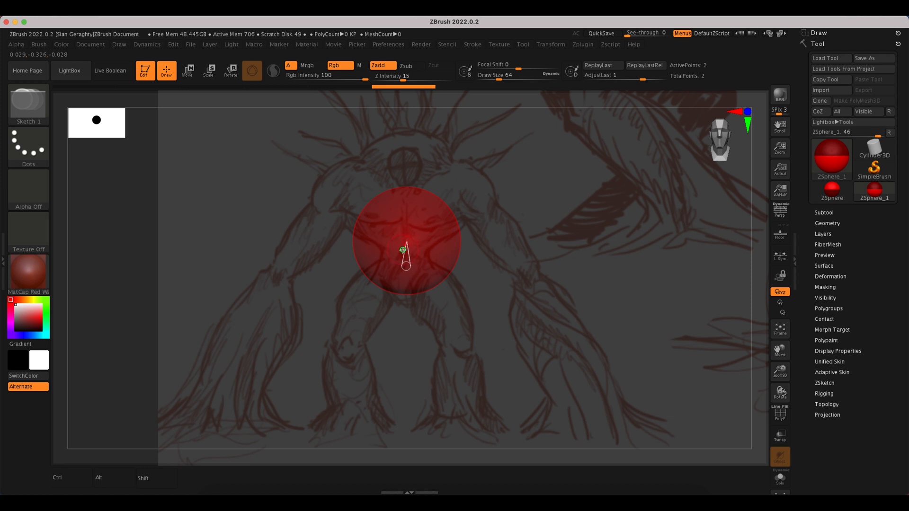
pyautogui.press('w')
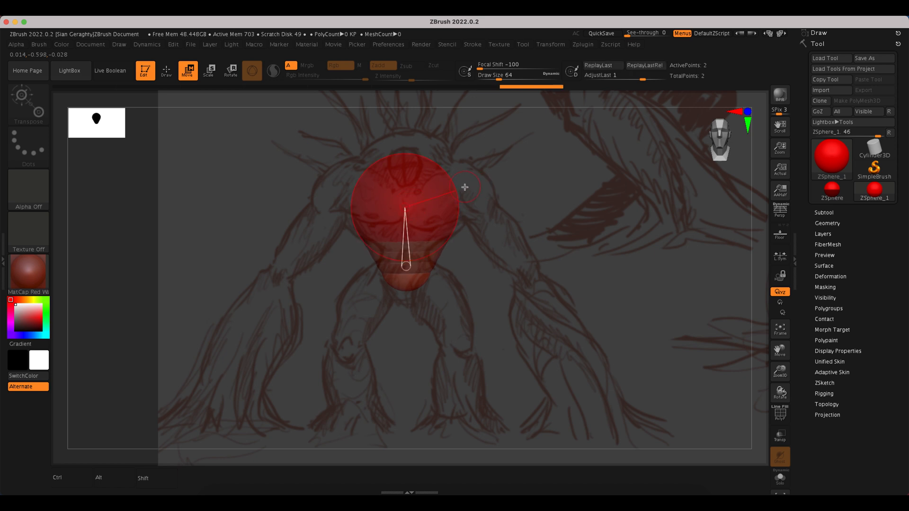
pyautogui.moveTo(447, 138)
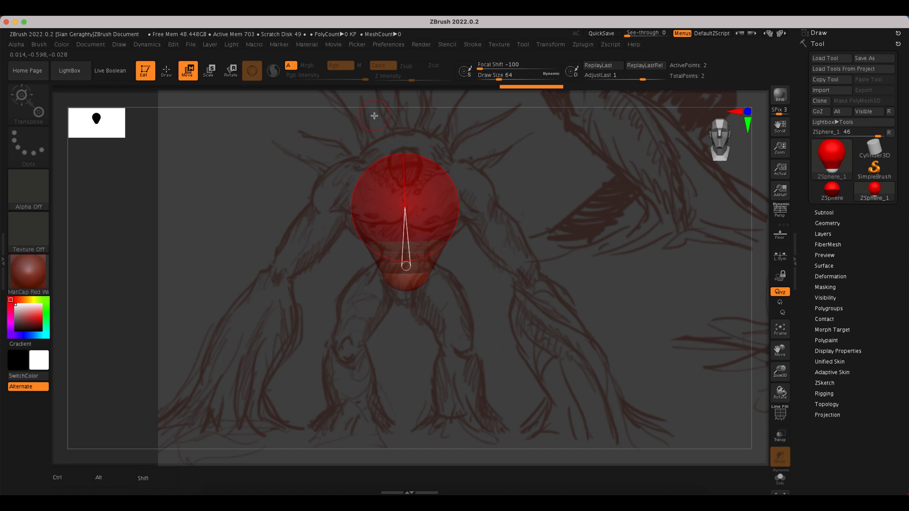
pyautogui.moveTo(453, 209)
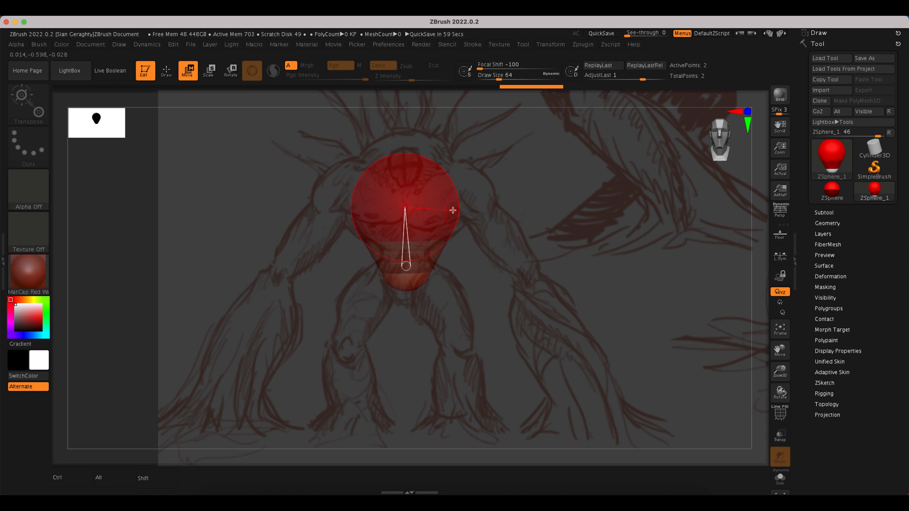
pyautogui.moveTo(362, 193)
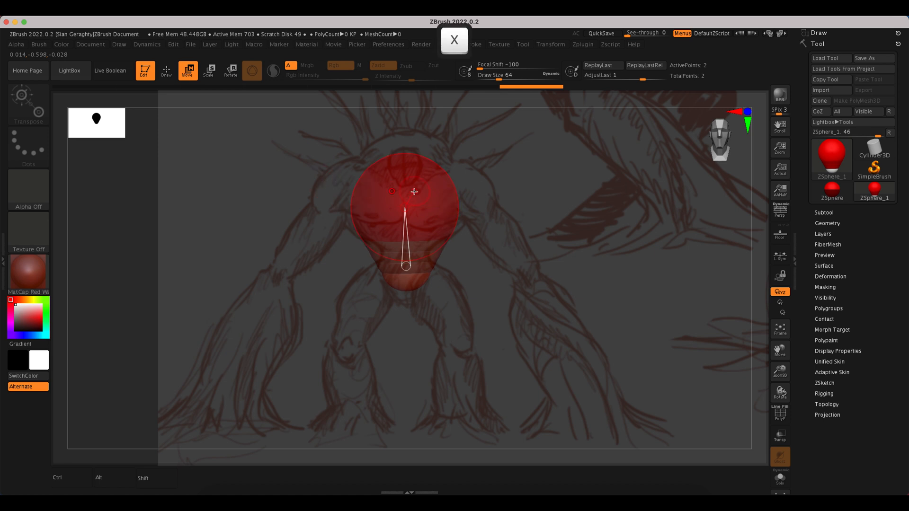
# Step: Turn on symmetry and draw mirrored ZSpheres on both sides of the chest sphere
pyautogui.click(454, 39)
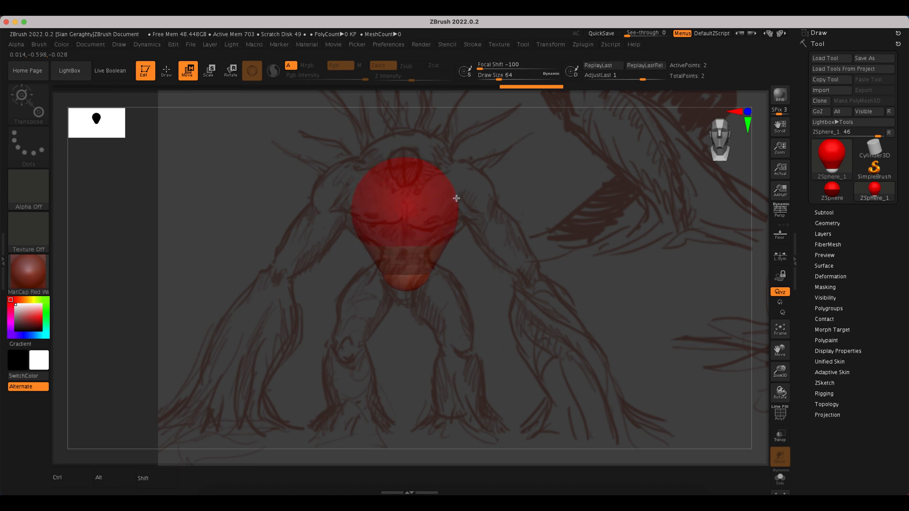
pyautogui.press('q')
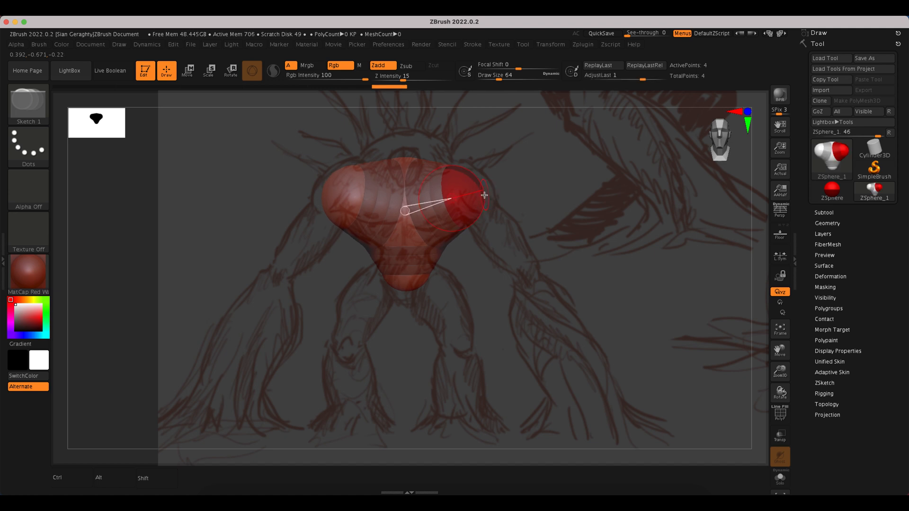
pyautogui.press('w')
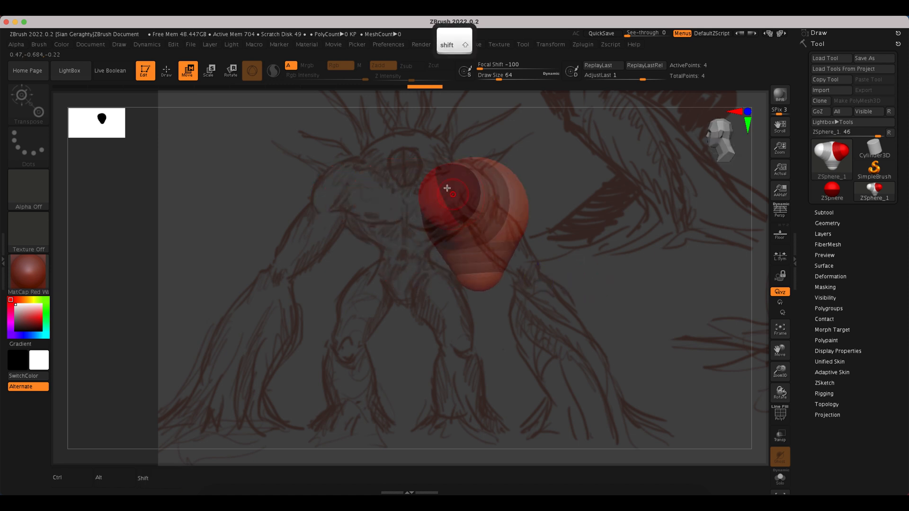
pyautogui.moveTo(397, 159)
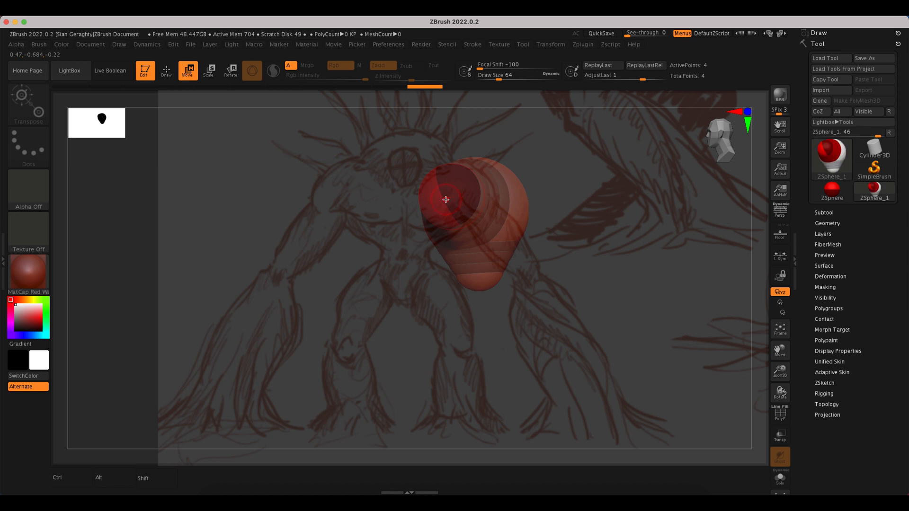
pyautogui.moveTo(443, 182)
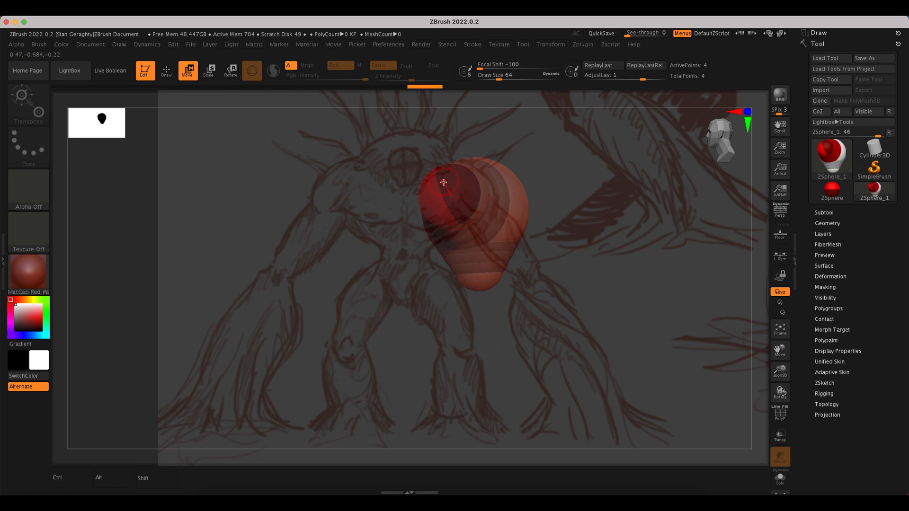
pyautogui.moveTo(432, 150)
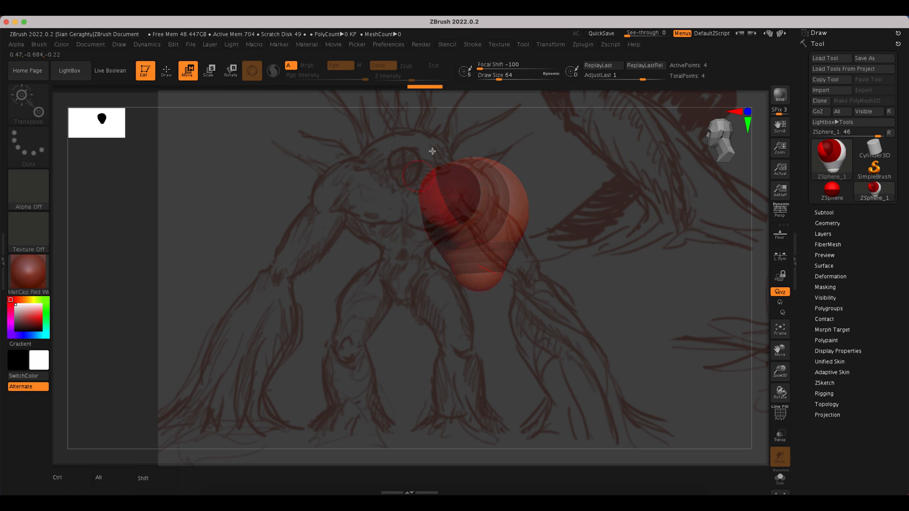
pyautogui.moveTo(438, 205)
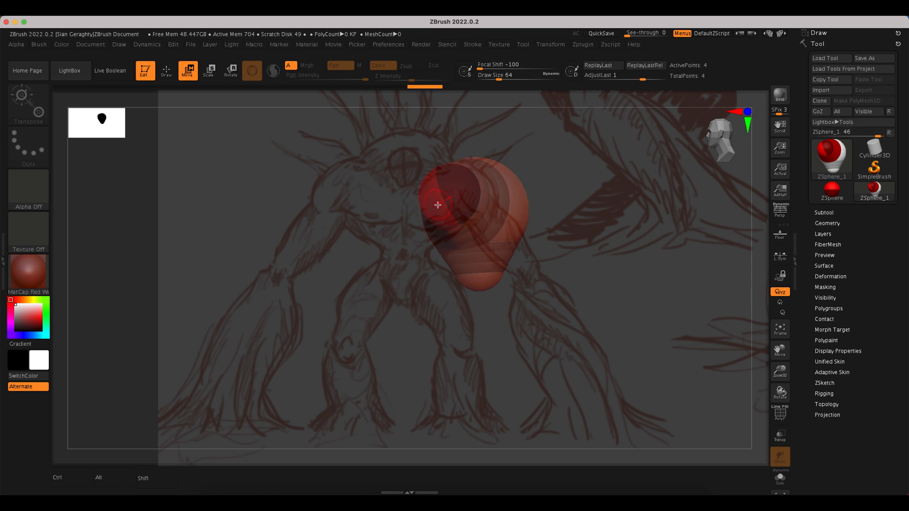
pyautogui.moveTo(512, 276)
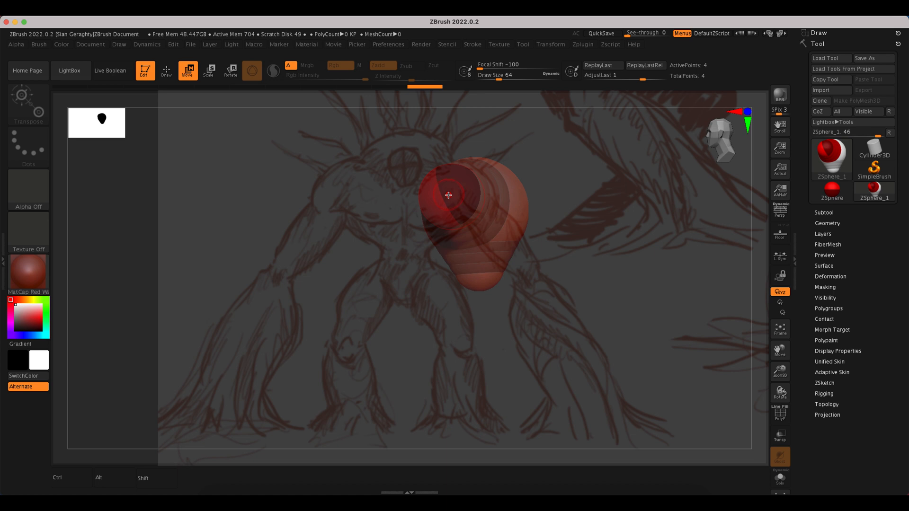
pyautogui.moveTo(579, 265)
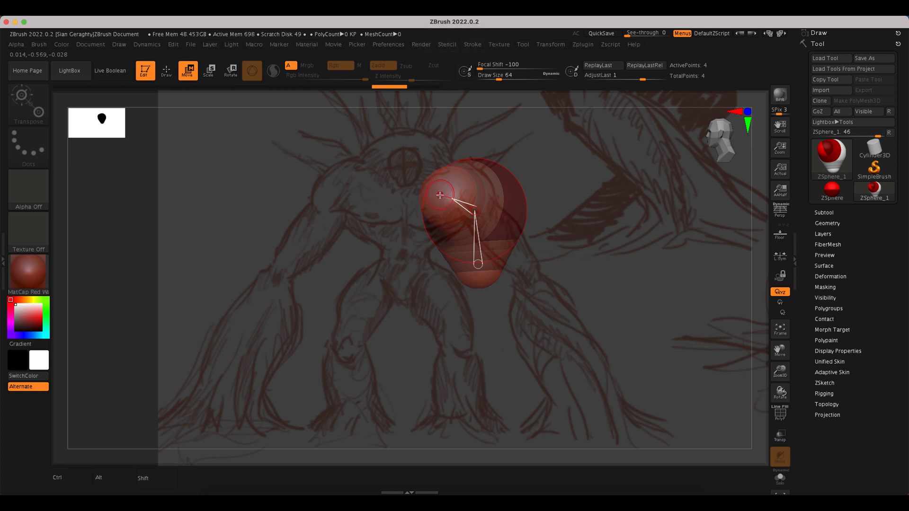
# Step: Rotate to a side view and drag the shoulder ZSpheres outward from the chest
pyautogui.click(165, 70)
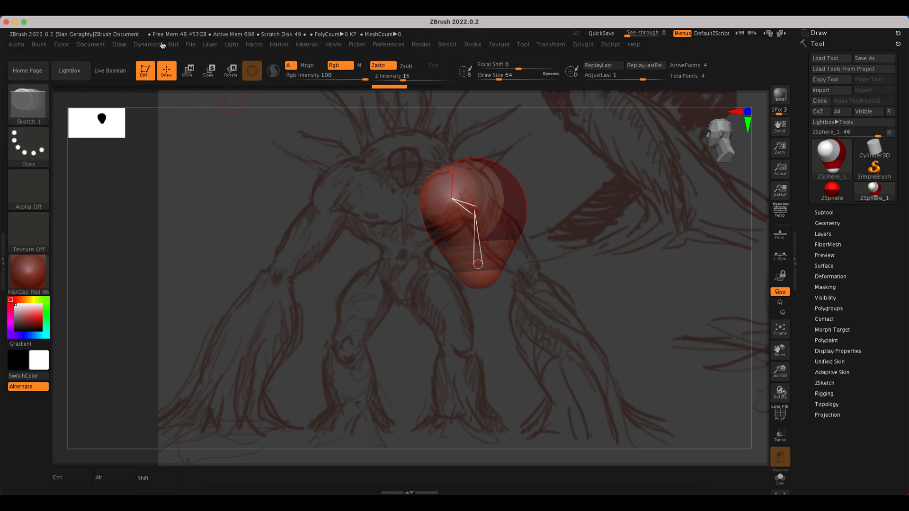
pyautogui.click(188, 70)
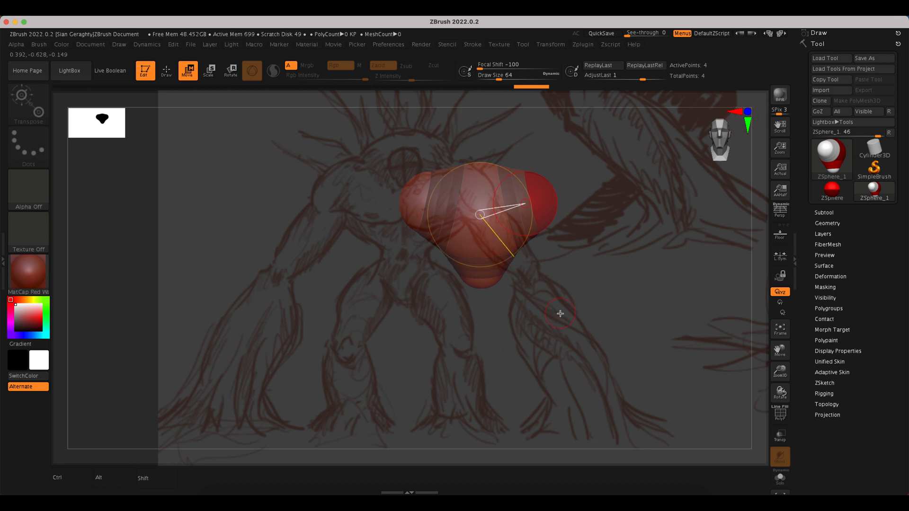
# Step: Scale the shoulder ZSpheres far outward into a broad chest-and-shoulder mass
pyautogui.press('alt')
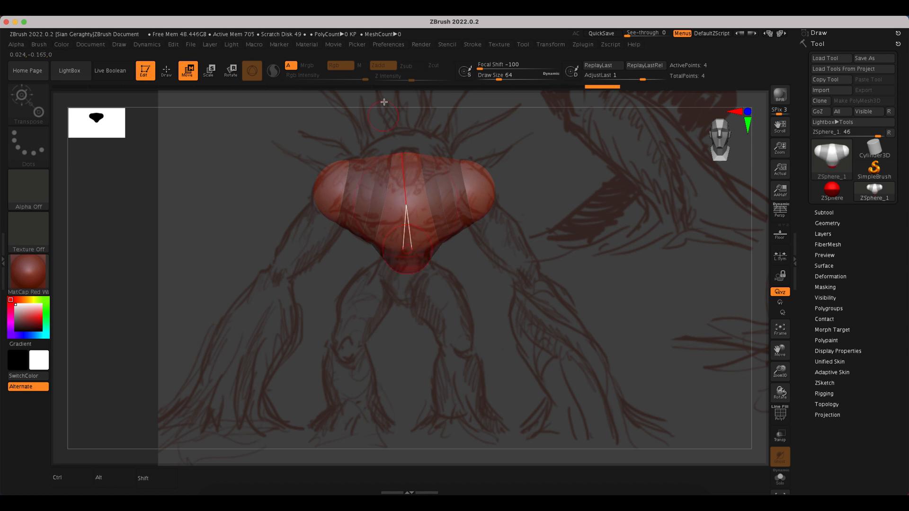
pyautogui.moveTo(403, 186)
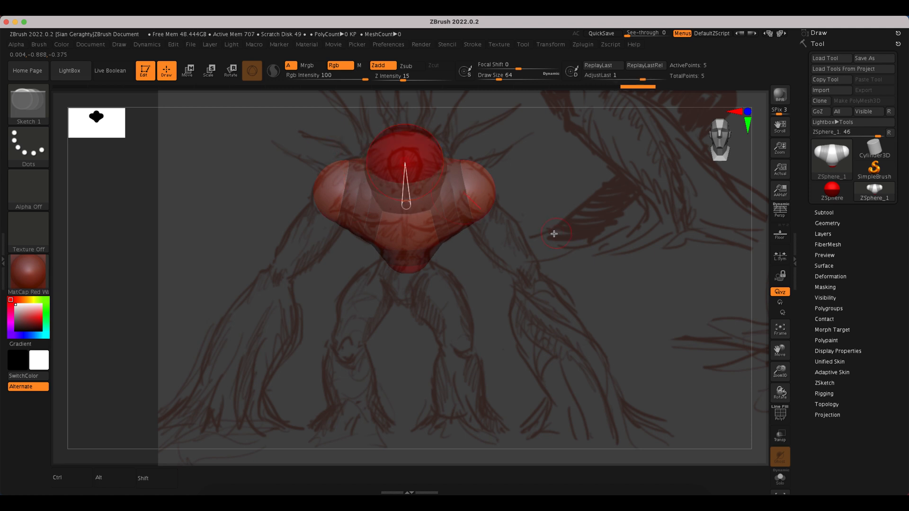
pyautogui.moveTo(532, 222)
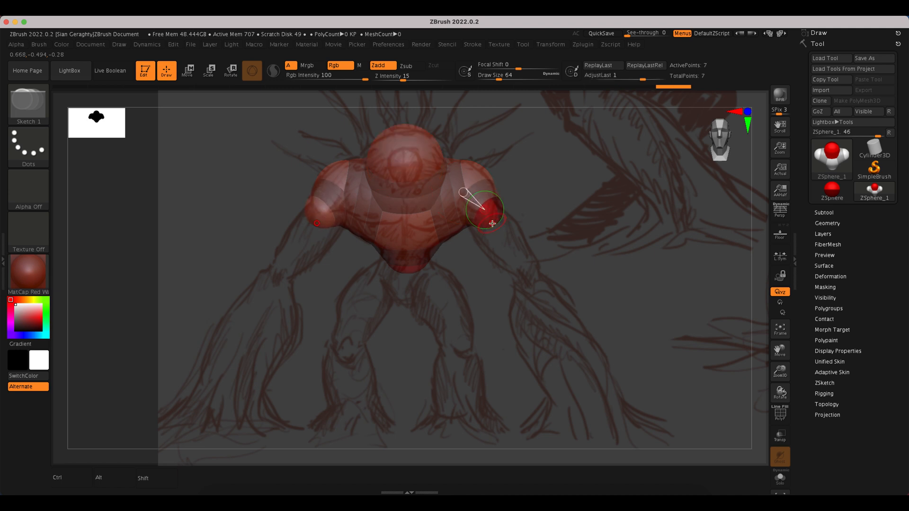
# Step: Draw and size arm ZSpheres from both shoulders, undoing the extra ones
pyautogui.click(188, 70)
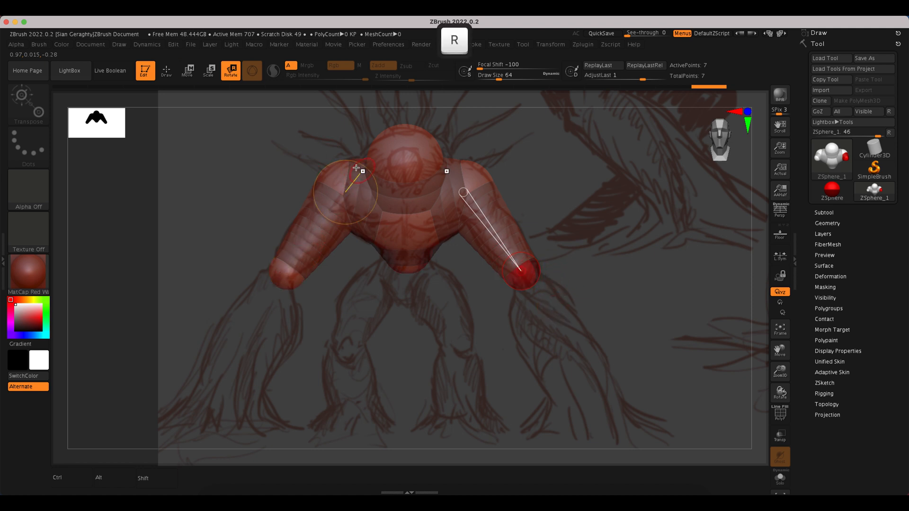
pyautogui.press('e')
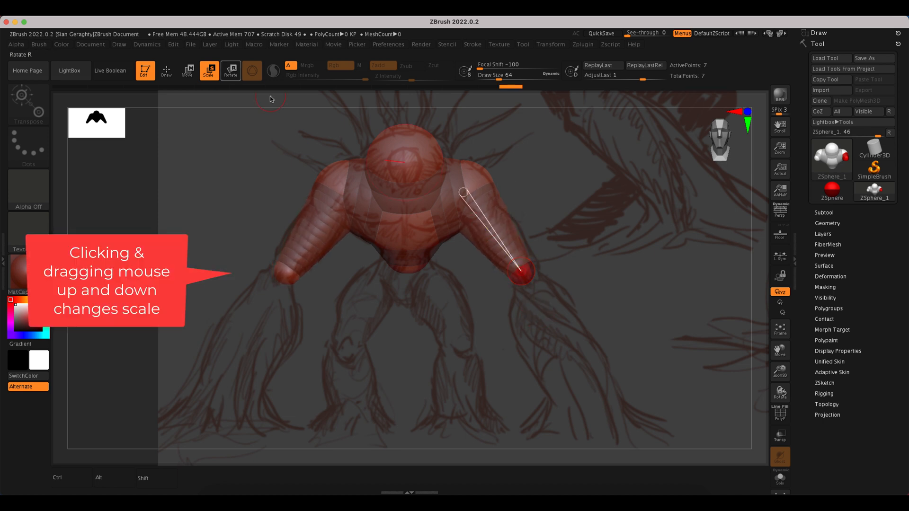
pyautogui.press('q')
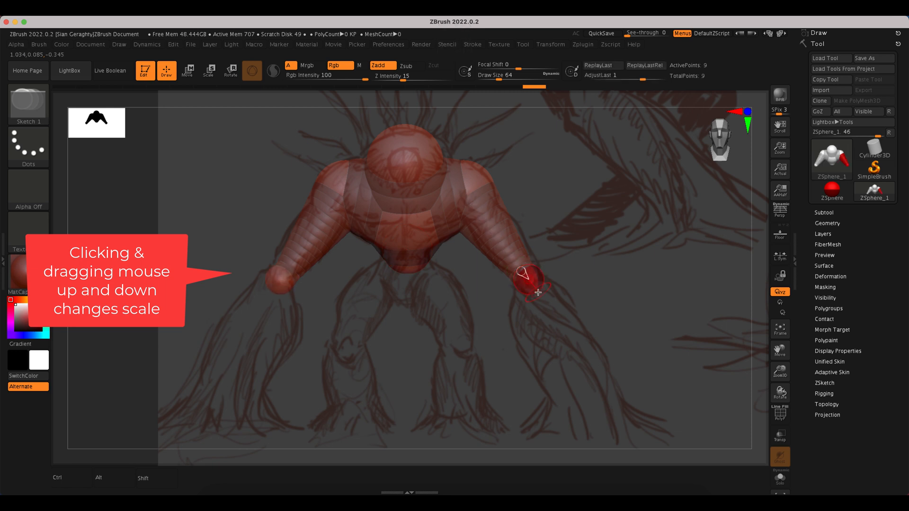
pyautogui.press('w')
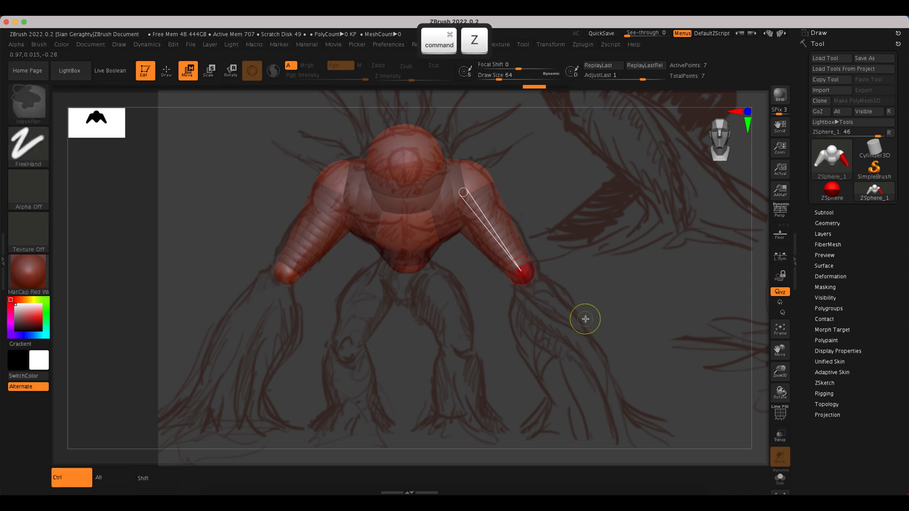
# Step: Add hand ZSpheres at the arm ends and stretch the arms down toward the ground
pyautogui.click(165, 70)
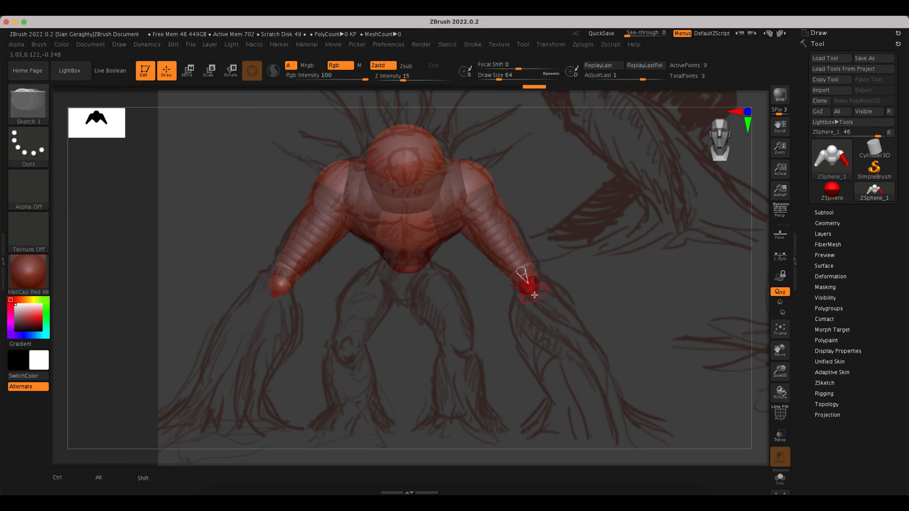
pyautogui.click(188, 70)
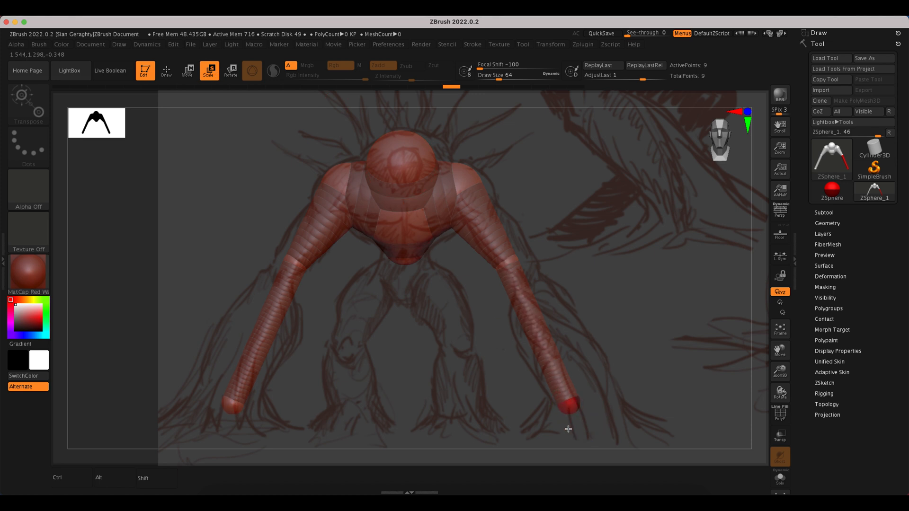
pyautogui.click(145, 70)
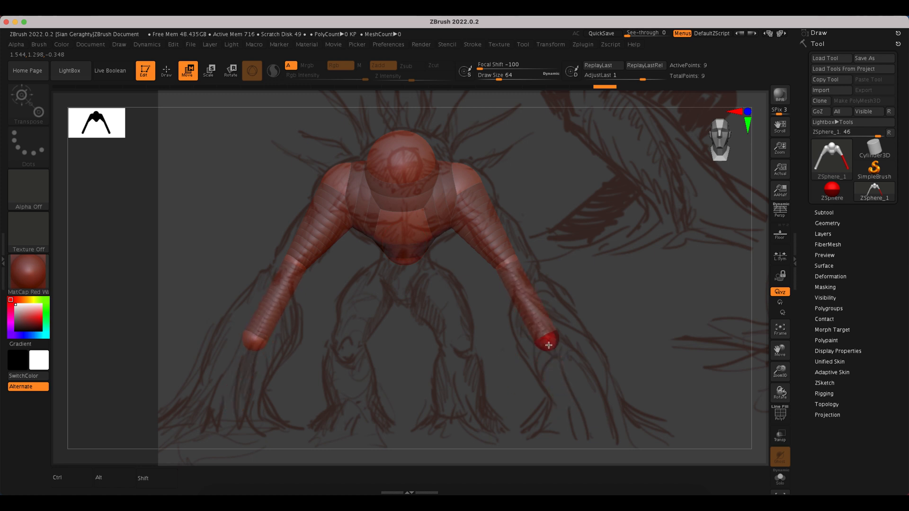
pyautogui.click(209, 70)
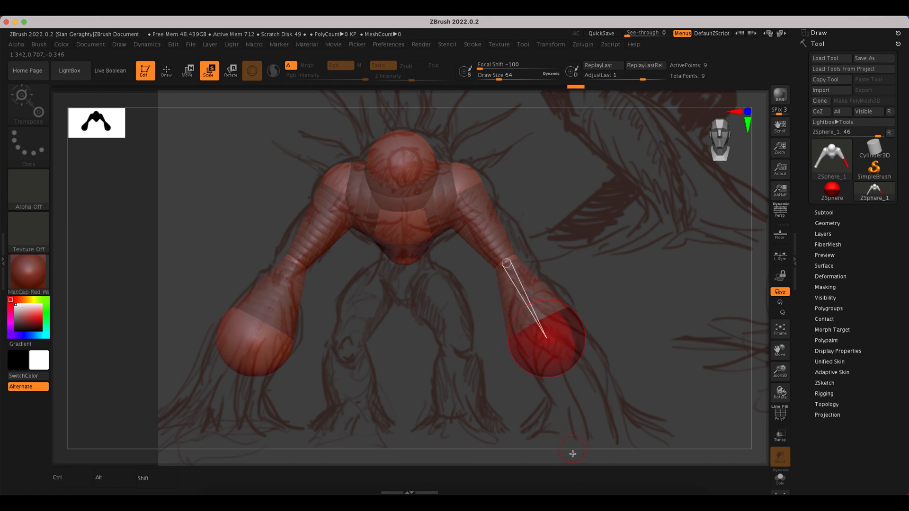
pyautogui.click(188, 70)
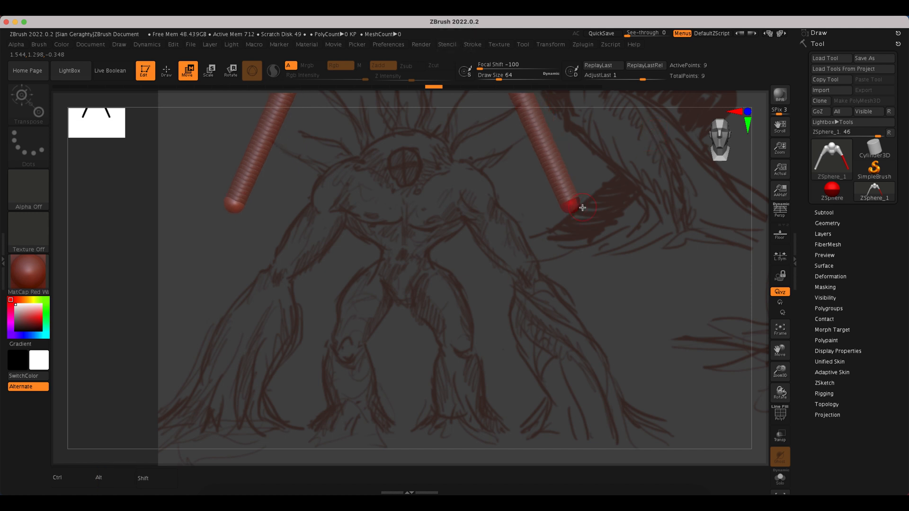
# Step: Scale up both arm-end ZSpheres symmetrically into big, evenly bulky hands
pyautogui.click(210, 70)
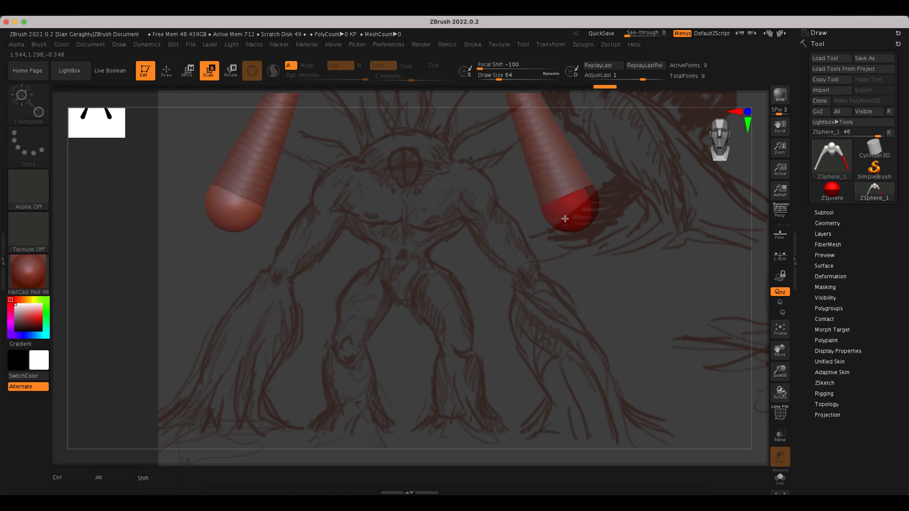
pyautogui.press('alt')
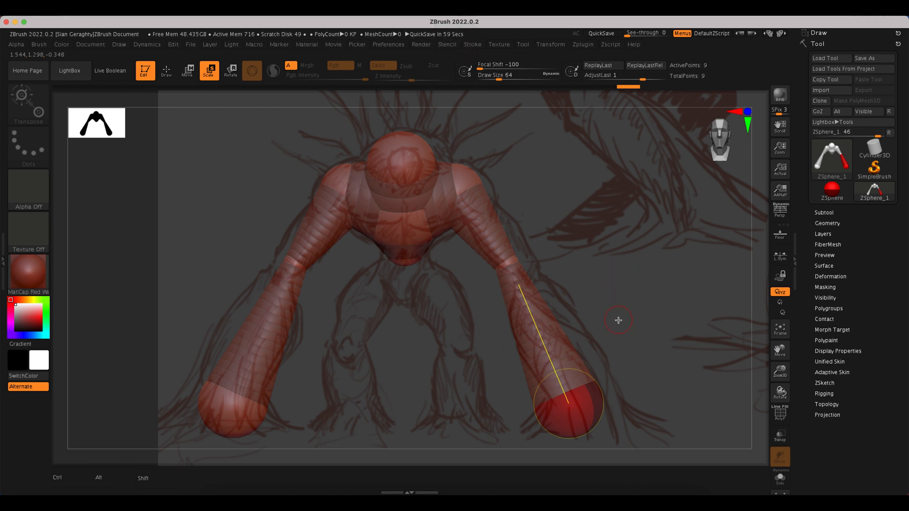
pyautogui.press('alt')
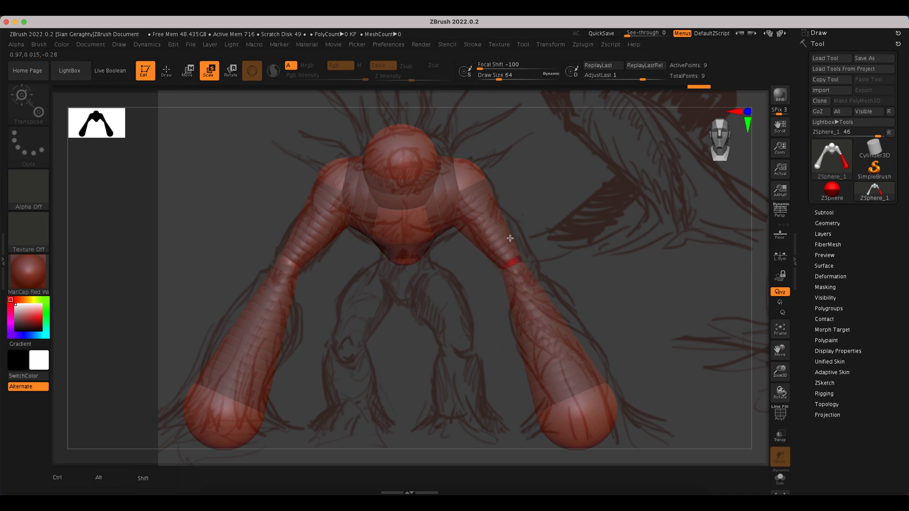
pyautogui.click(187, 70)
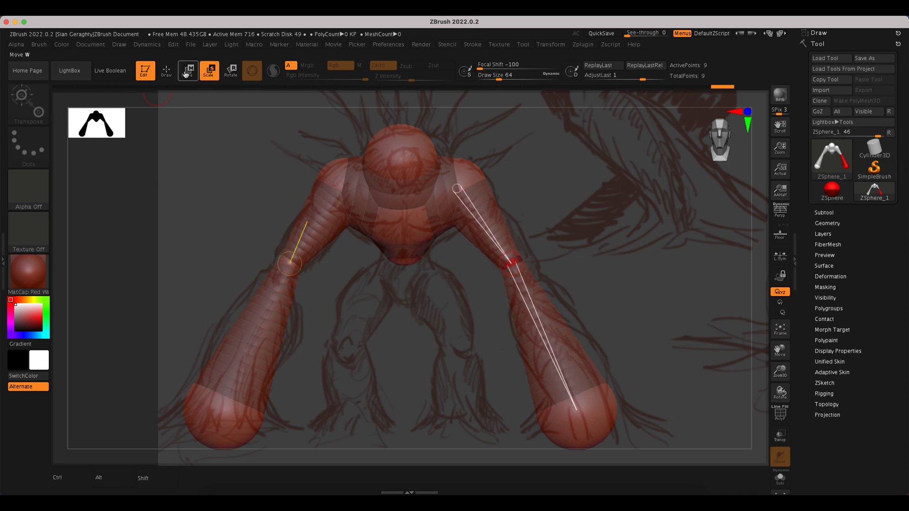
pyautogui.click(166, 70)
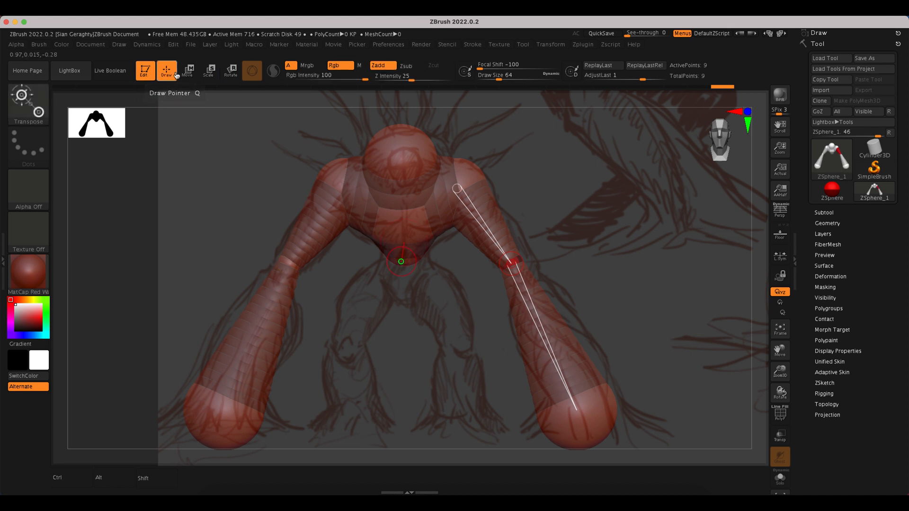
pyautogui.click(187, 70)
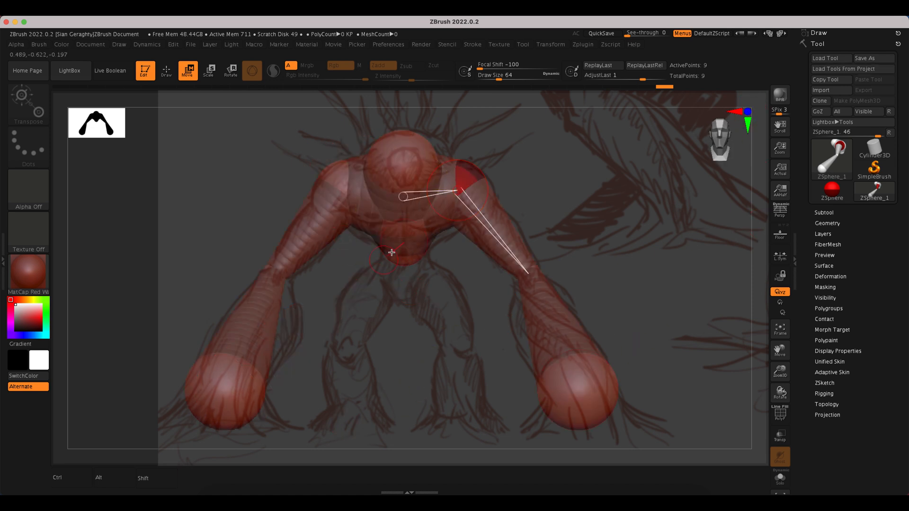
# Step: Add a pelvis ZSphere under the torso, size and position it, and draw mirrored hip spheres
pyautogui.click(165, 70)
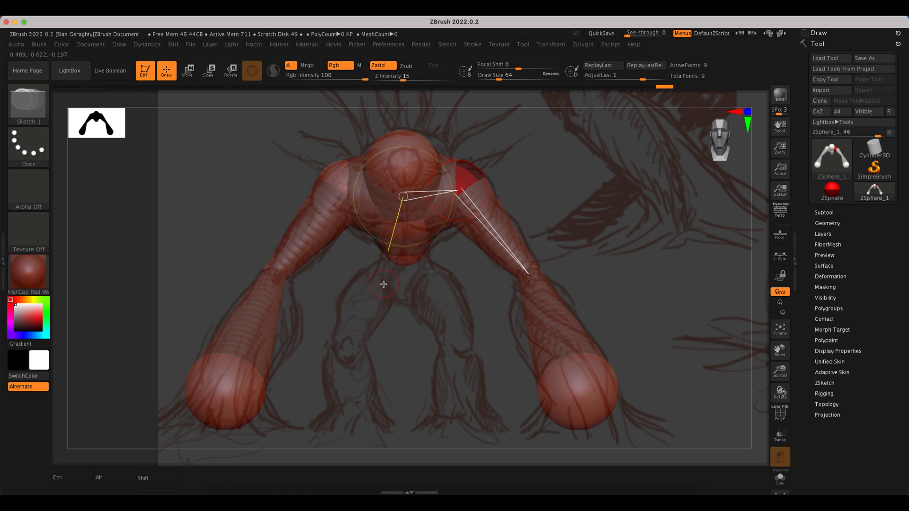
pyautogui.moveTo(446, 307)
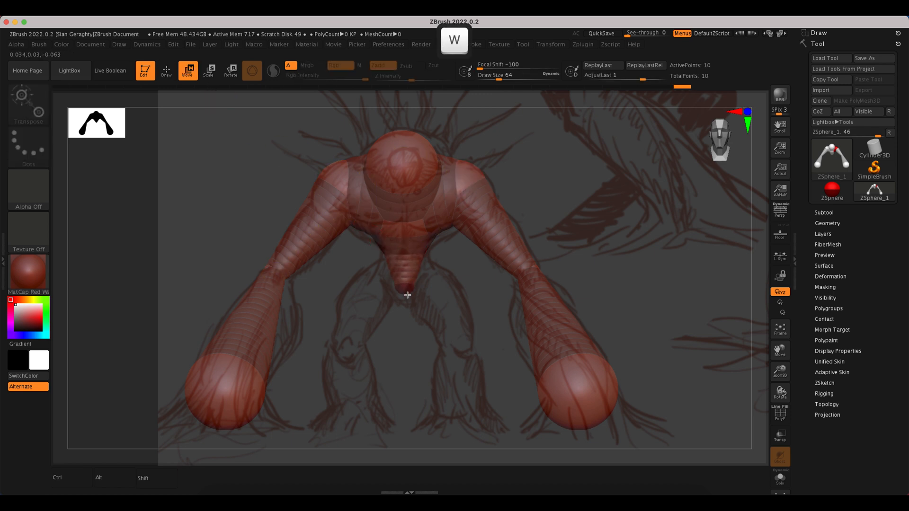
pyautogui.click(406, 284)
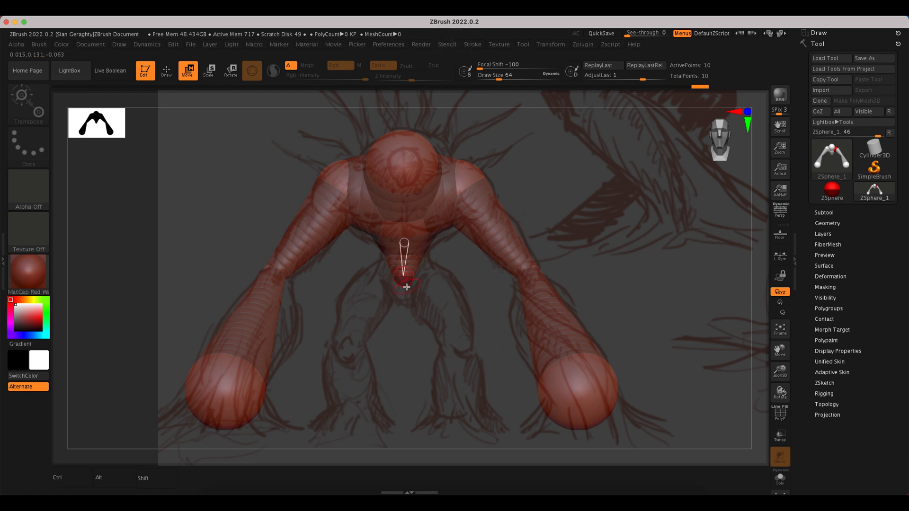
pyautogui.press('e')
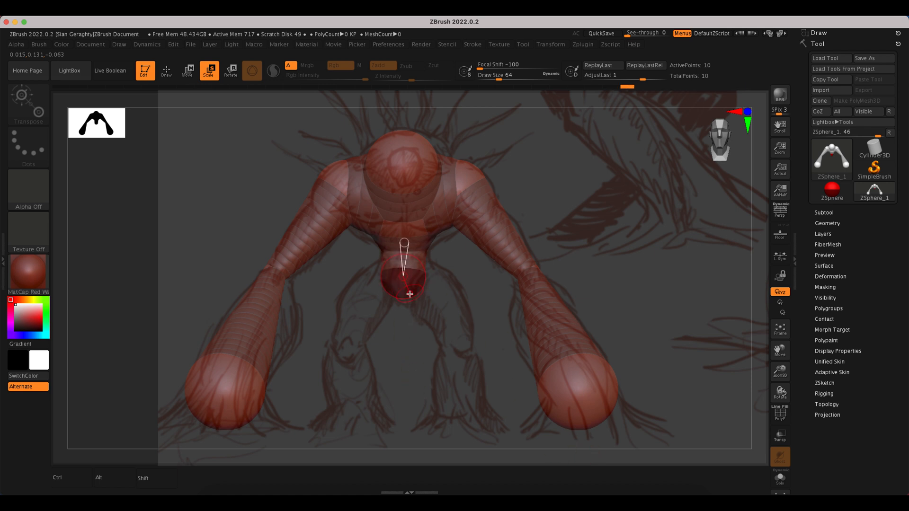
pyautogui.moveTo(372, 325)
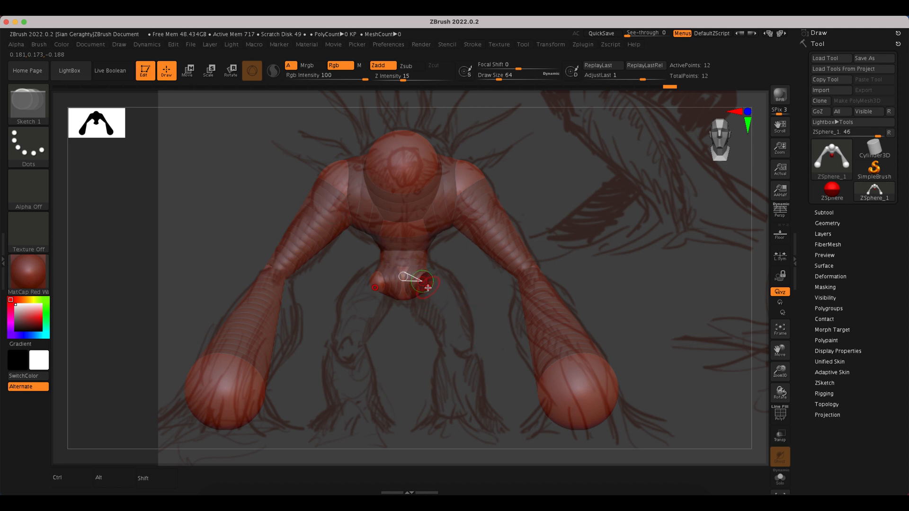
pyautogui.press('w')
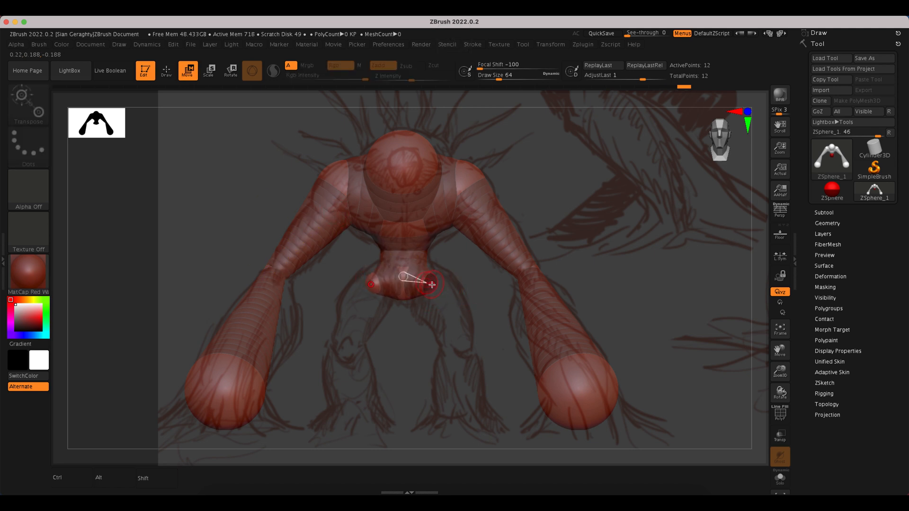
pyautogui.press('e')
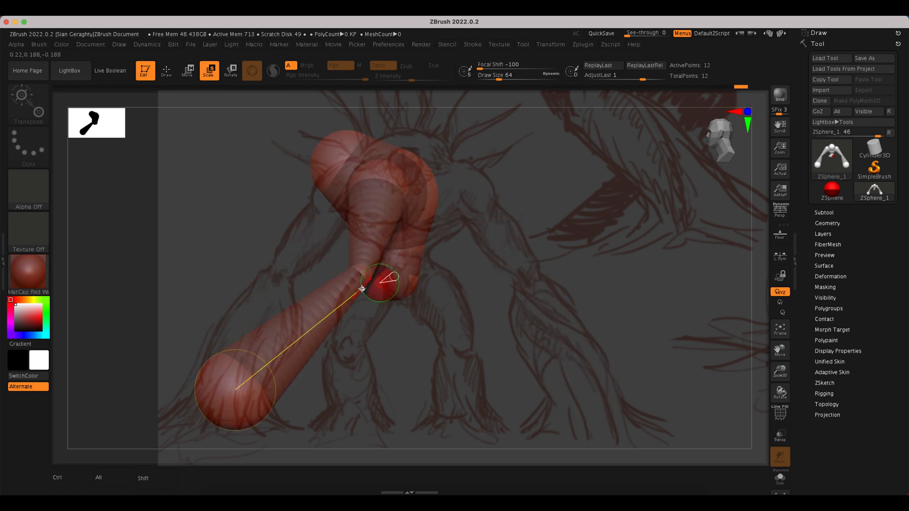
pyautogui.press('w')
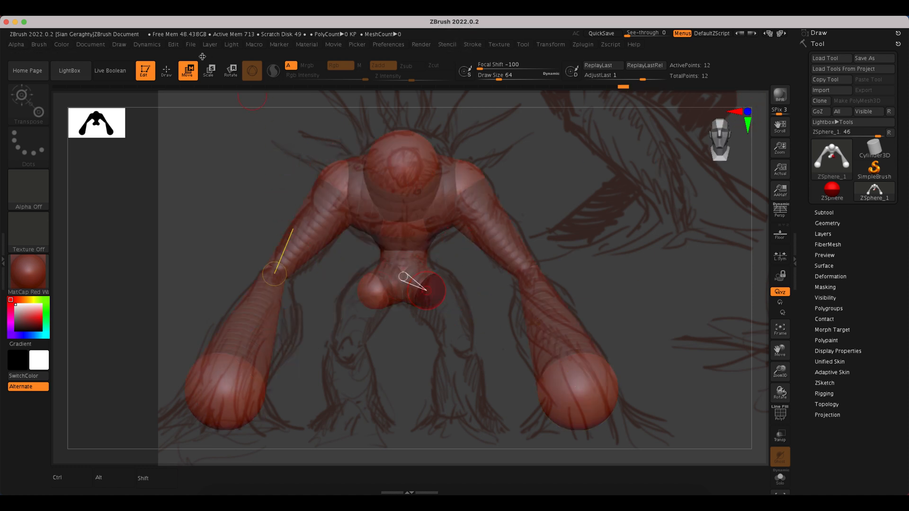
pyautogui.click(166, 70)
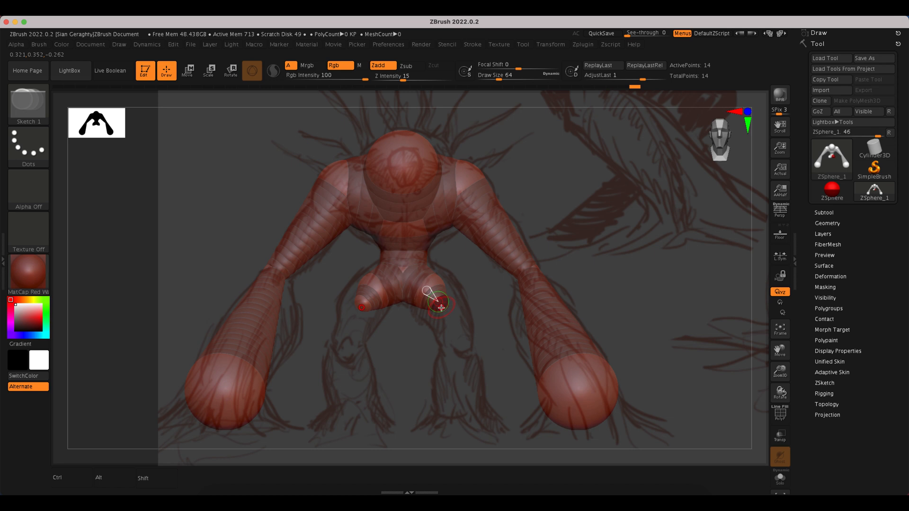
# Step: Draw mirrored thigh ZSpheres from the hips, scale them, and add forward-bending lower-leg spheres
pyautogui.press('w')
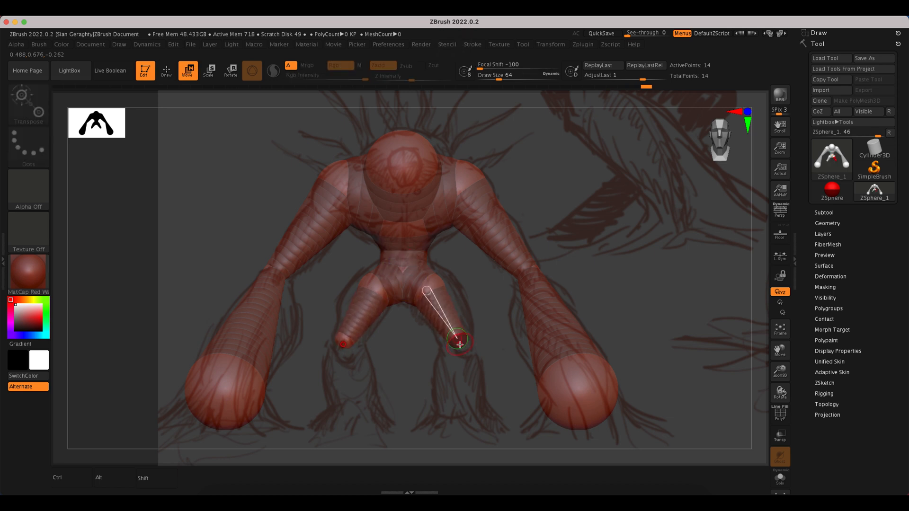
pyautogui.press('e')
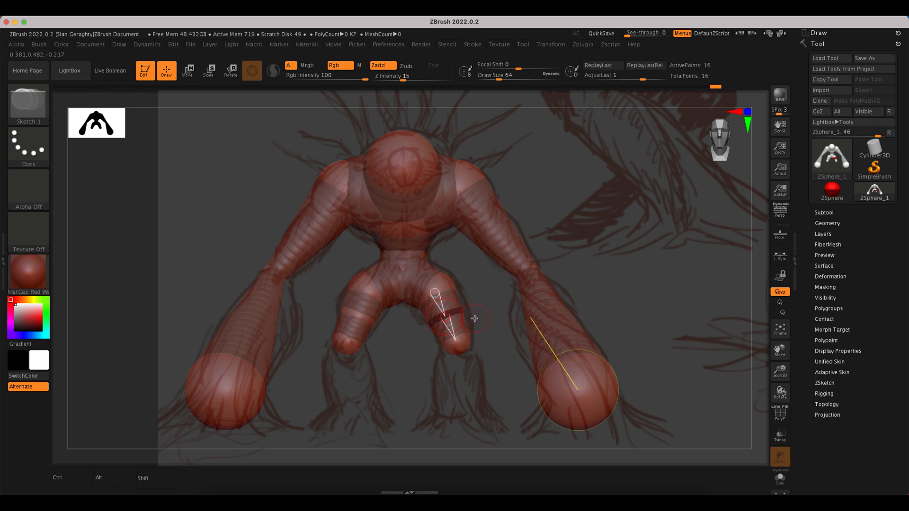
pyautogui.click(208, 70)
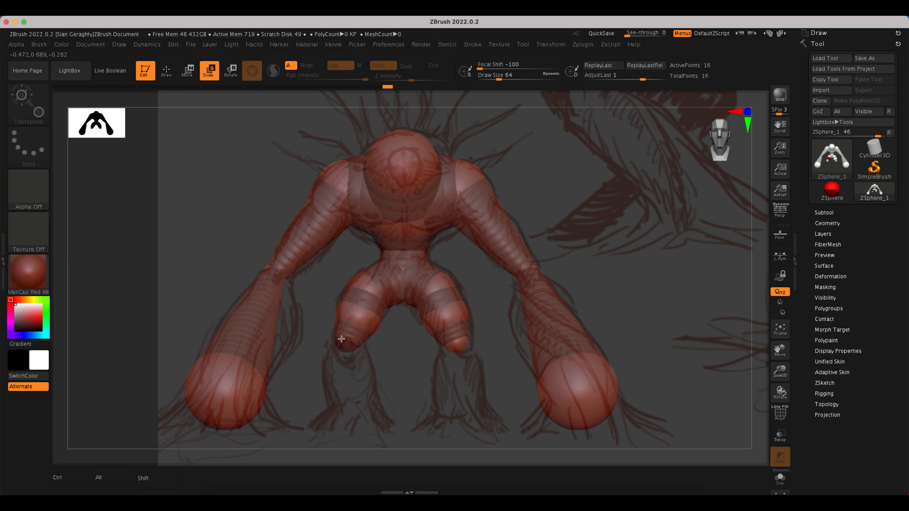
pyautogui.click(166, 70)
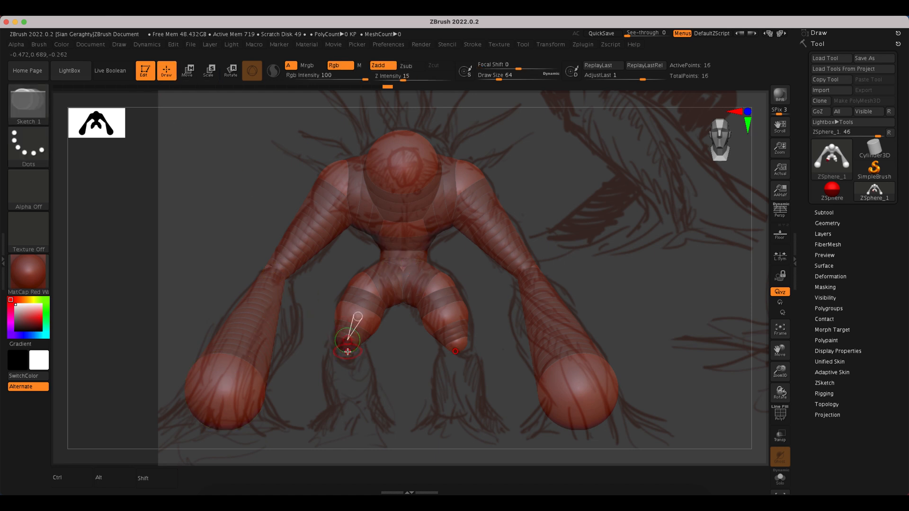
pyautogui.click(188, 70)
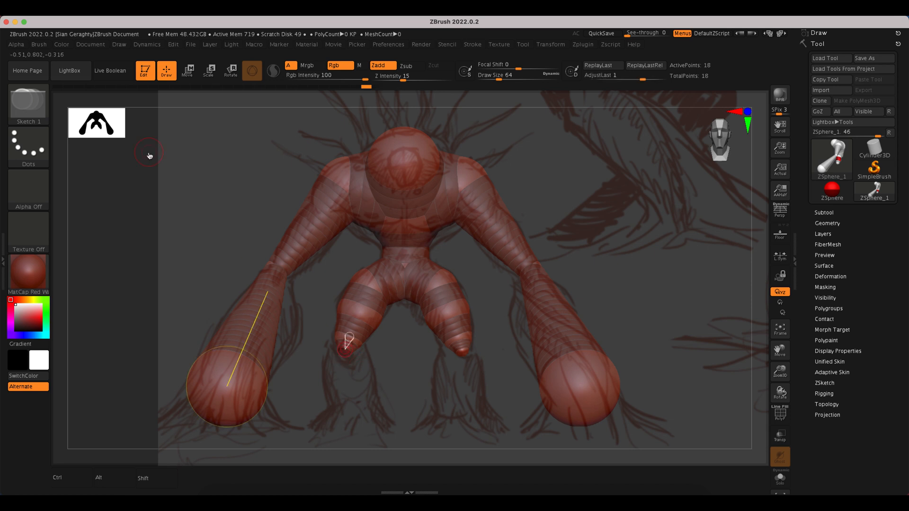
pyautogui.click(188, 70)
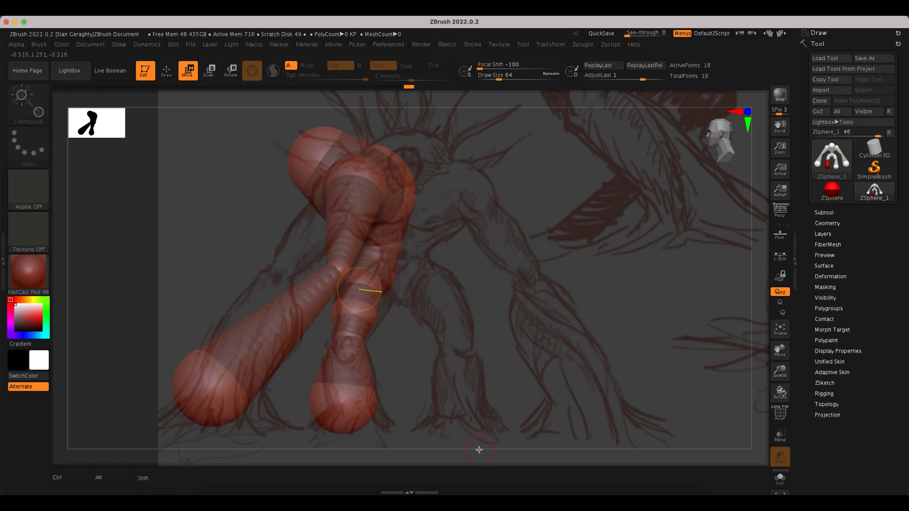
# Step: Preview the leg as a solid mesh, dismiss the edit-mode prompt, and return to Draw mode
pyautogui.press('z')
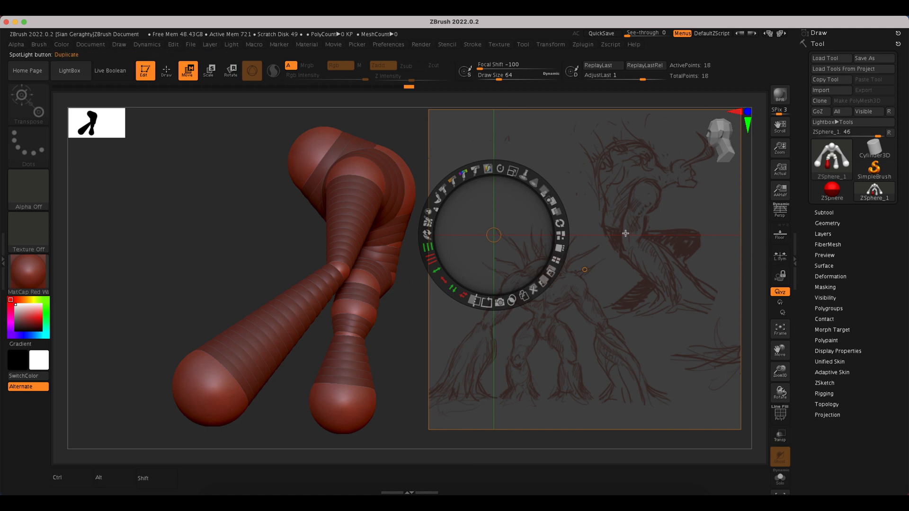
pyautogui.moveTo(461, 295)
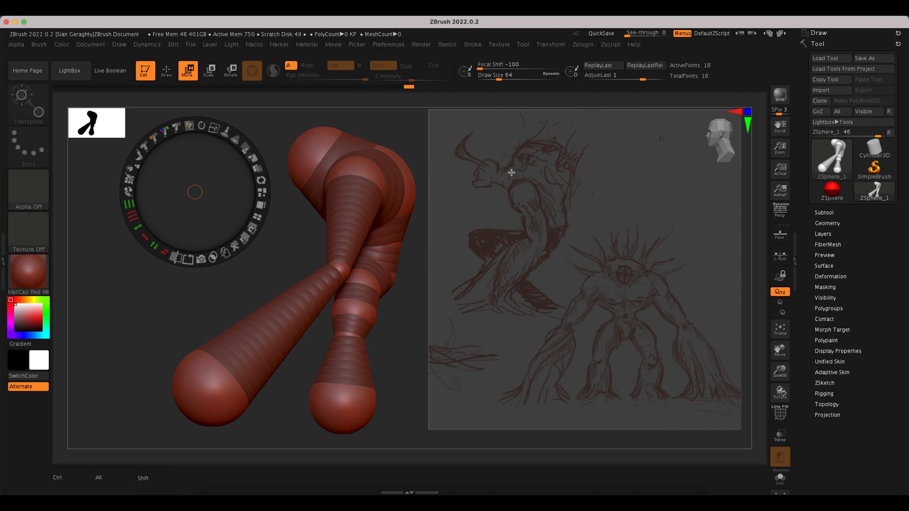
pyautogui.moveTo(591, 334)
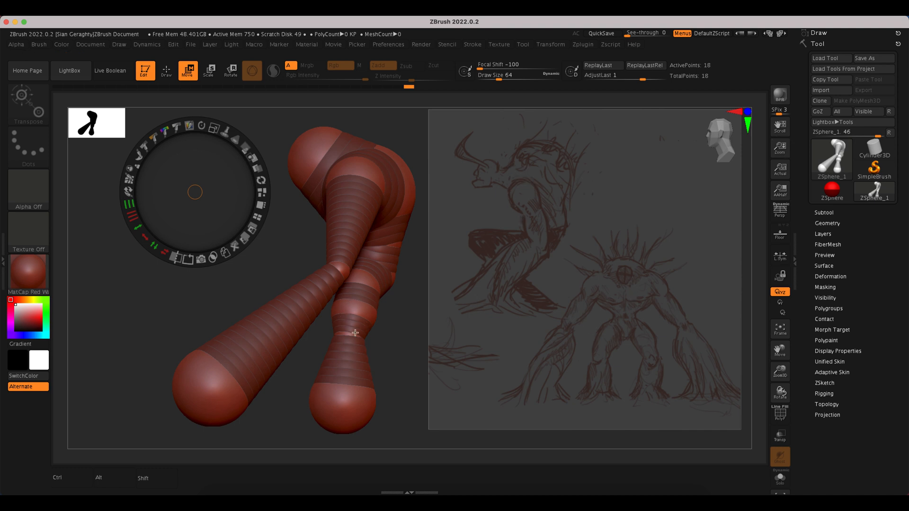
pyautogui.moveTo(341, 337)
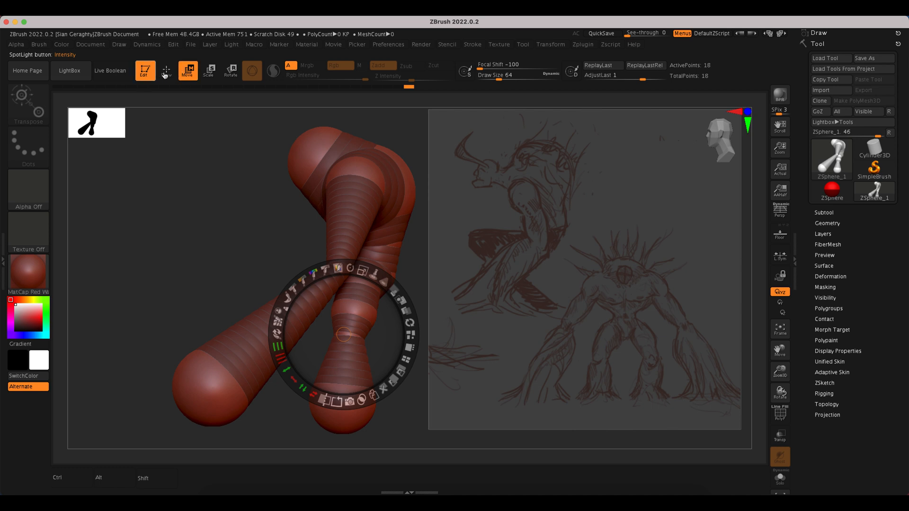
pyautogui.click(144, 71)
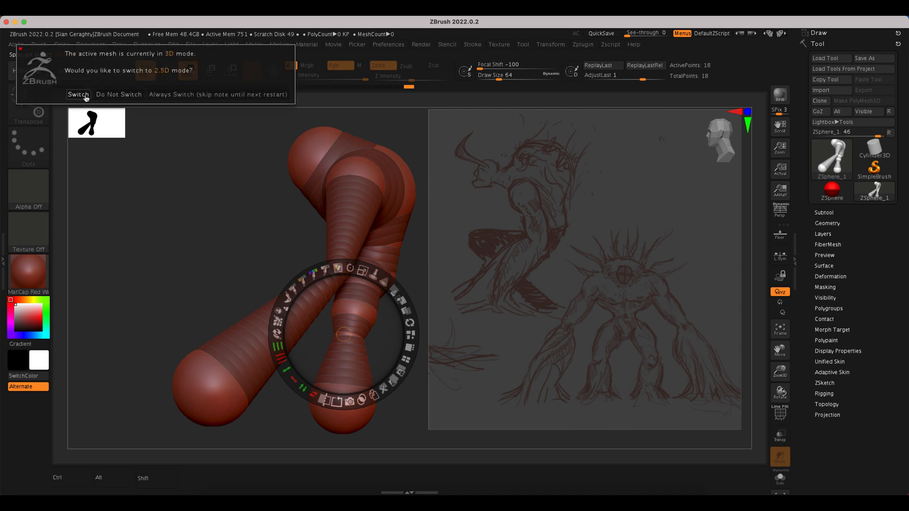
pyautogui.moveTo(137, 51)
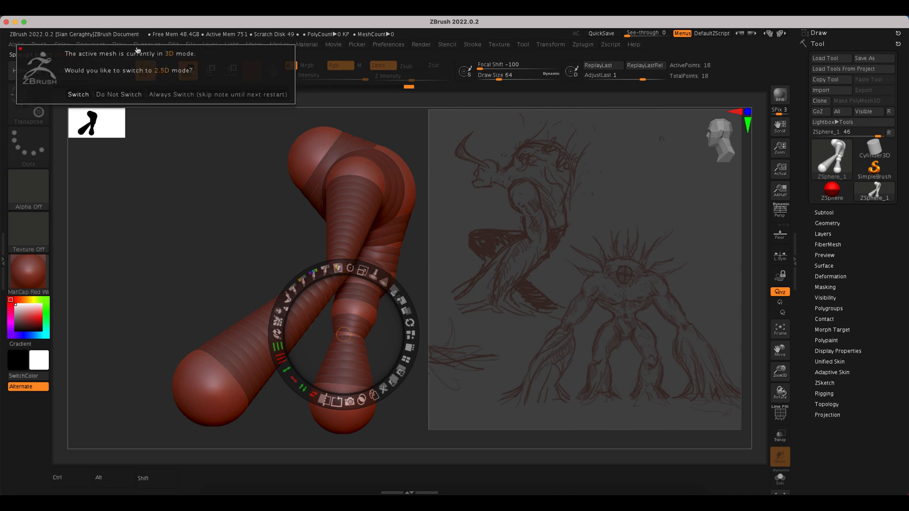
pyautogui.click(119, 94)
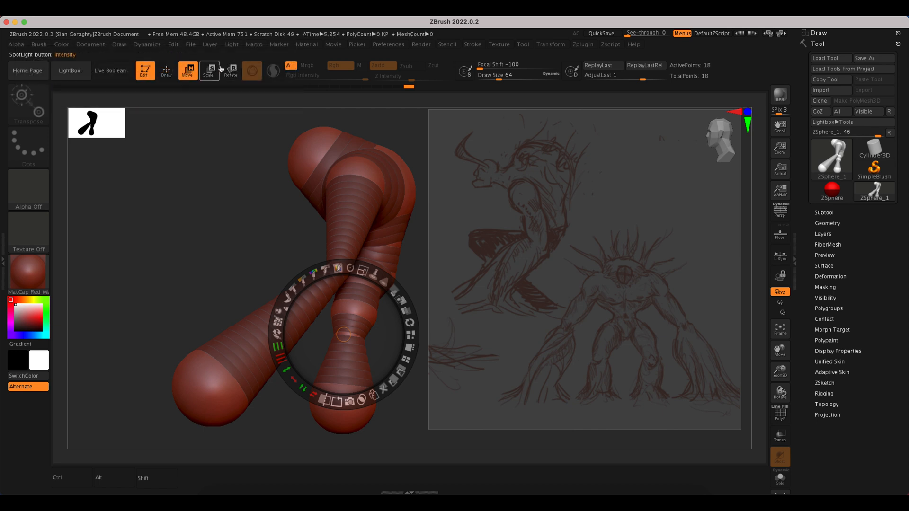
pyautogui.moveTo(144, 70)
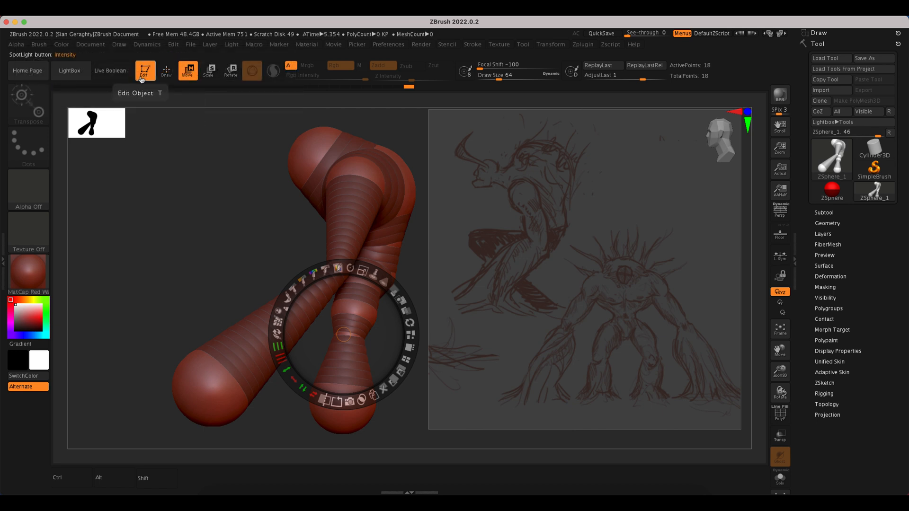
pyautogui.click(144, 70)
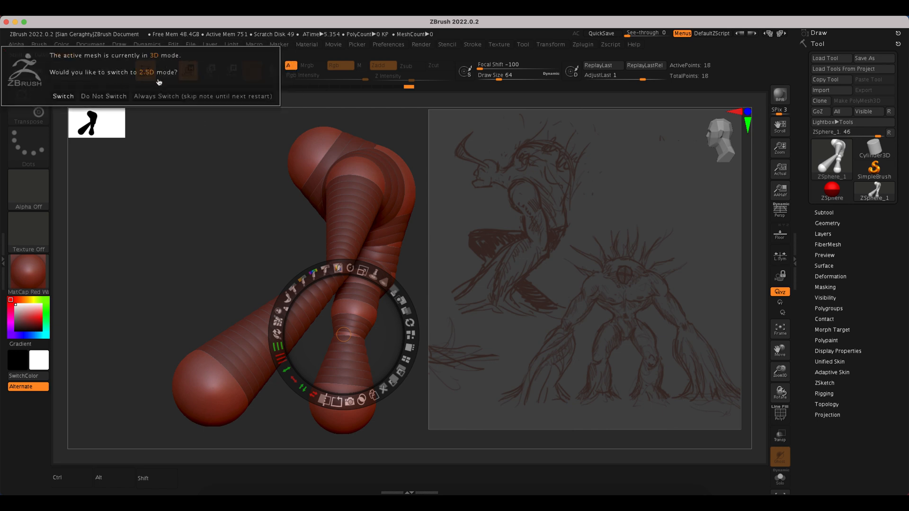
pyautogui.moveTo(104, 96)
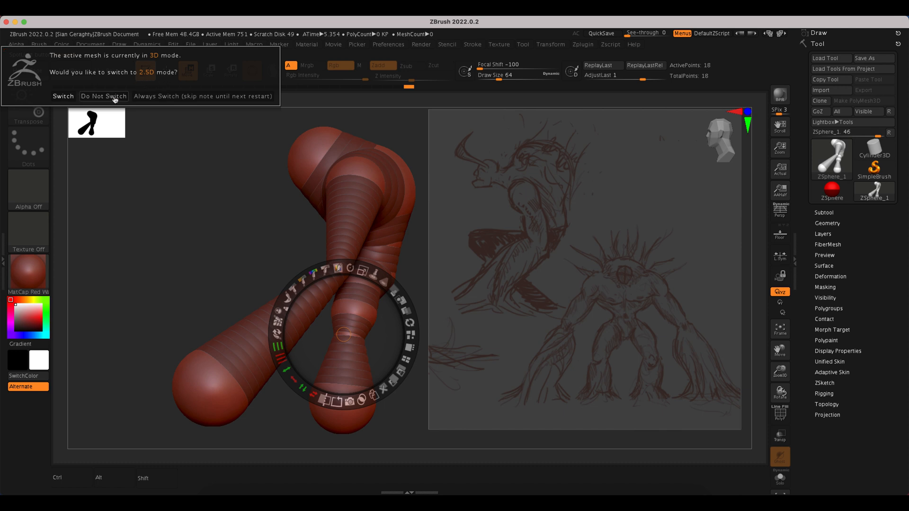
pyautogui.click(104, 96)
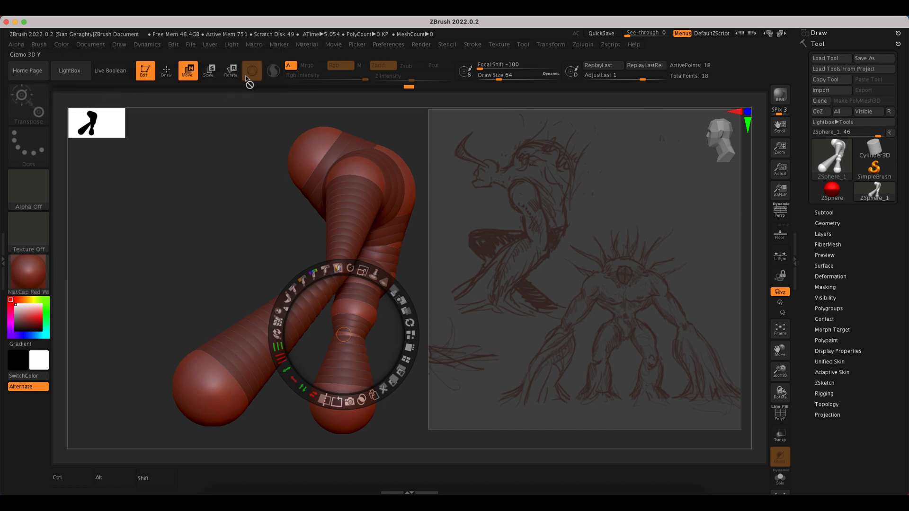
pyautogui.click(166, 70)
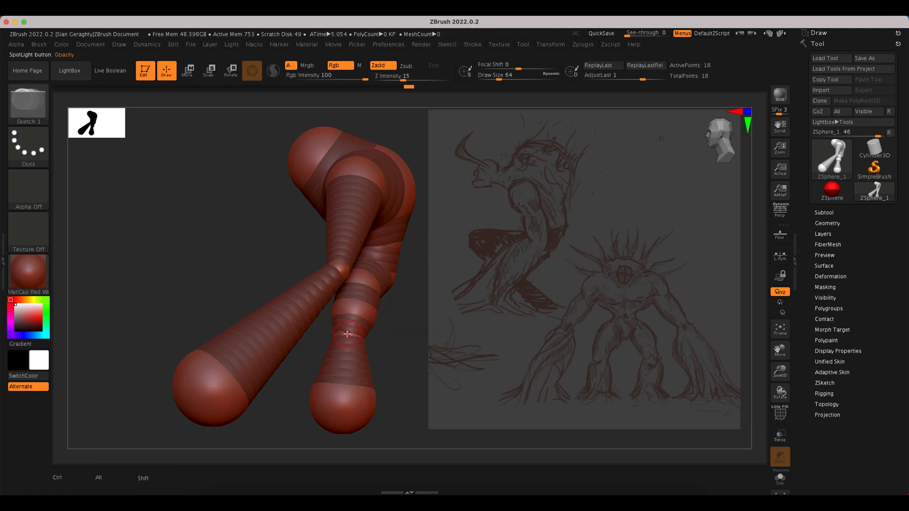
# Step: Add a large ZSphere atop the torso and a sphere on the lower leg, then reposition joints
pyautogui.click(348, 337)
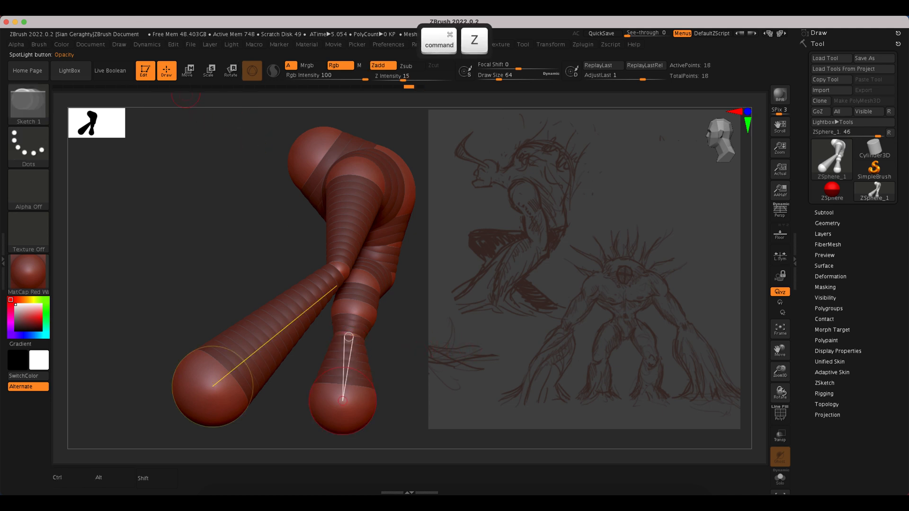
pyautogui.click(187, 69)
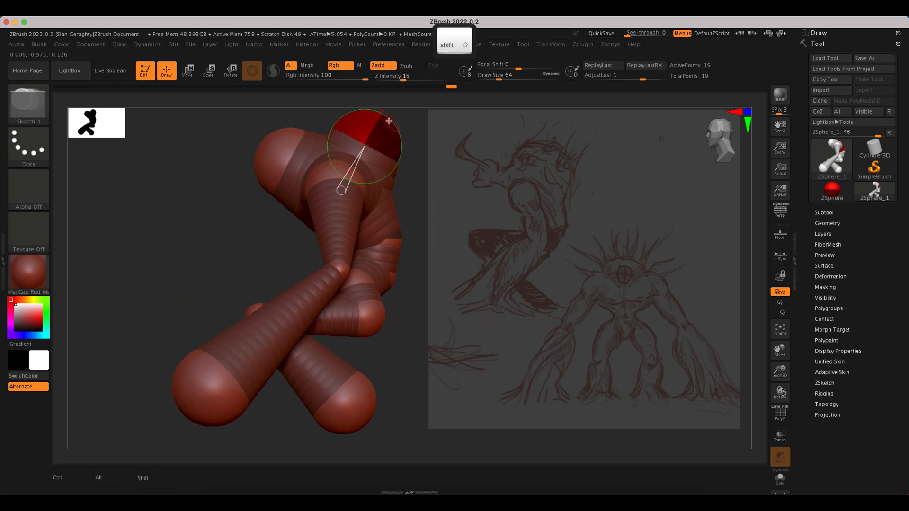
pyautogui.click(188, 70)
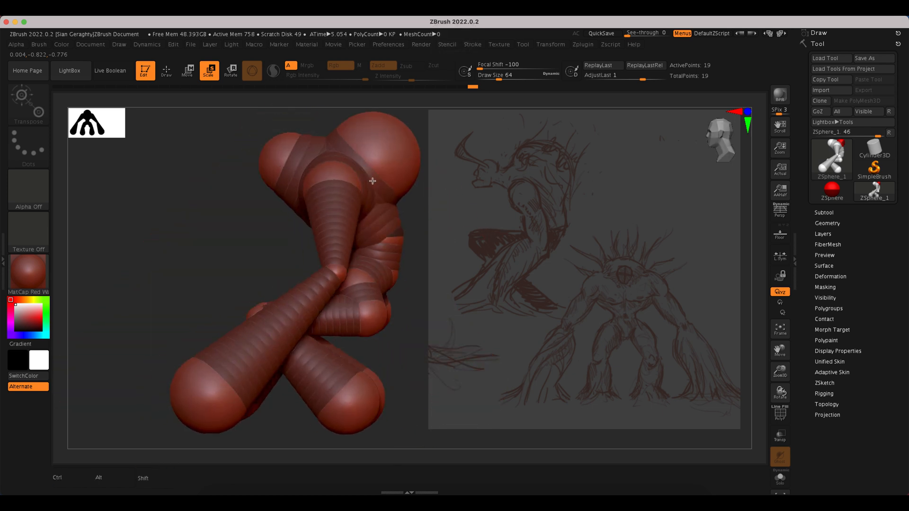
pyautogui.click(188, 70)
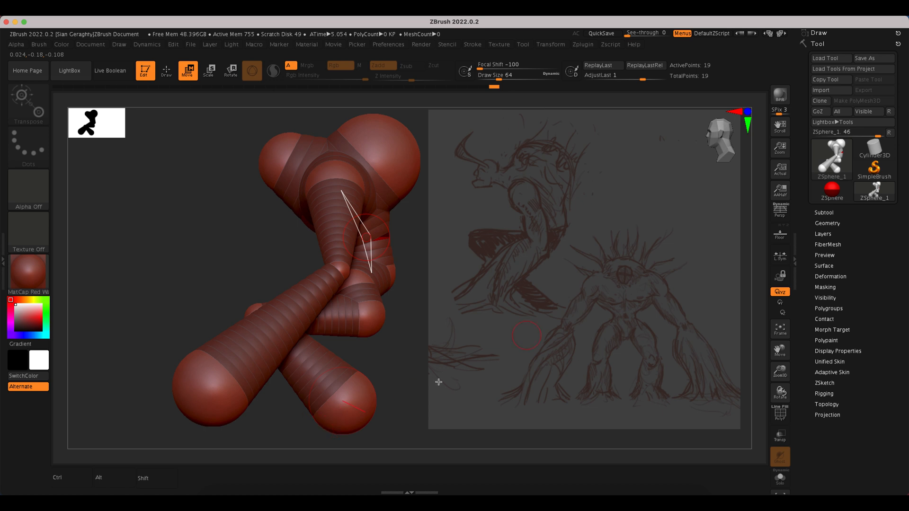
pyautogui.moveTo(186, 235)
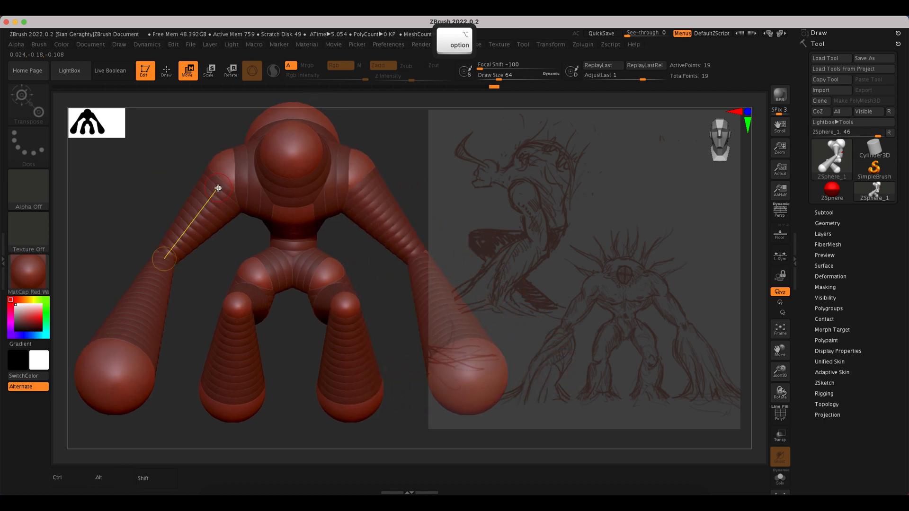
# Step: Add mirrored foot ZSpheres at the bottom of both legs, reaching twenty-one spheres
pyautogui.click(166, 71)
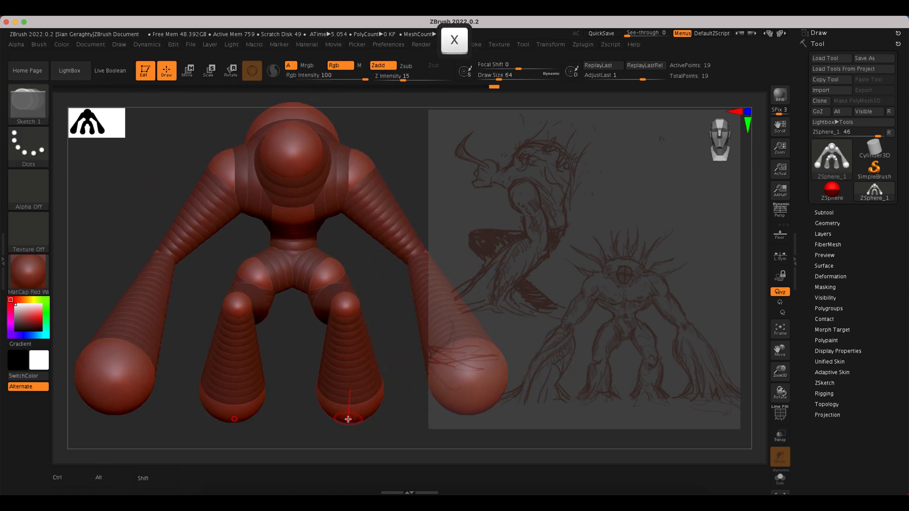
pyautogui.click(348, 411)
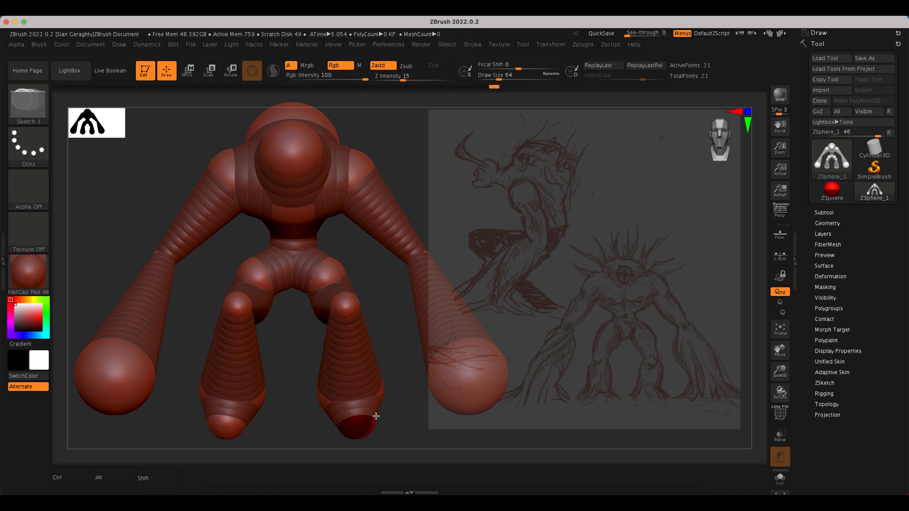
pyautogui.click(189, 69)
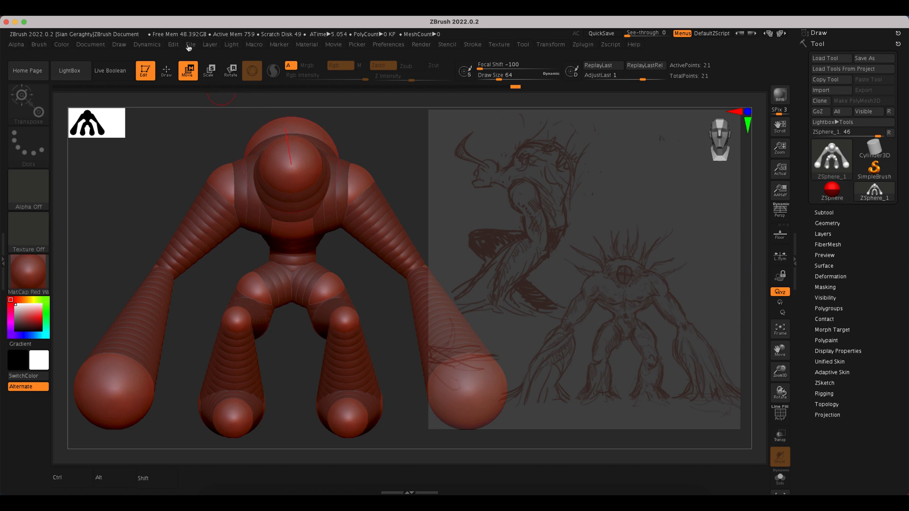
pyautogui.click(191, 44)
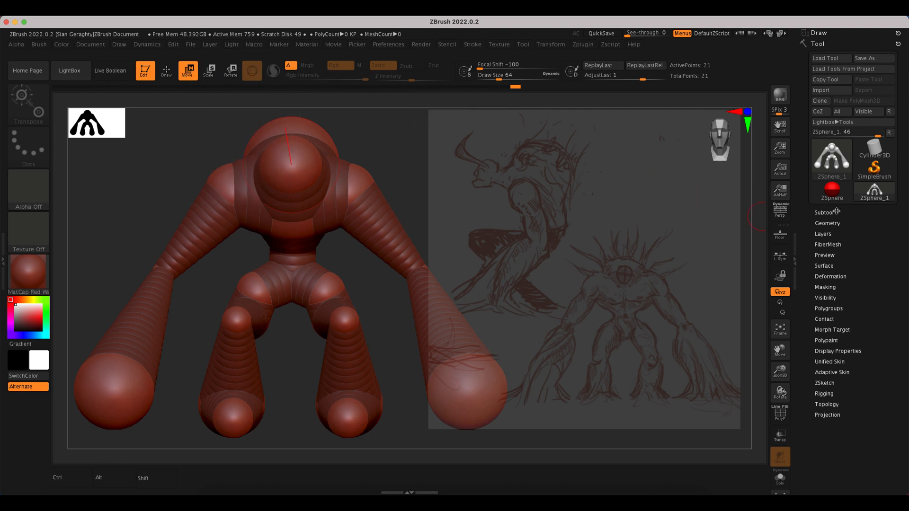
# Step: Save the armature via Tool > Save As as ZSphere_model1.ztl
pyautogui.click(827, 212)
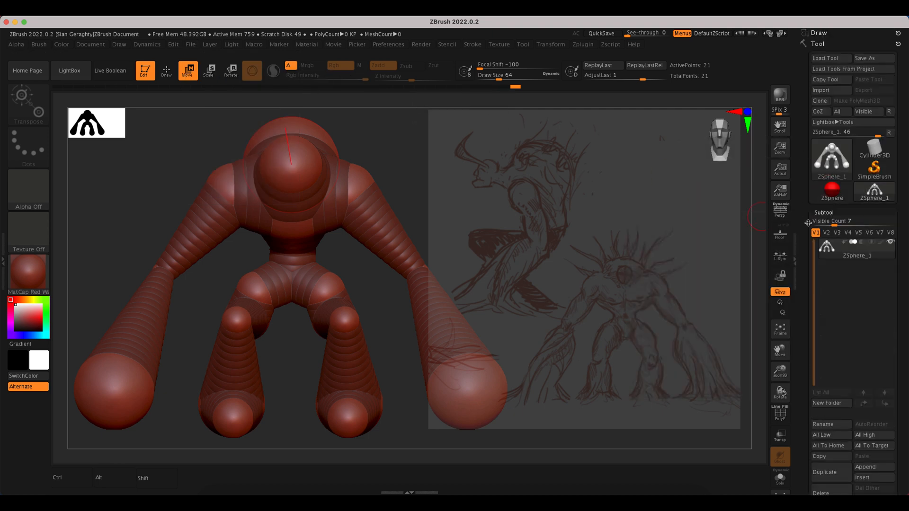
pyautogui.moveTo(873, 57)
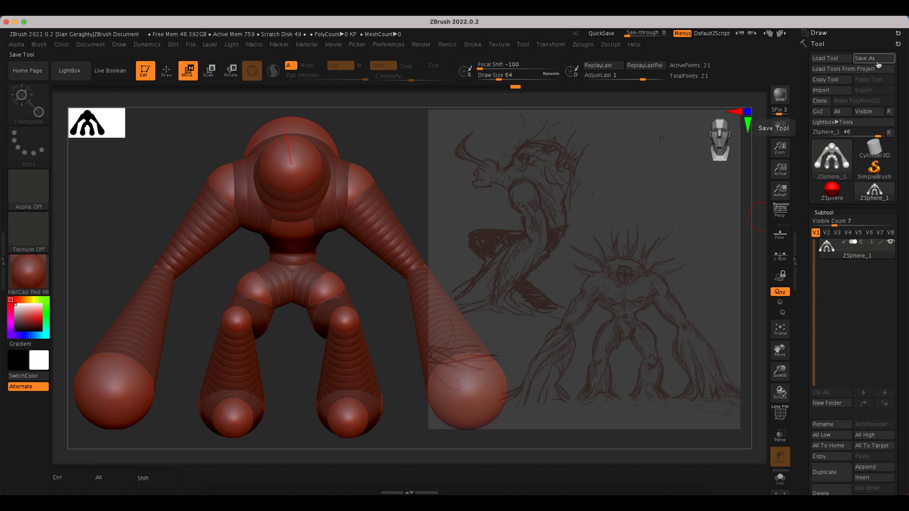
pyautogui.click(872, 57)
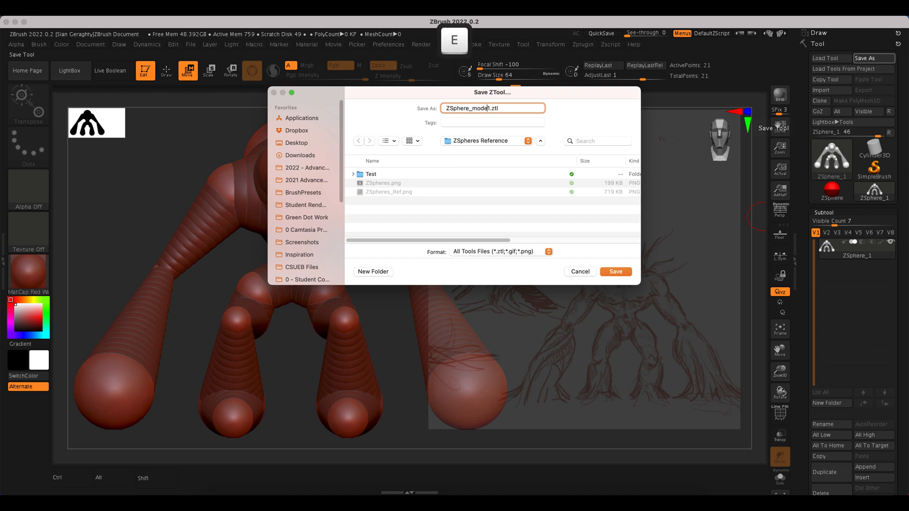
pyautogui.click(615, 271)
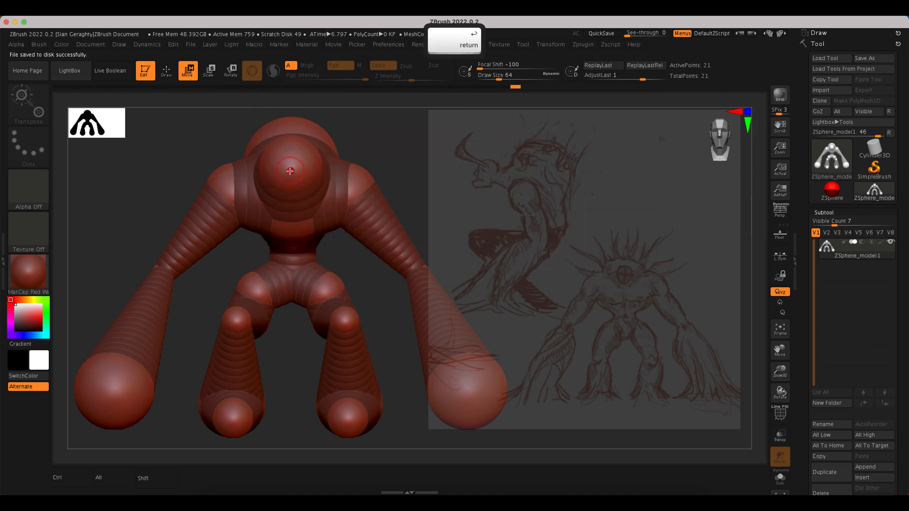
pyautogui.moveTo(643, 303)
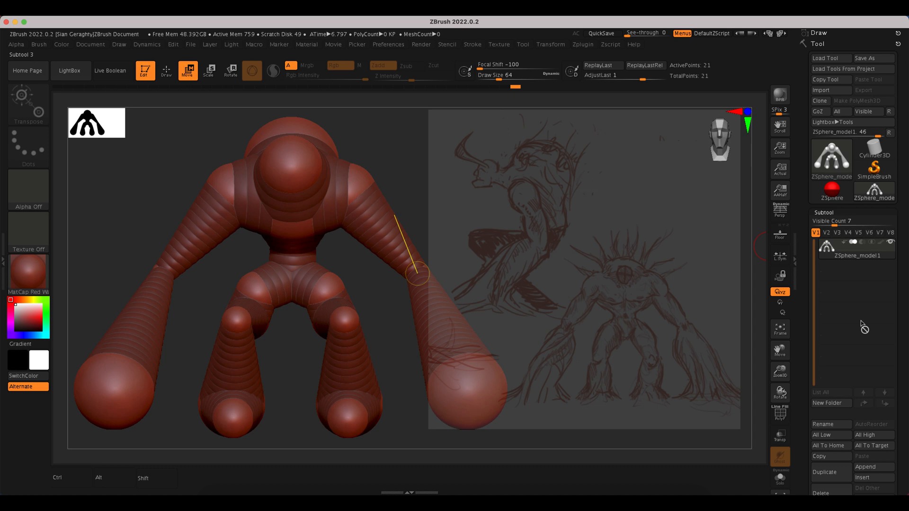
# Step: Switch from the ZSphere_model1 armature to a fresh single ZSphere tool from the tool library
pyautogui.click(831, 191)
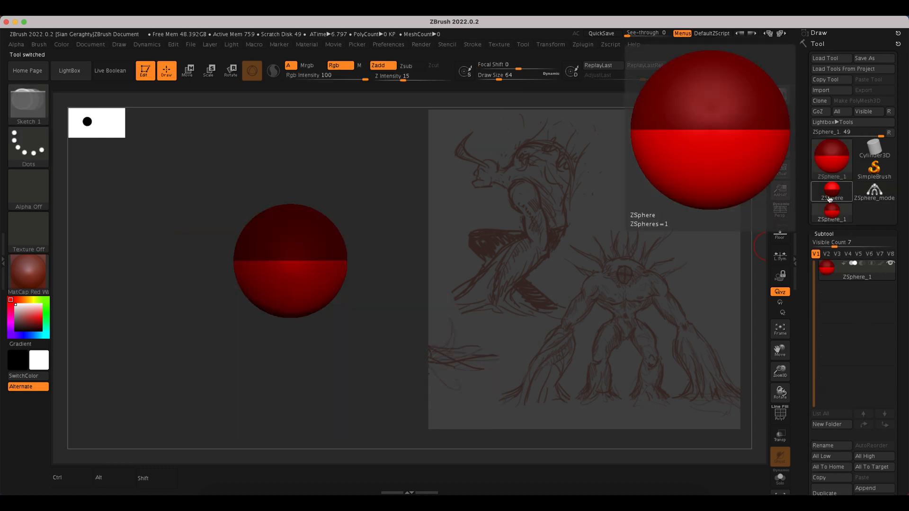
pyautogui.click(874, 191)
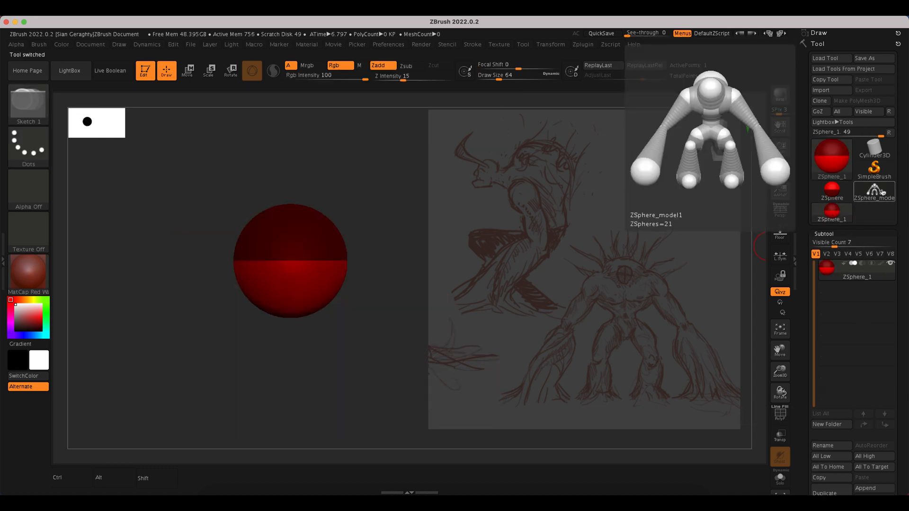
pyautogui.click(872, 189)
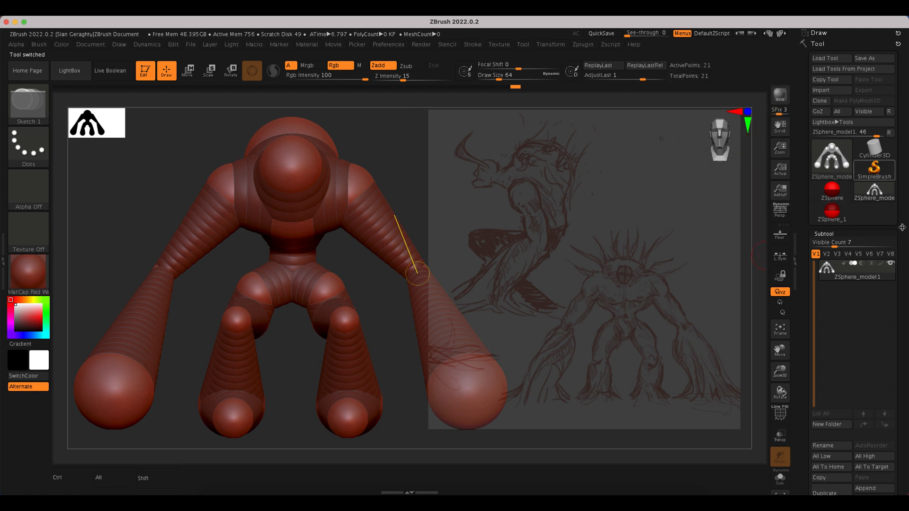
pyautogui.click(191, 44)
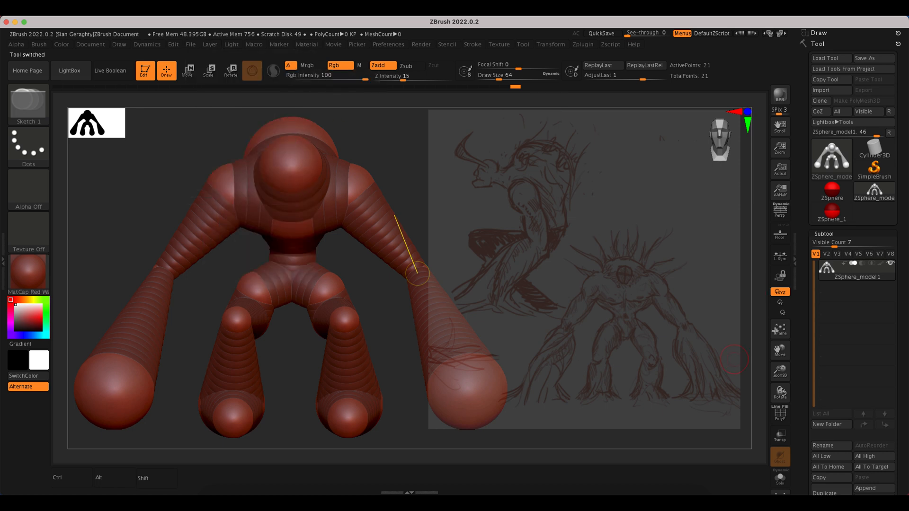
pyautogui.moveTo(831, 214)
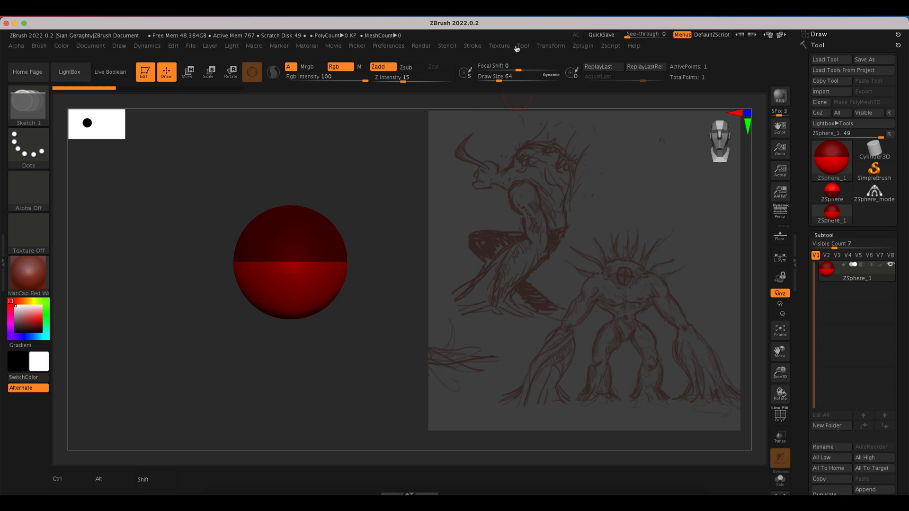
# Step: Select Texture 40 in the Texture menu and add it to Spotlight
pyautogui.click(498, 45)
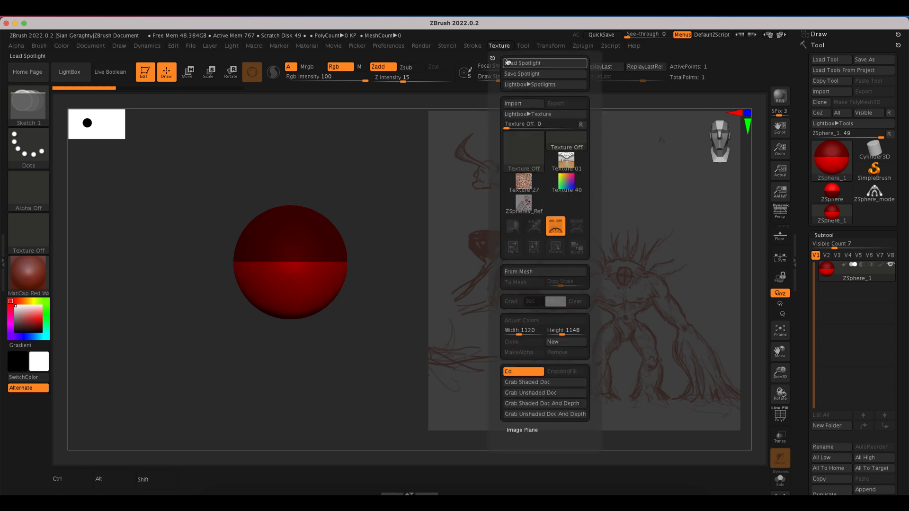
pyautogui.moveTo(555, 227)
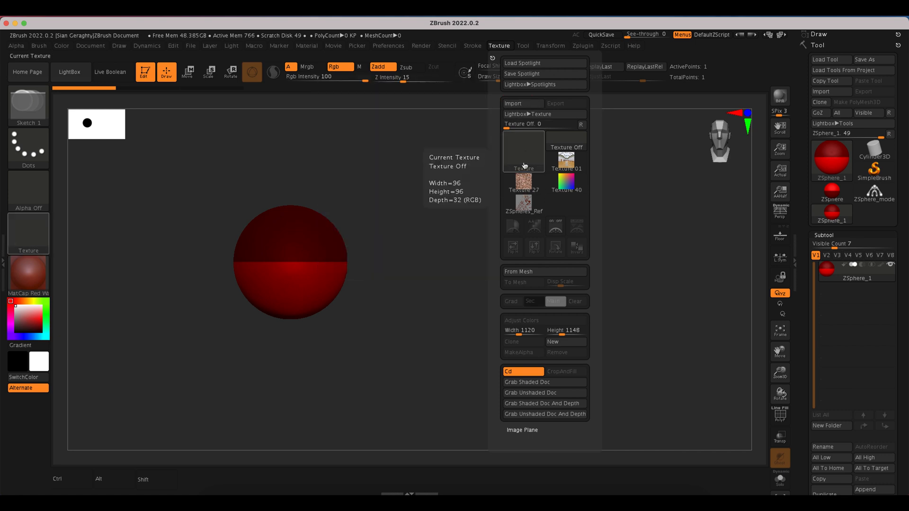
pyautogui.click(524, 150)
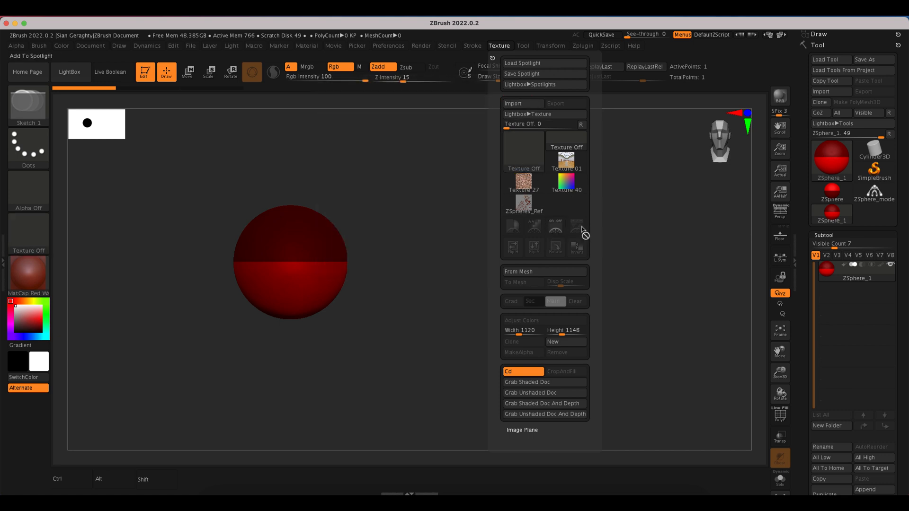
pyautogui.moveTo(555, 225)
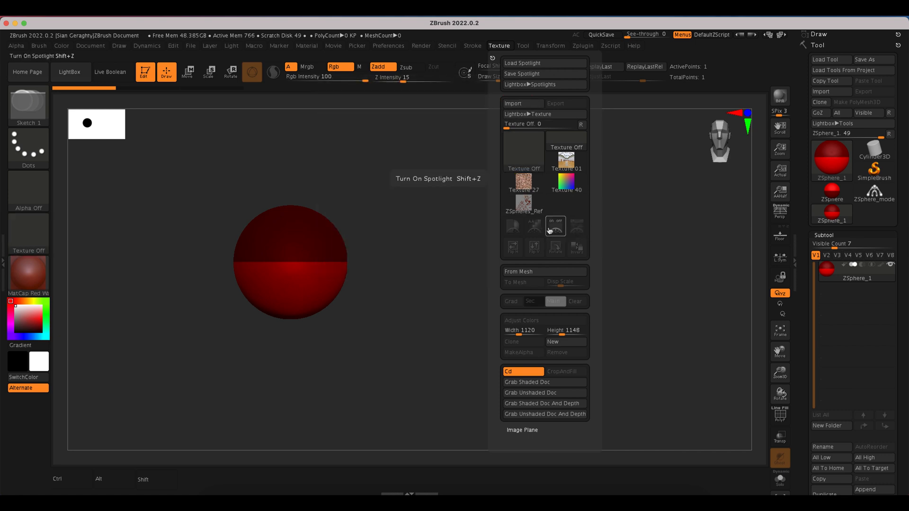
pyautogui.click(565, 182)
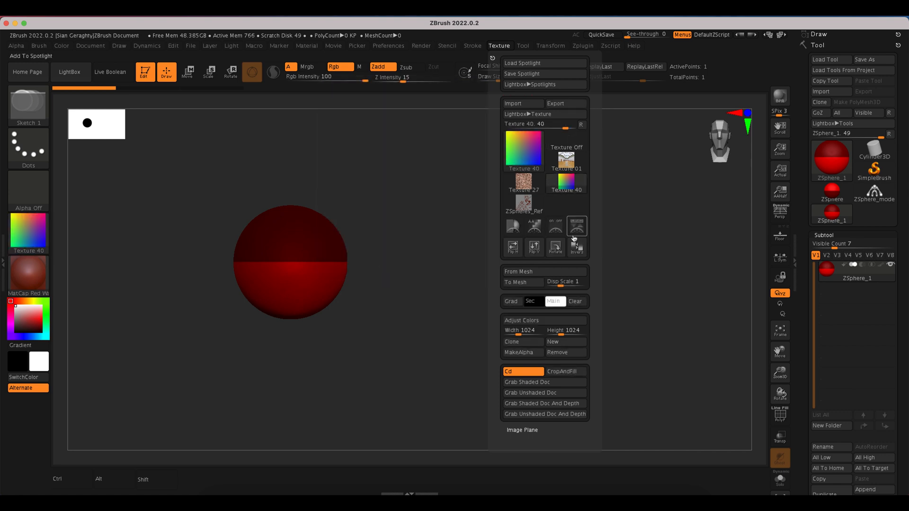
pyautogui.click(521, 63)
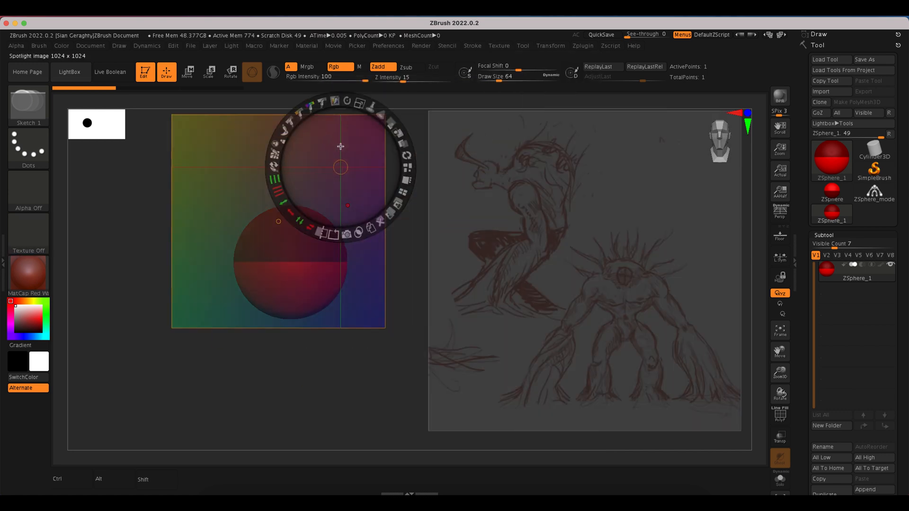